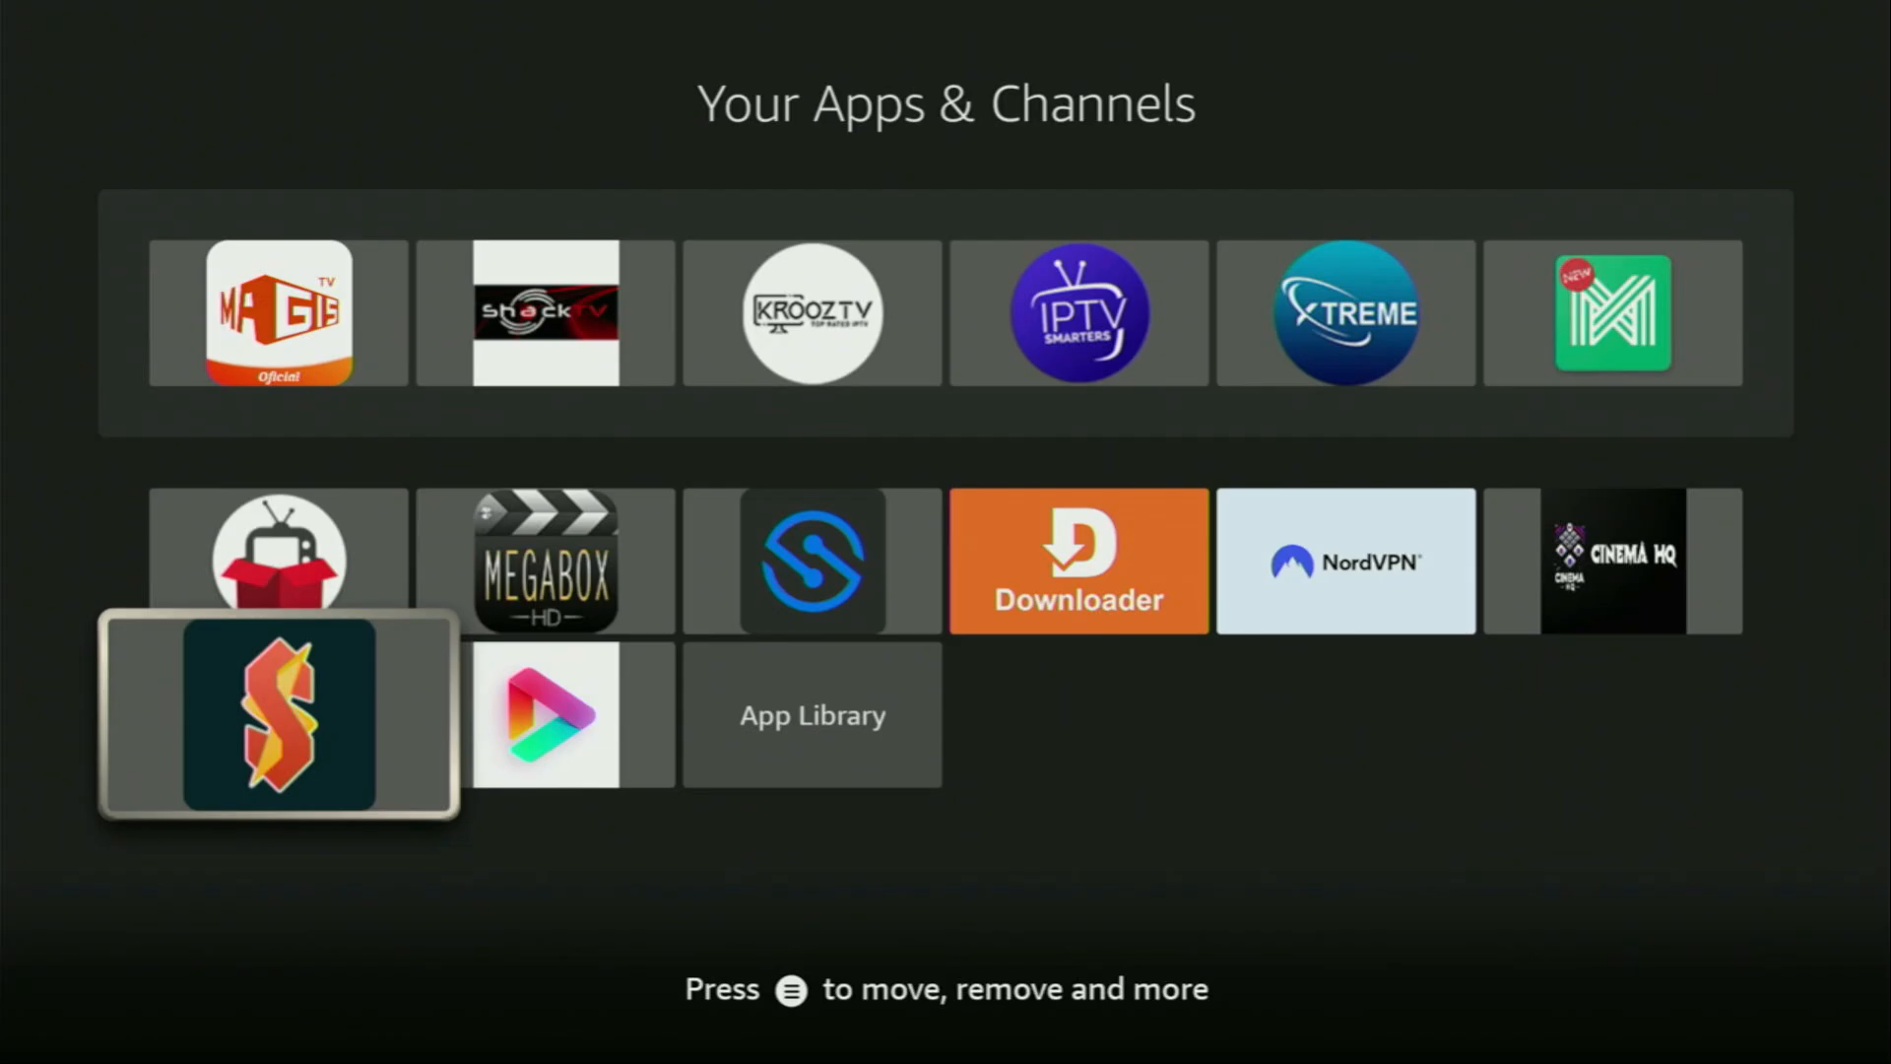
Step: Launch the S streaming app, browse its Animation Movies row, then return Home
{"action": "left_click", "coordinate": [279, 715]}
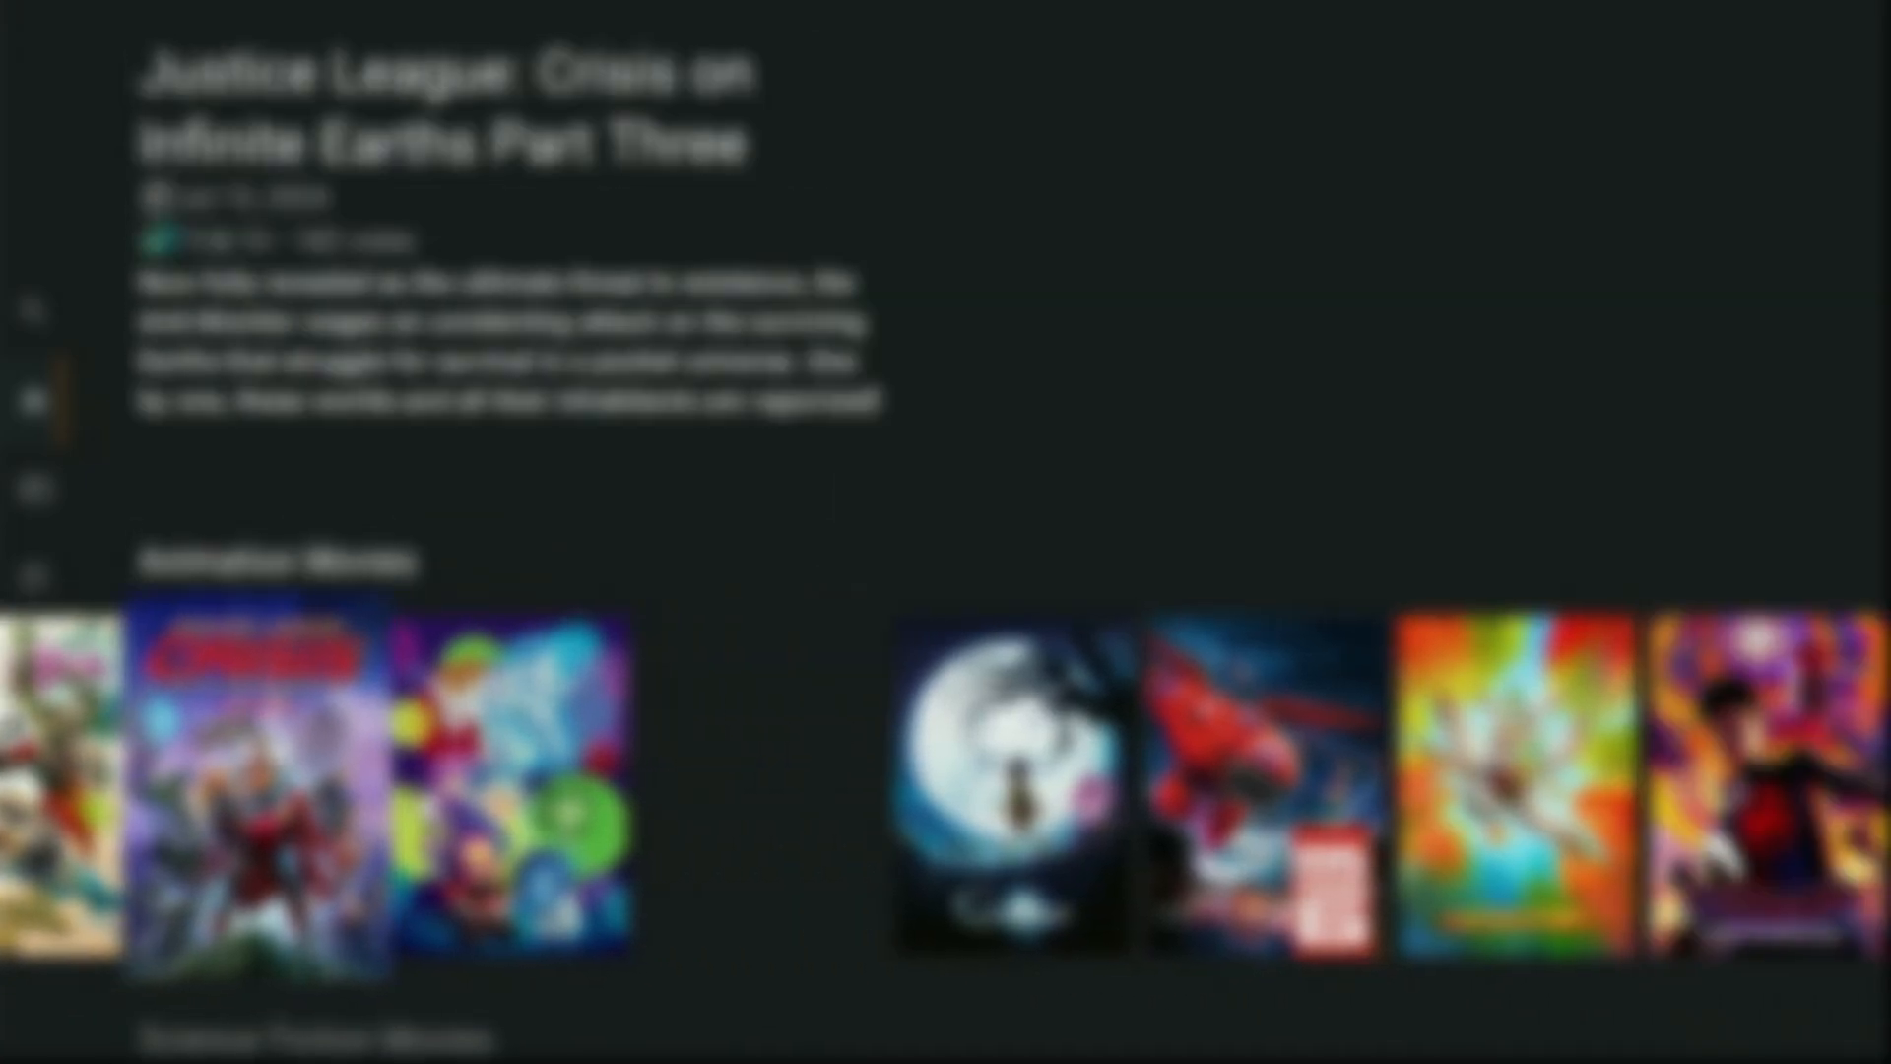
{"action": "scroll", "scroll_direction": "right", "scroll_amount": 3}
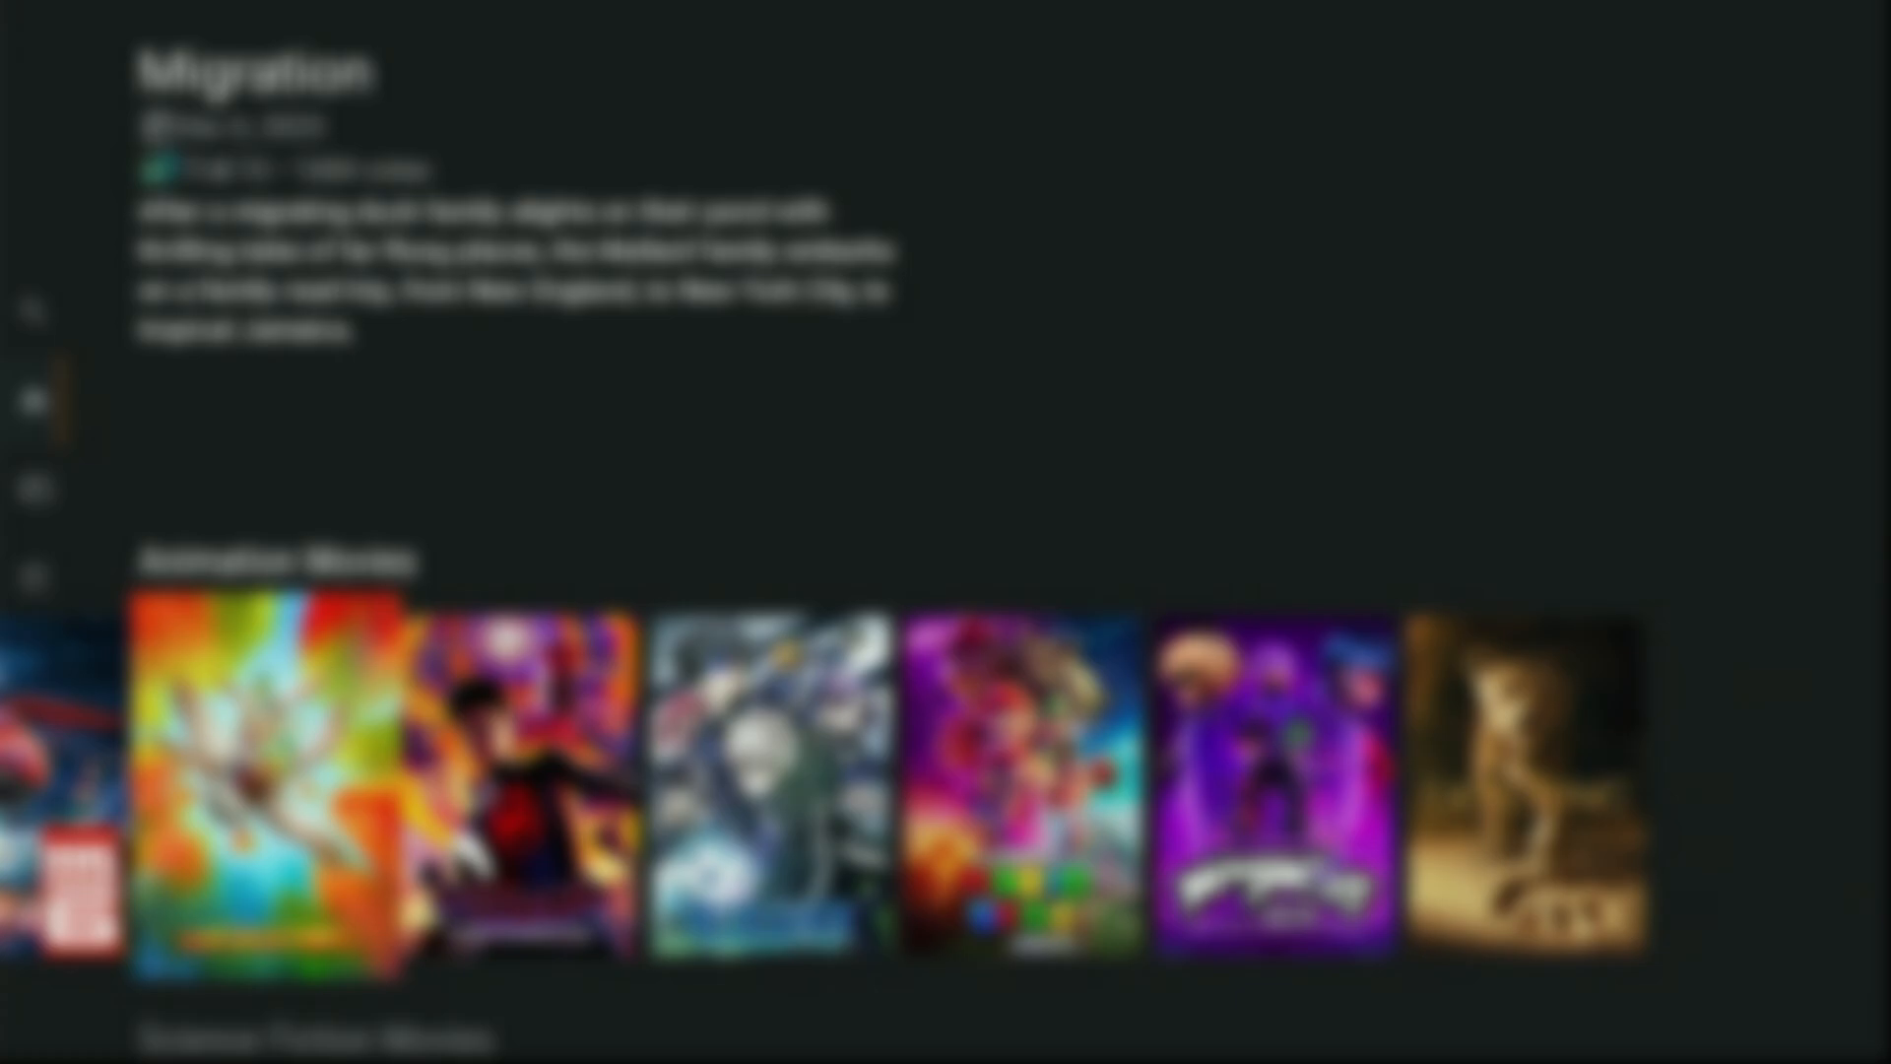
{"action": "scroll", "scroll_direction": "left", "scroll_amount": 3}
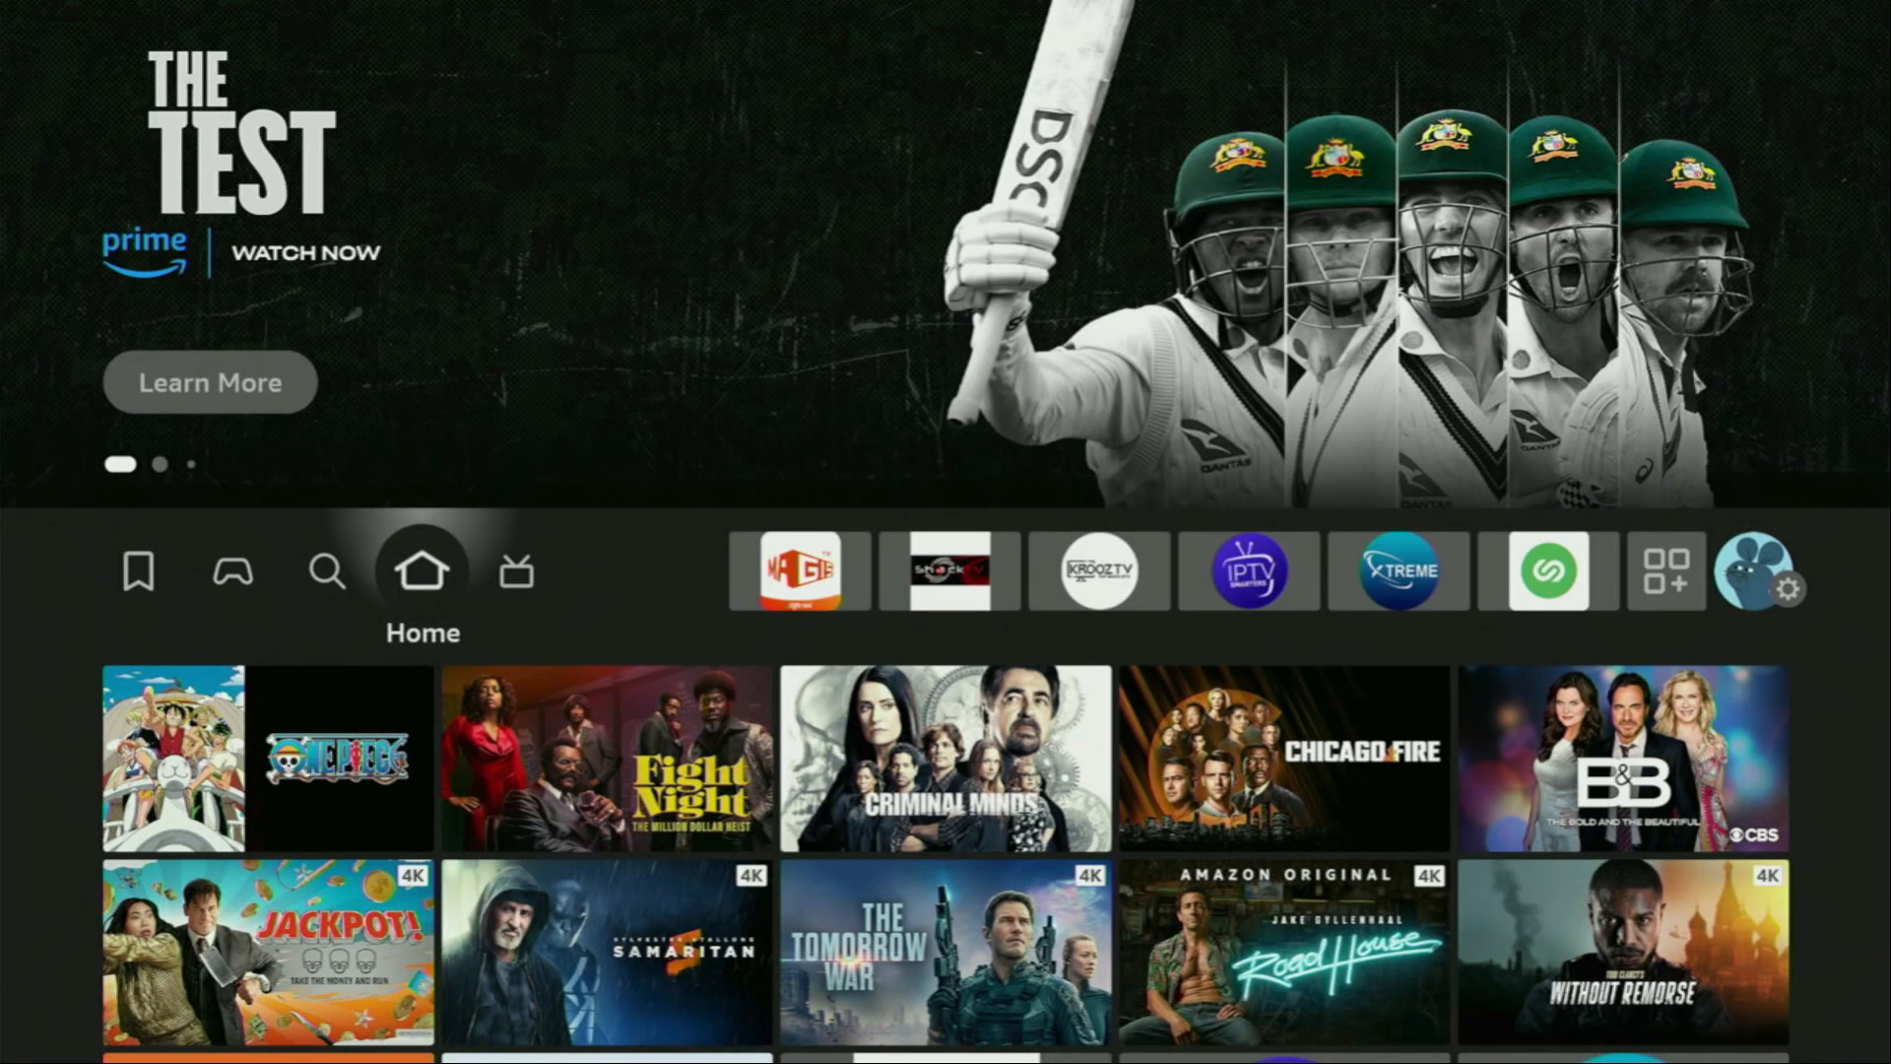
{"action": "left_click", "coordinate": [327, 571]}
{"action": "type", "text": "Do"}
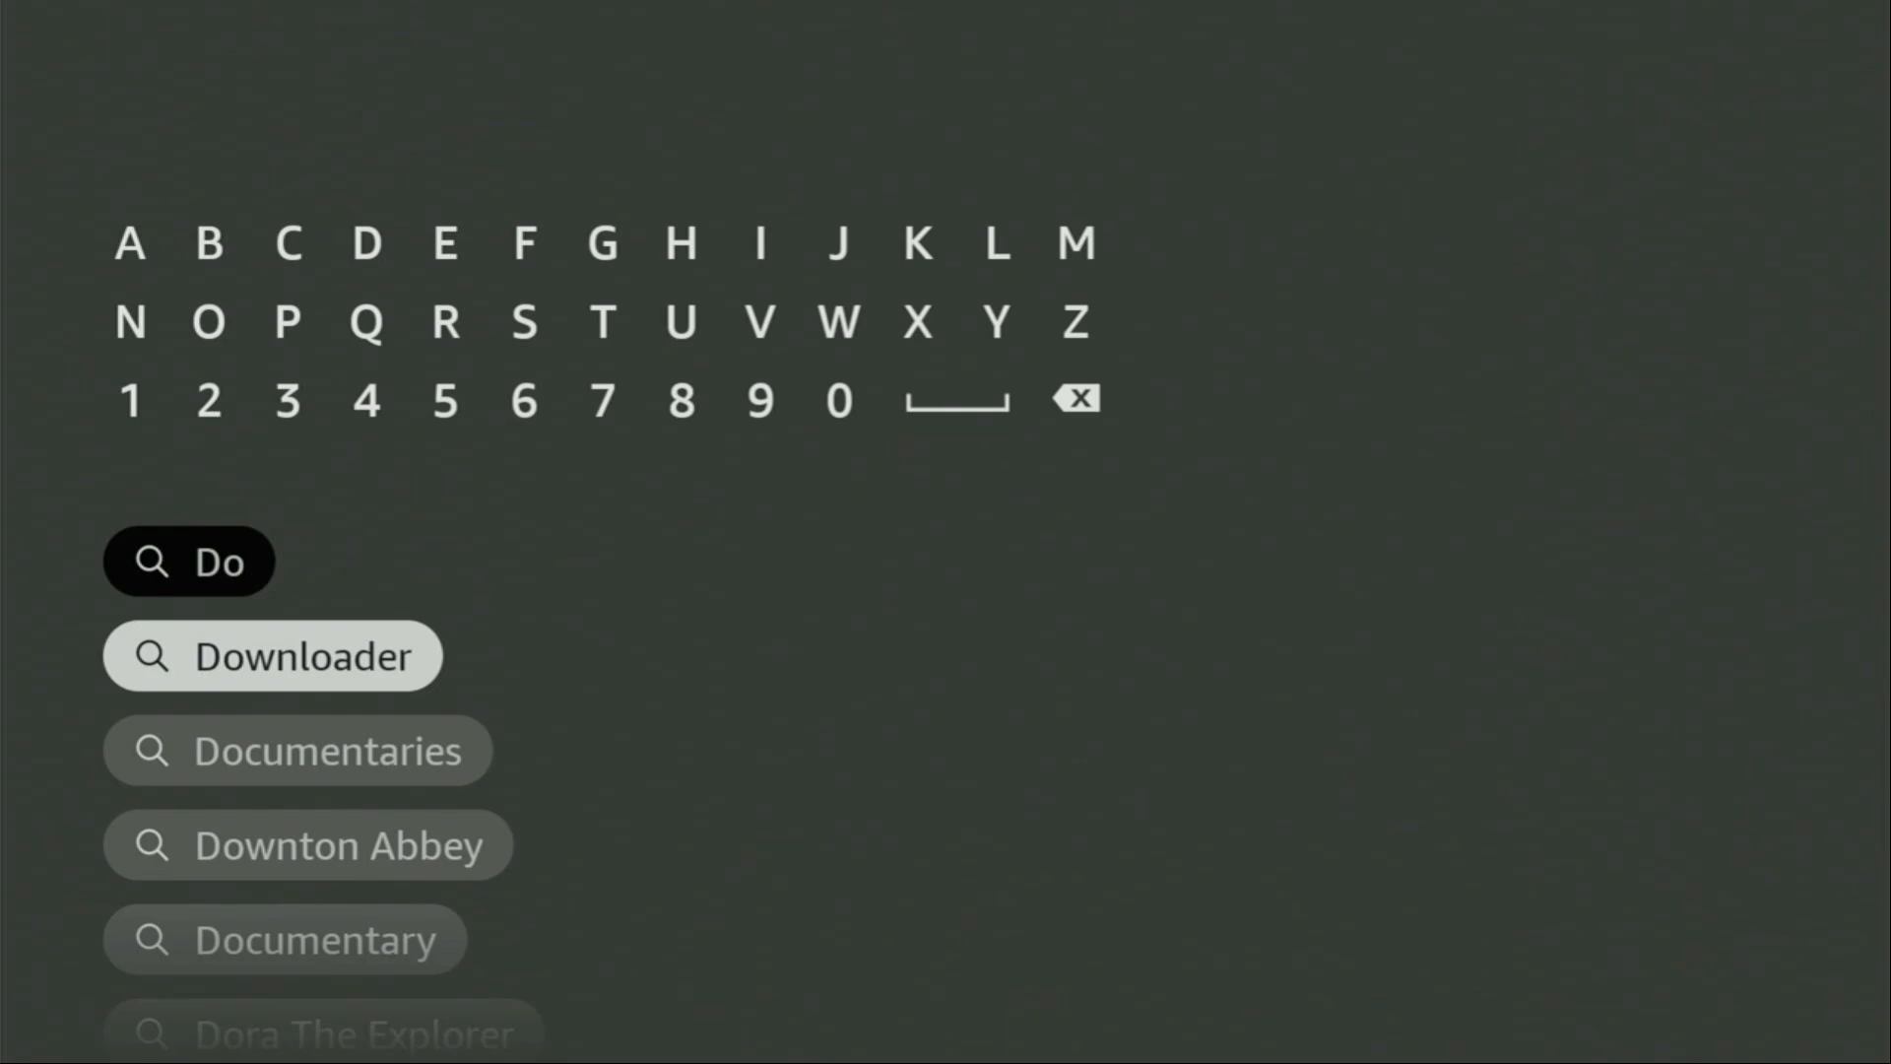
{"action": "left_click", "coordinate": [273, 654]}
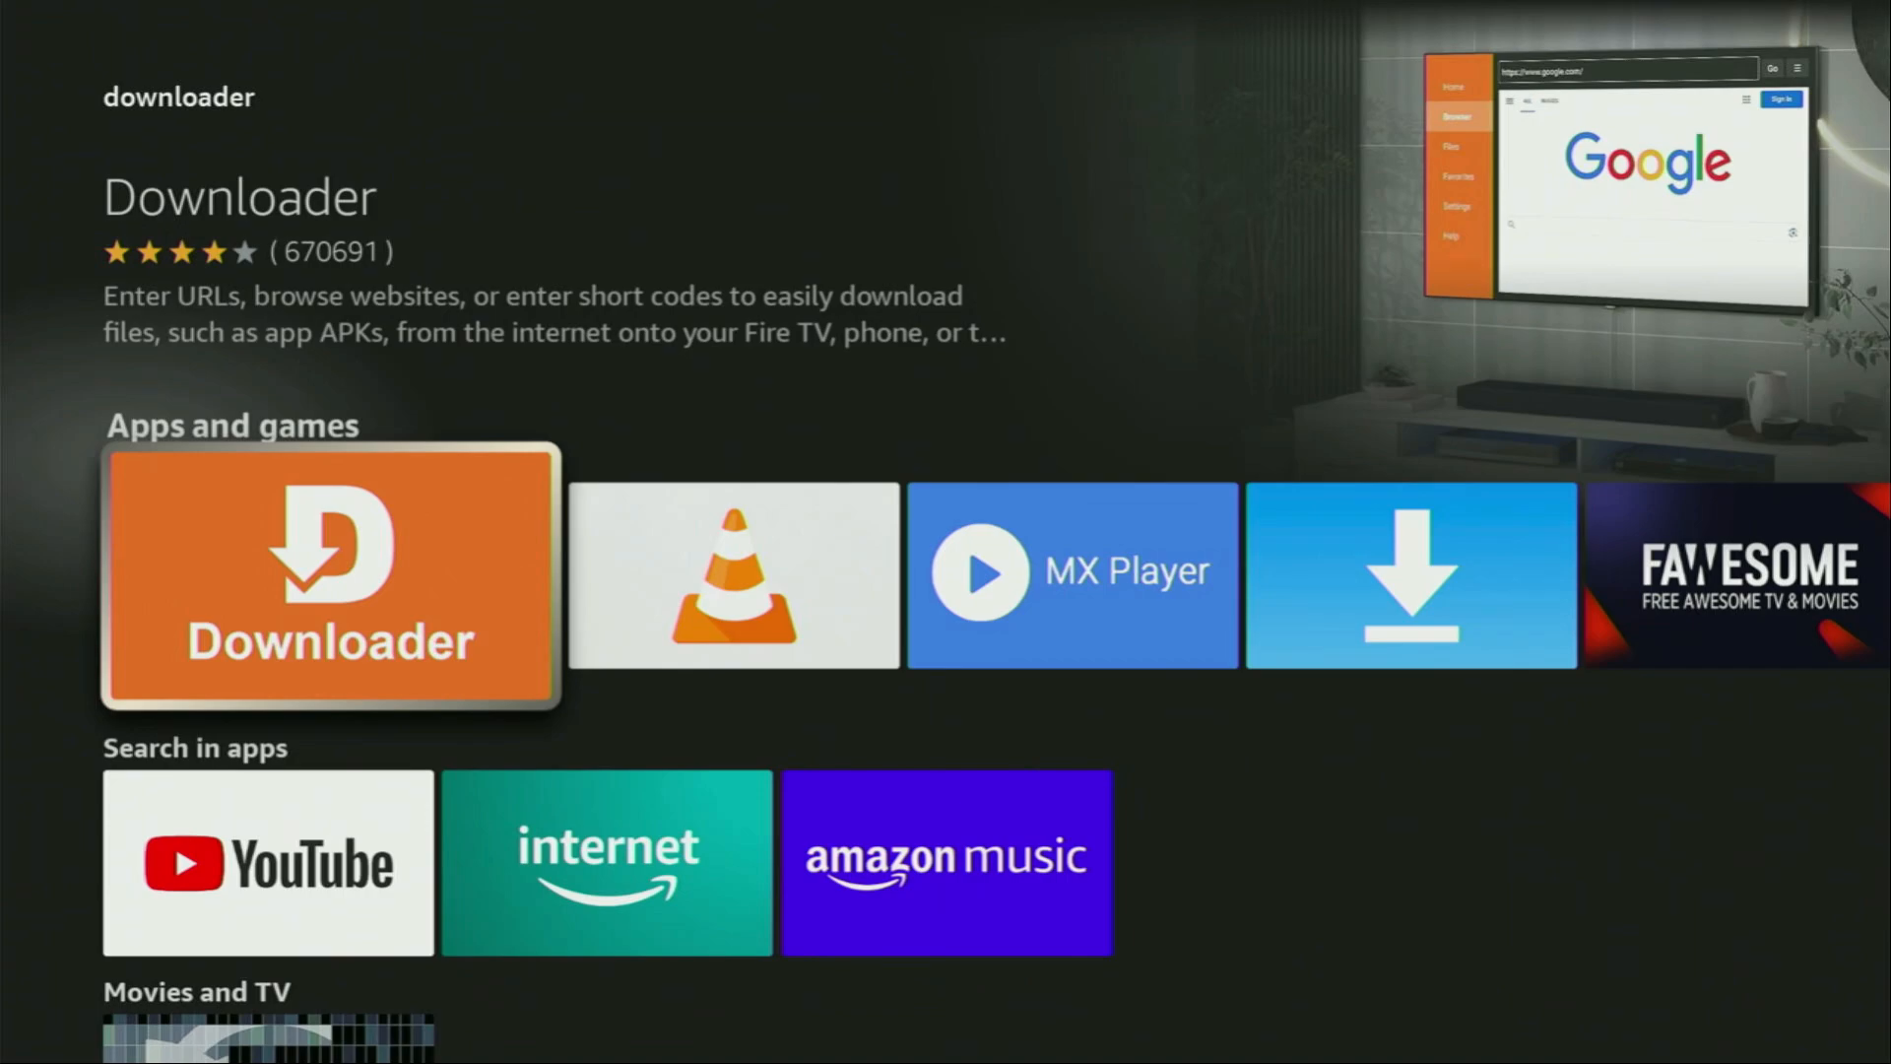
{"action": "scroll", "scroll_direction": "down", "scroll_amount": 3}
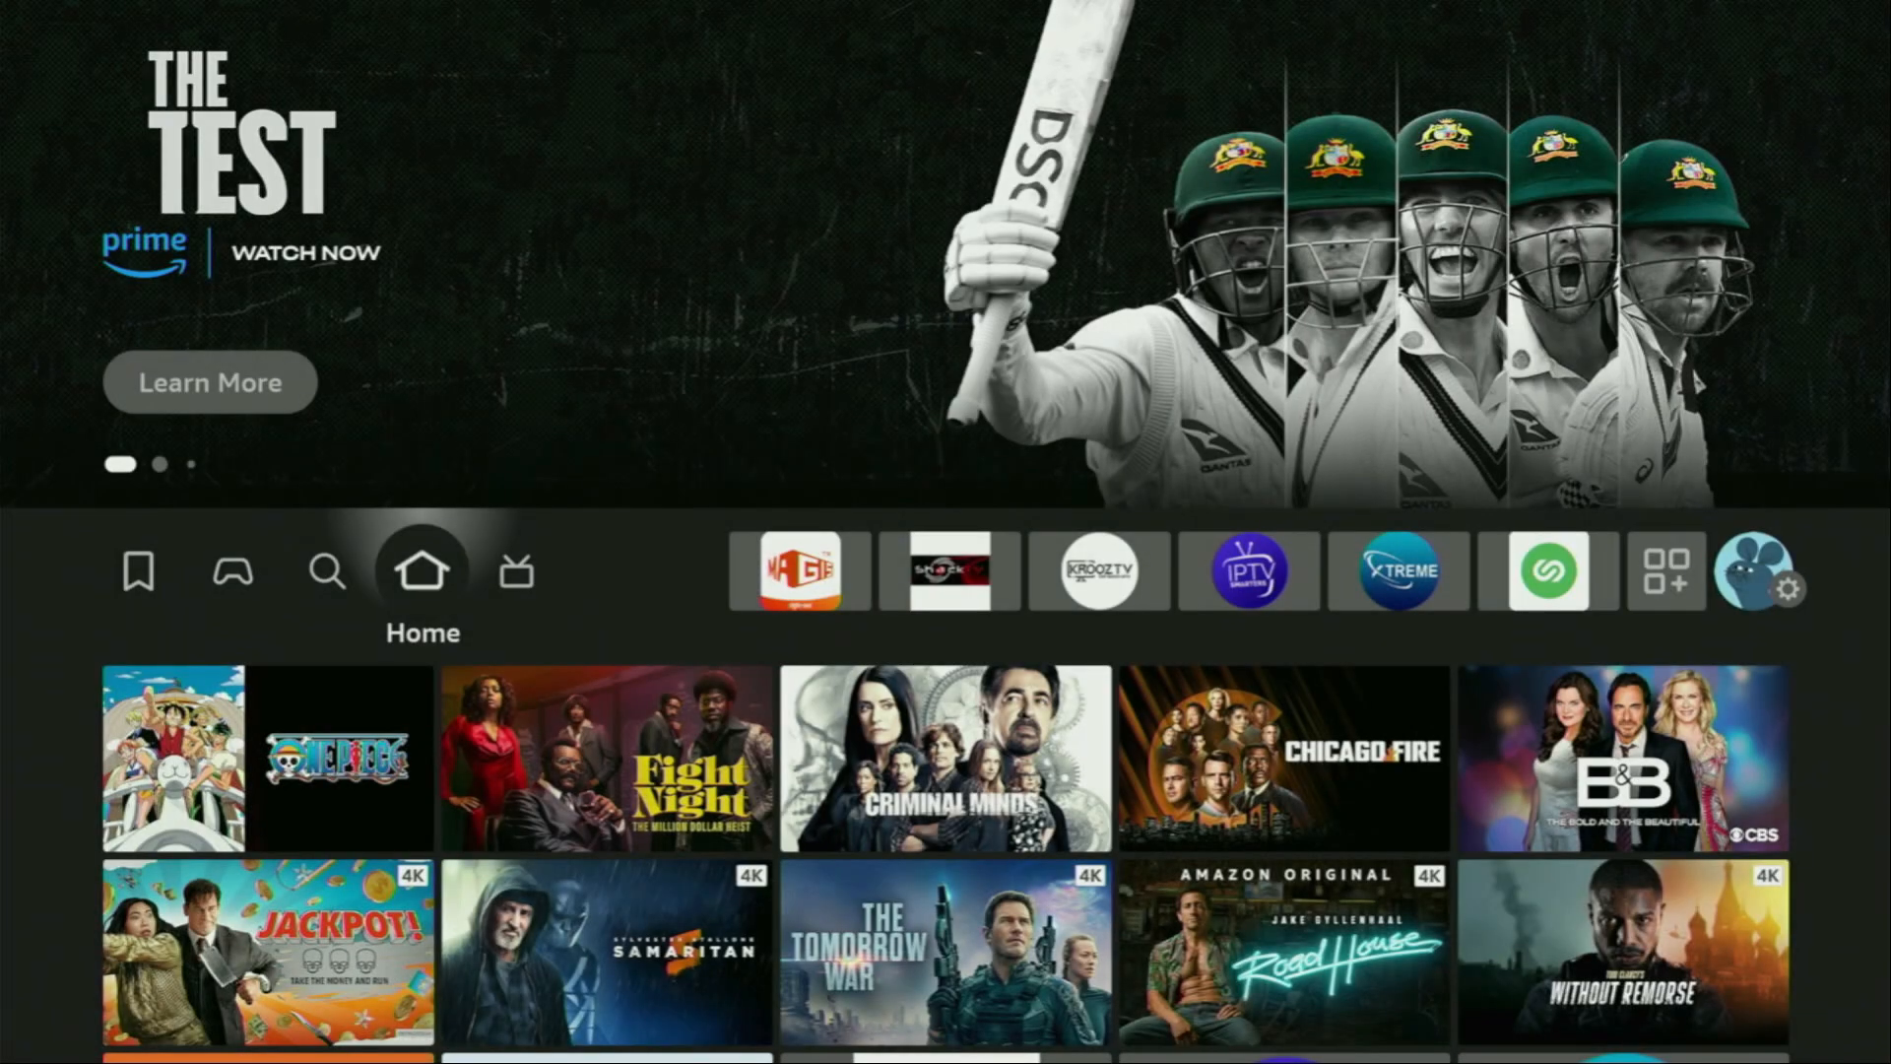
Step: Open the gear Settings from the top bar and enter the My Fire TV menu
{"action": "left_click", "coordinate": [1397, 570]}
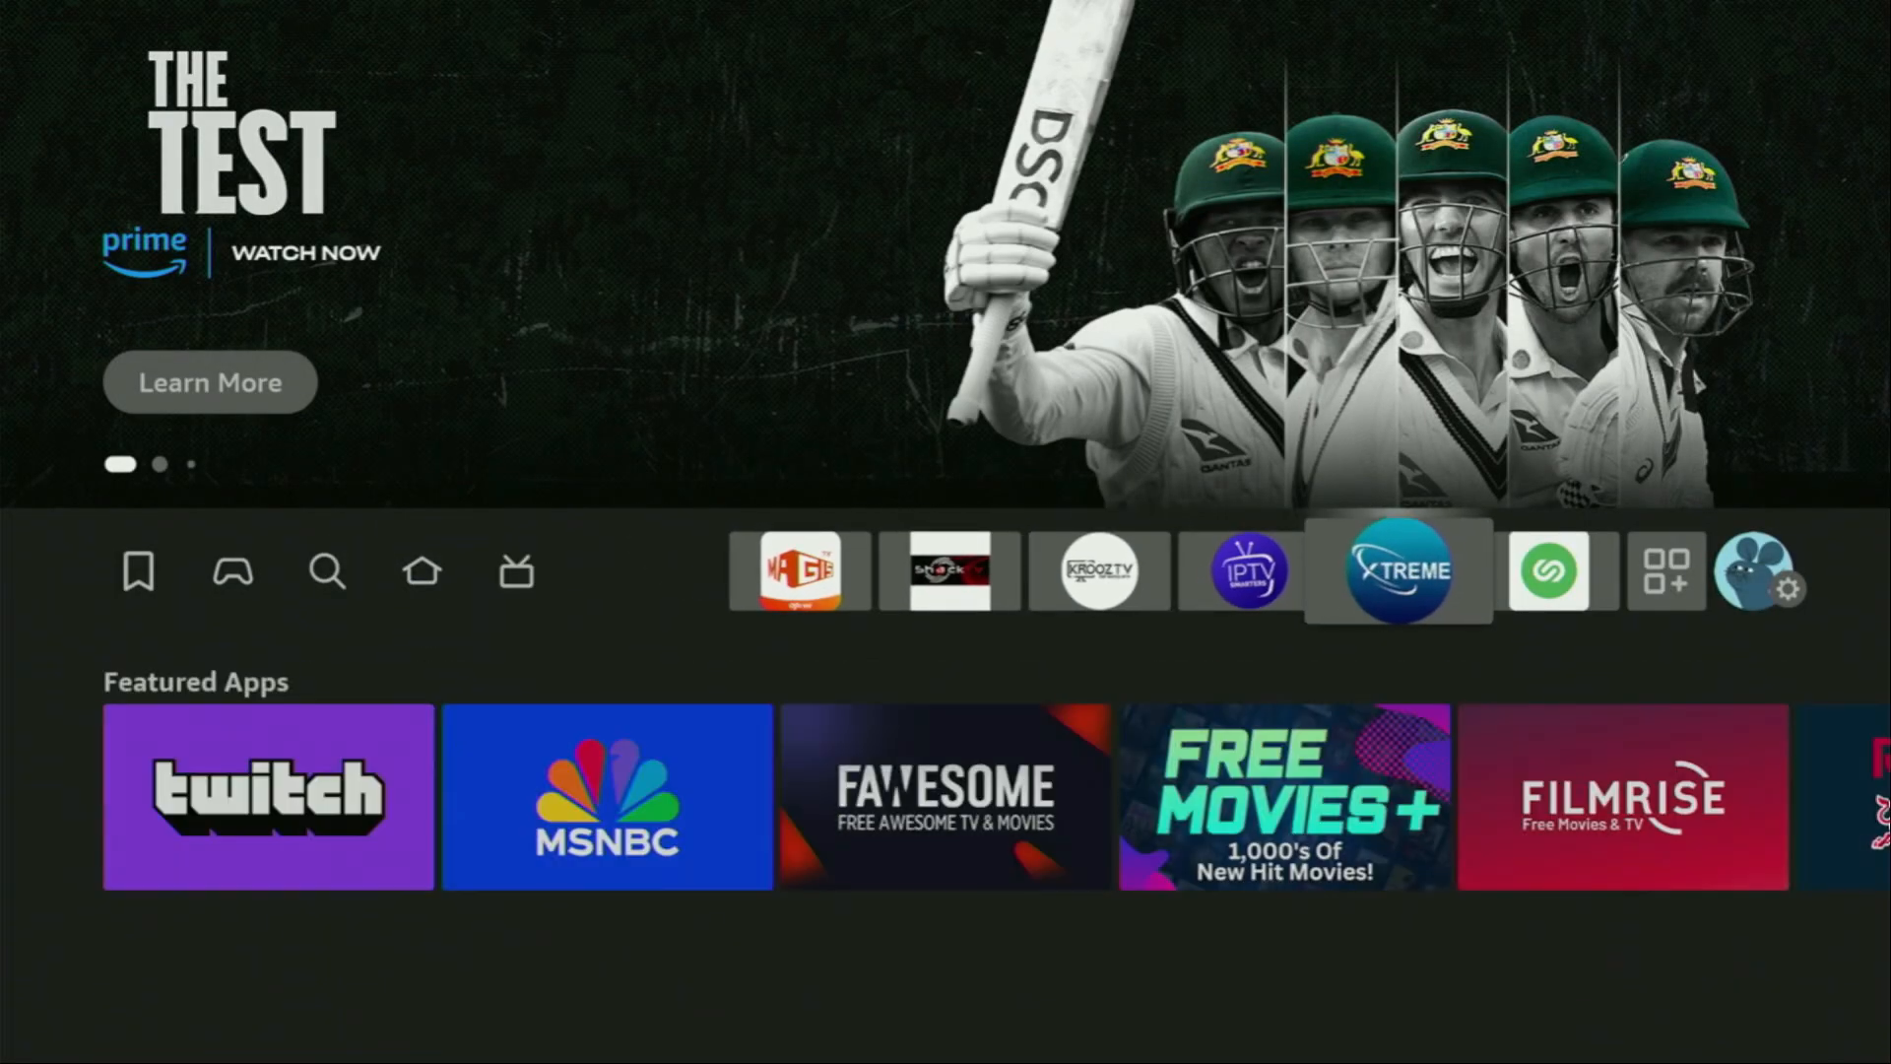
{"action": "left_click", "coordinate": [1760, 570]}
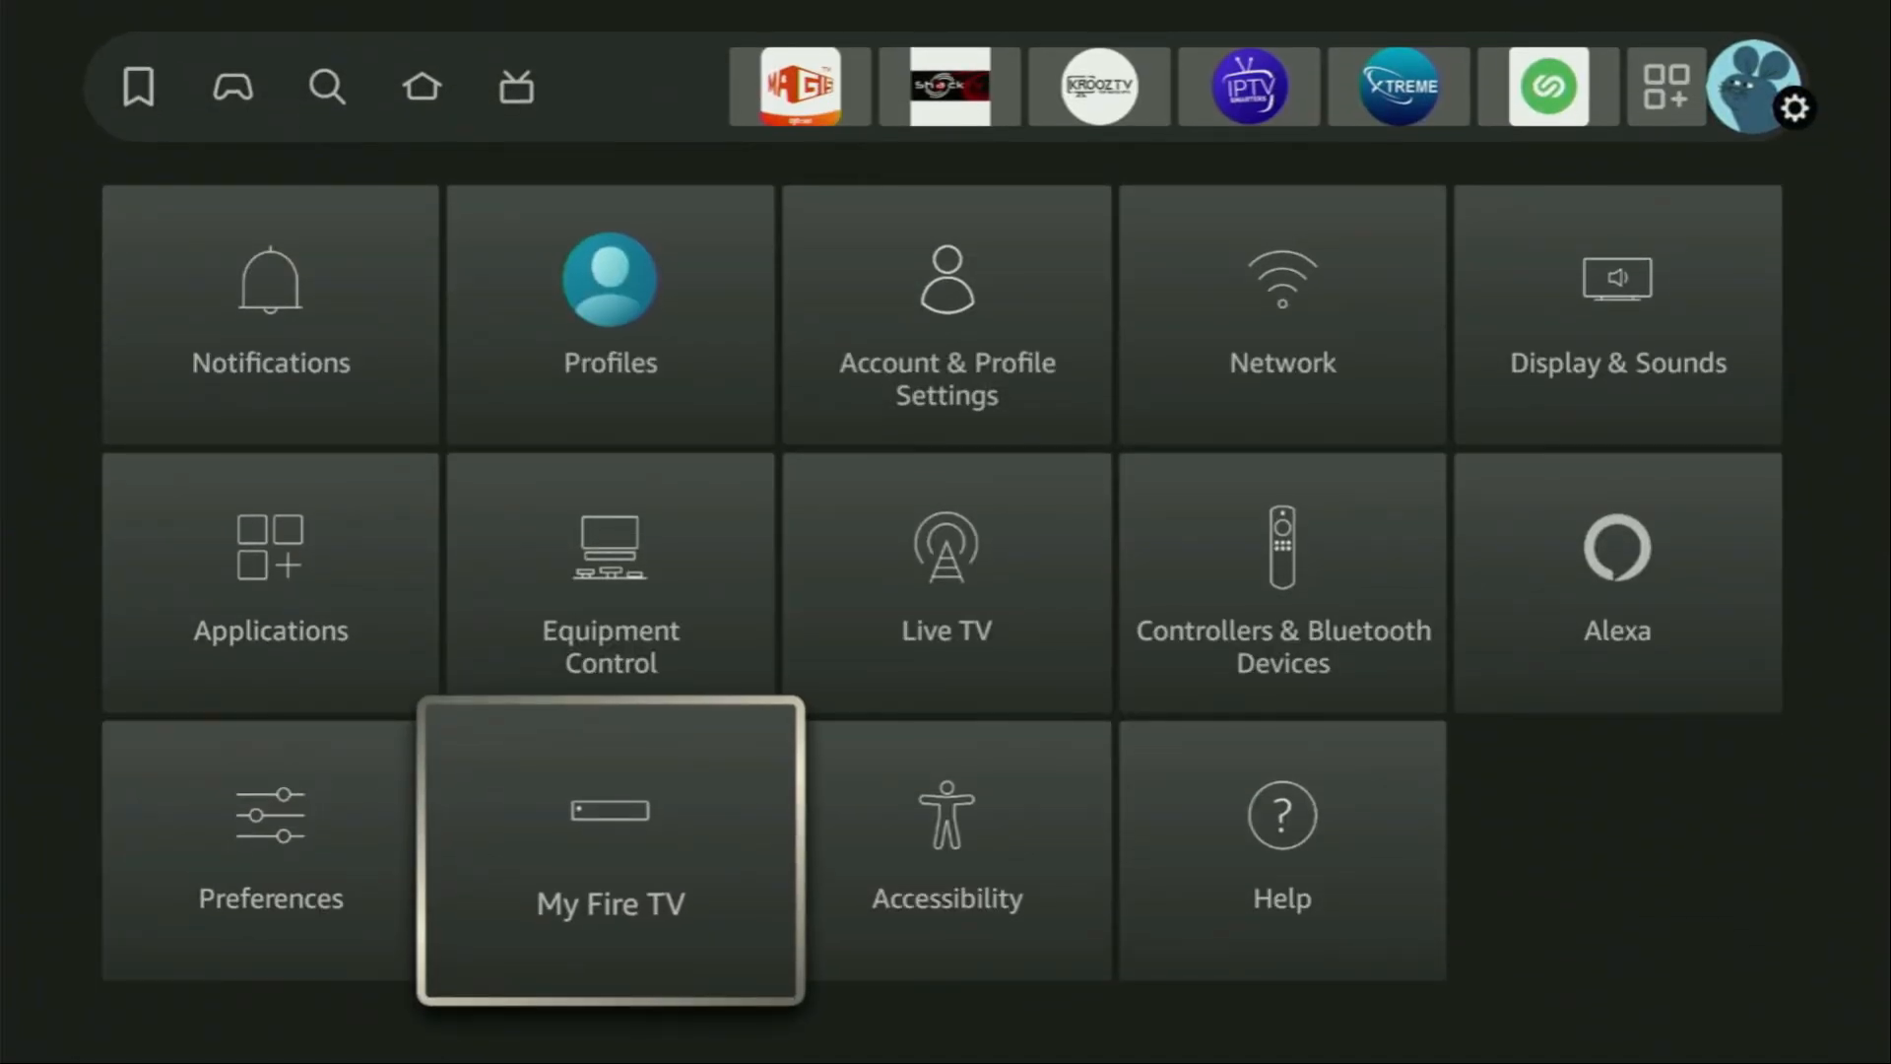
{"action": "left_click", "coordinate": [609, 848]}
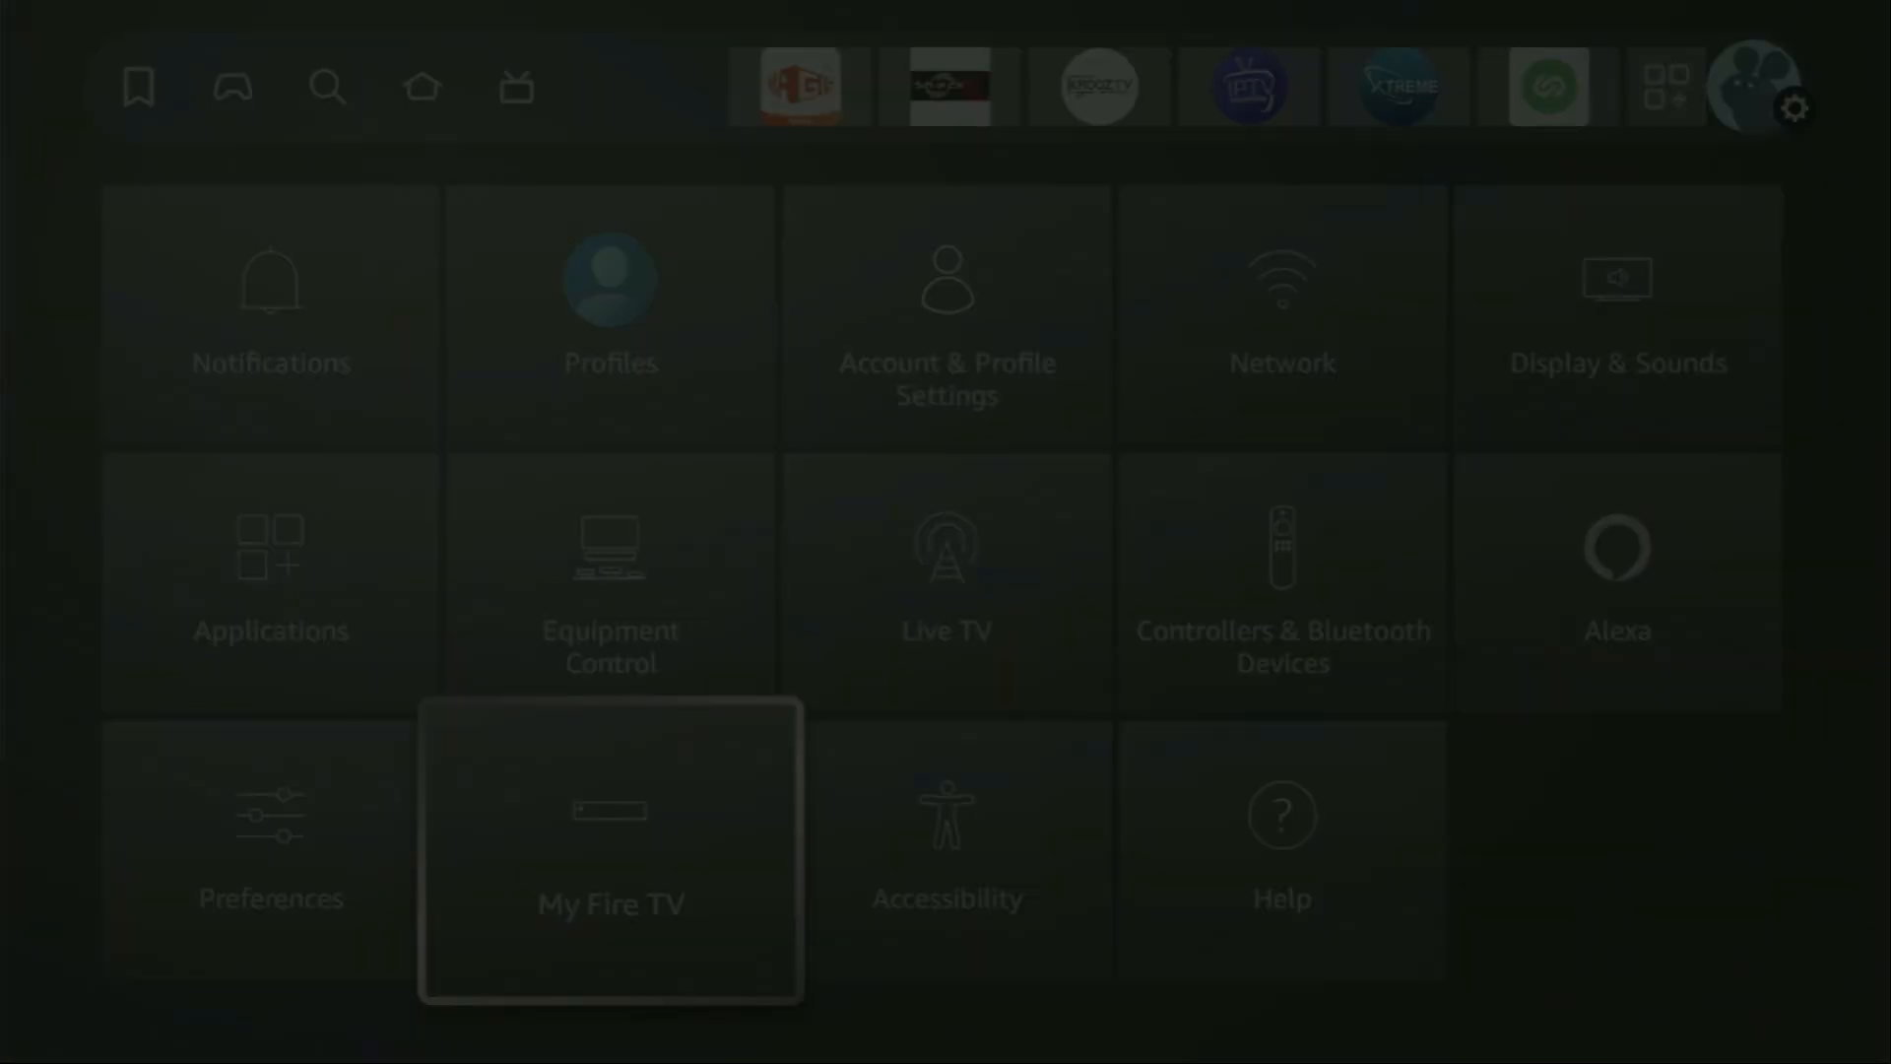
{"action": "left_click", "coordinate": [609, 850]}
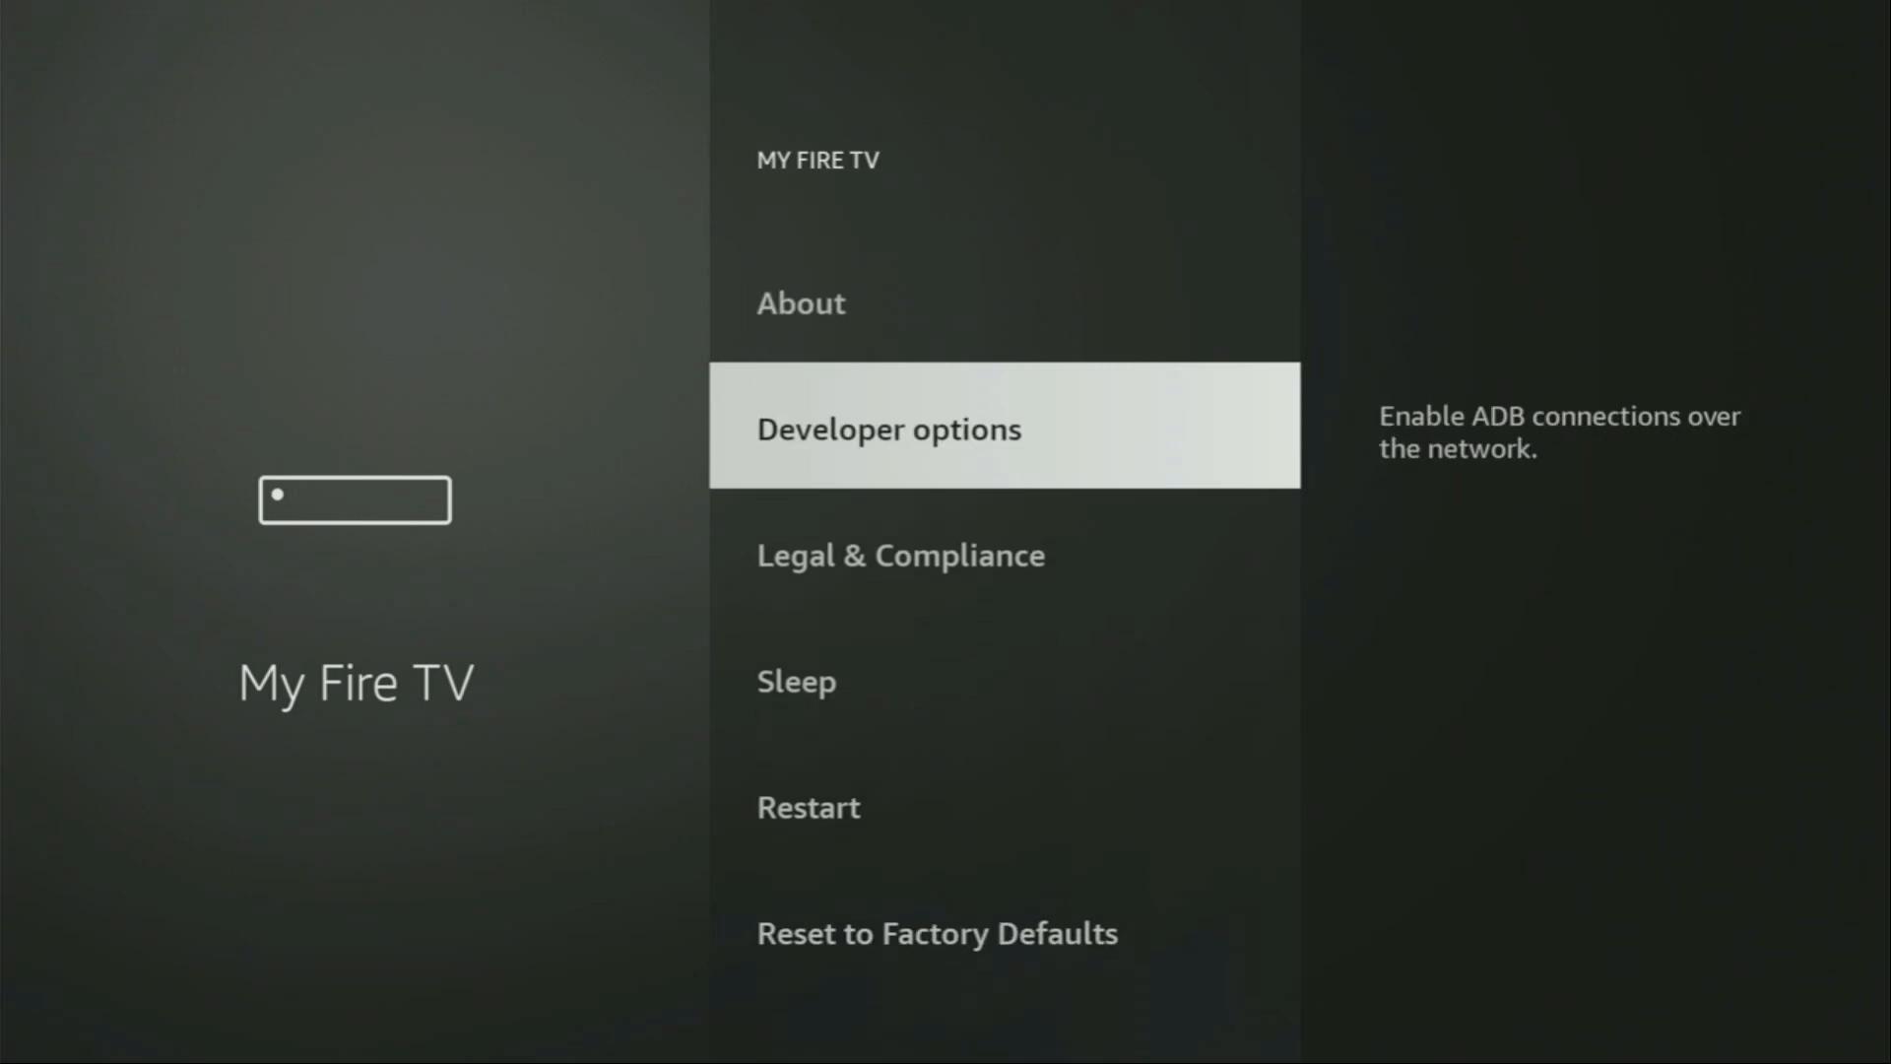
{"action": "scroll", "scroll_direction": "down", "scroll_amount": 3}
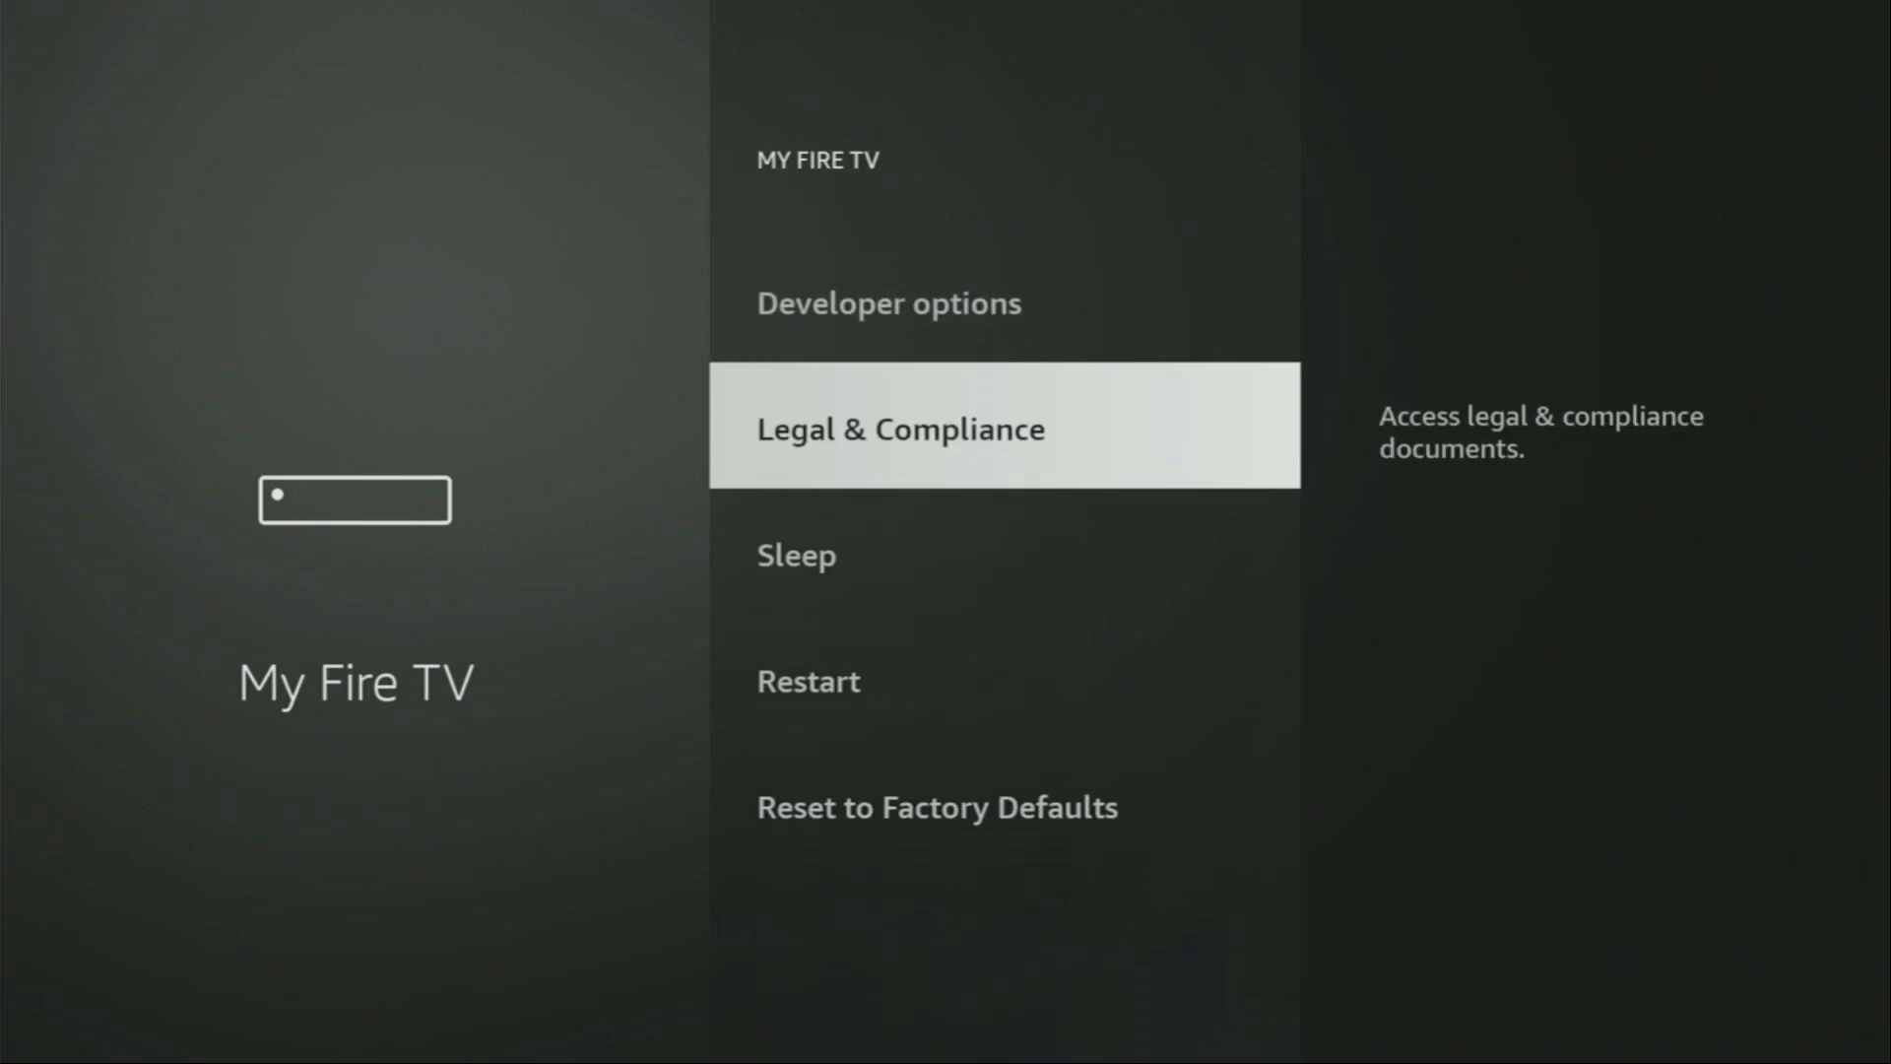
{"action": "scroll", "scroll_direction": "down", "scroll_amount": 3}
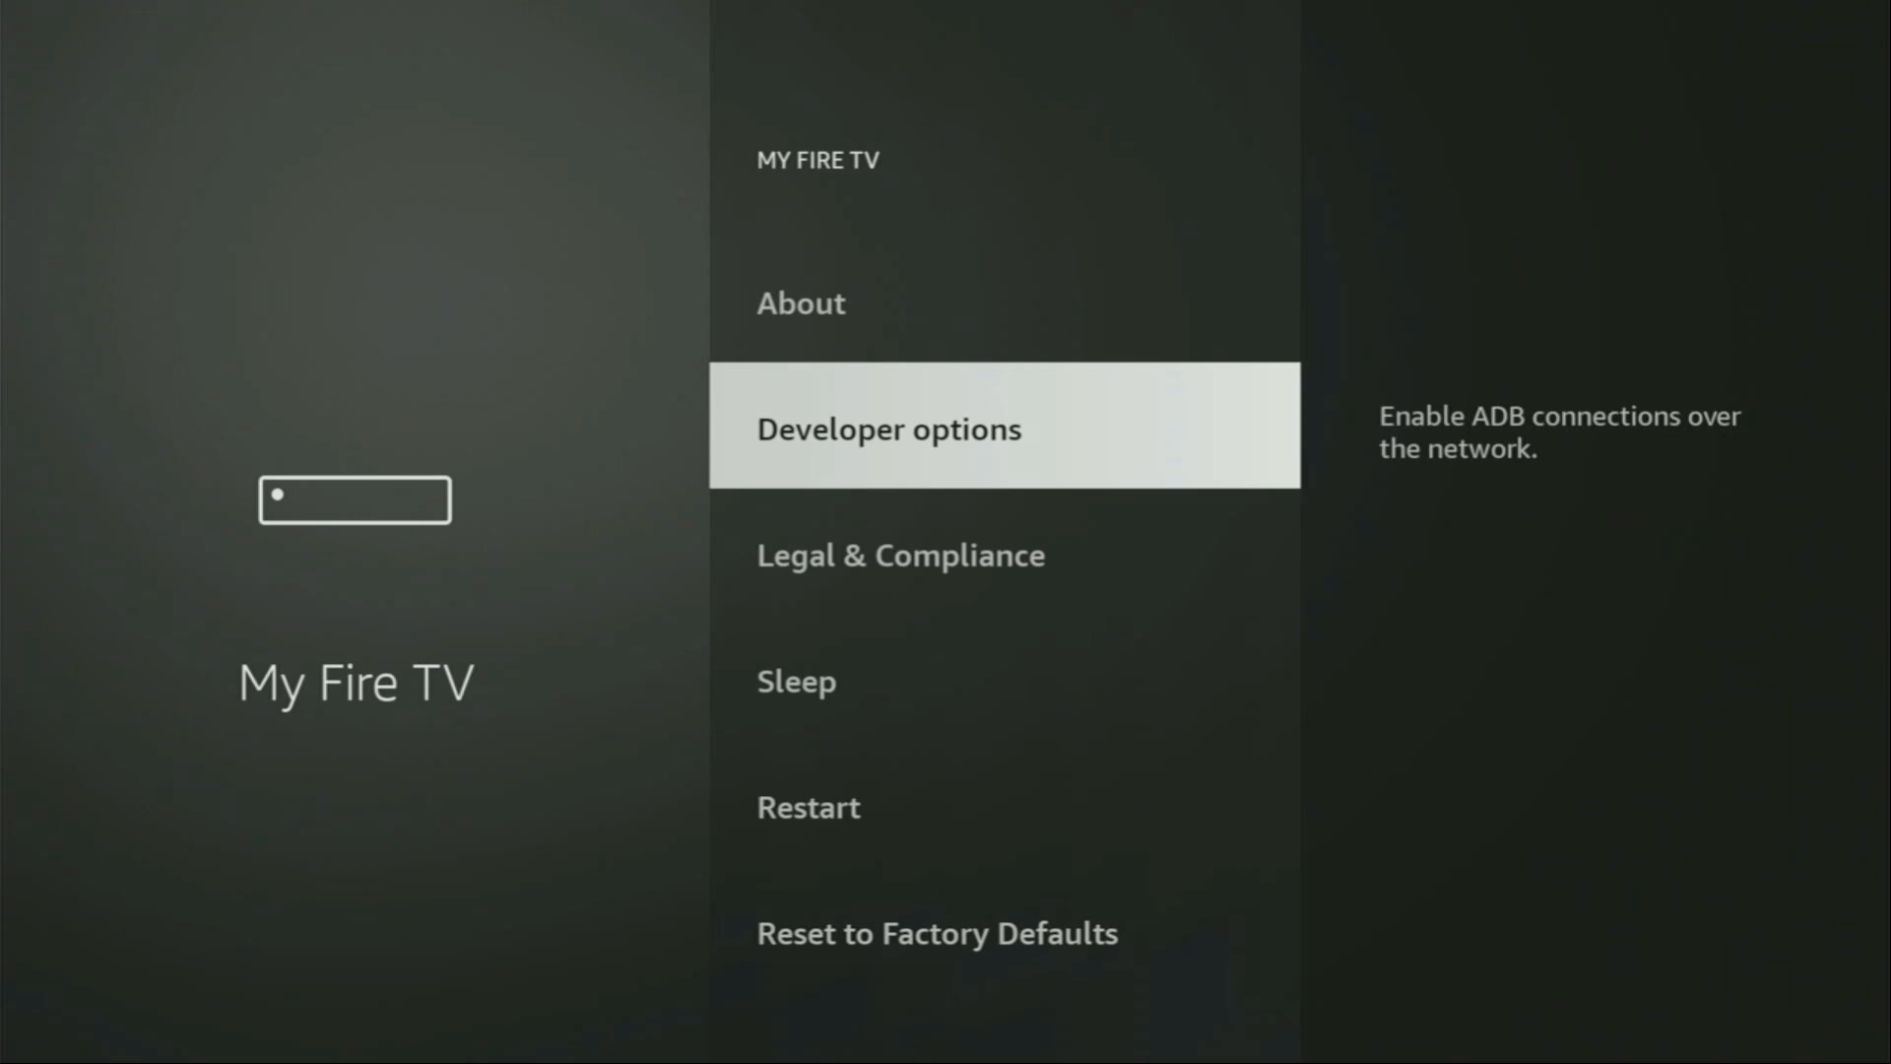
Step: View the About page, then open Developer options showing ADB debugging ON
{"action": "left_click", "coordinate": [800, 303]}
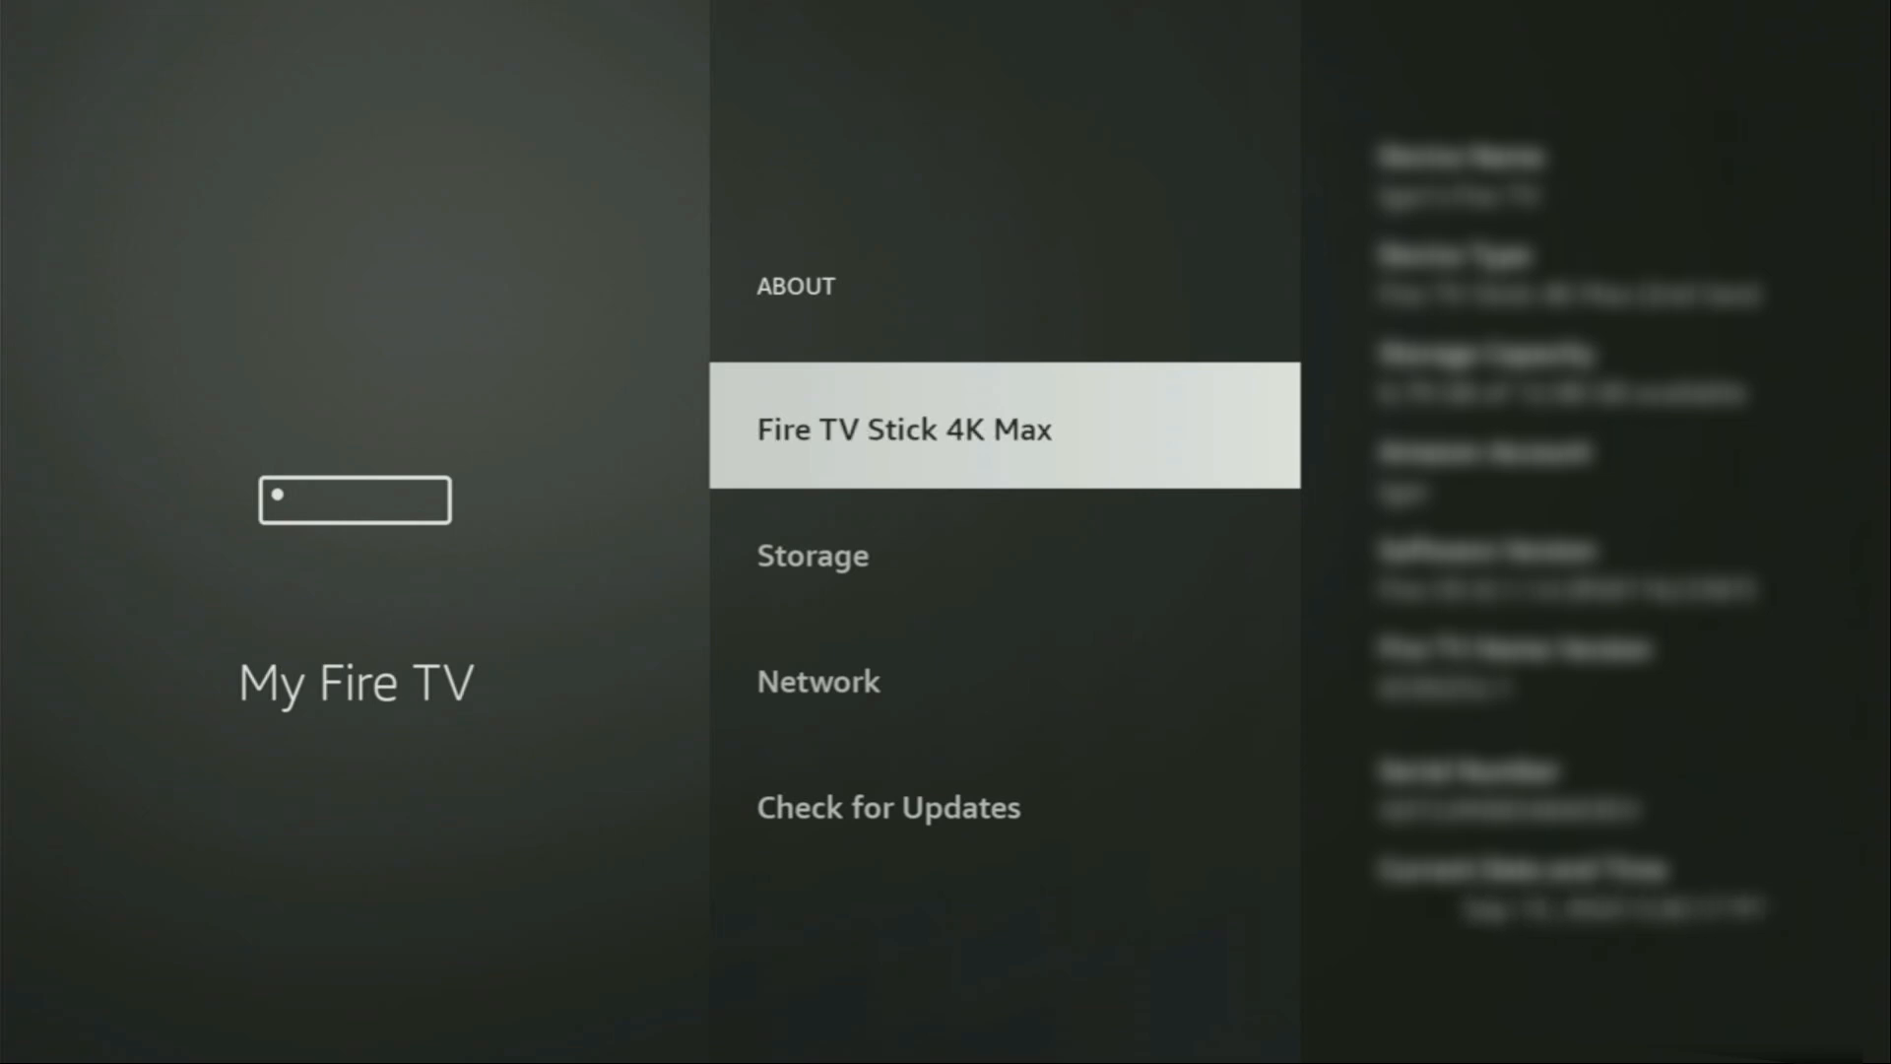
{"action": "left_click", "coordinate": [903, 428]}
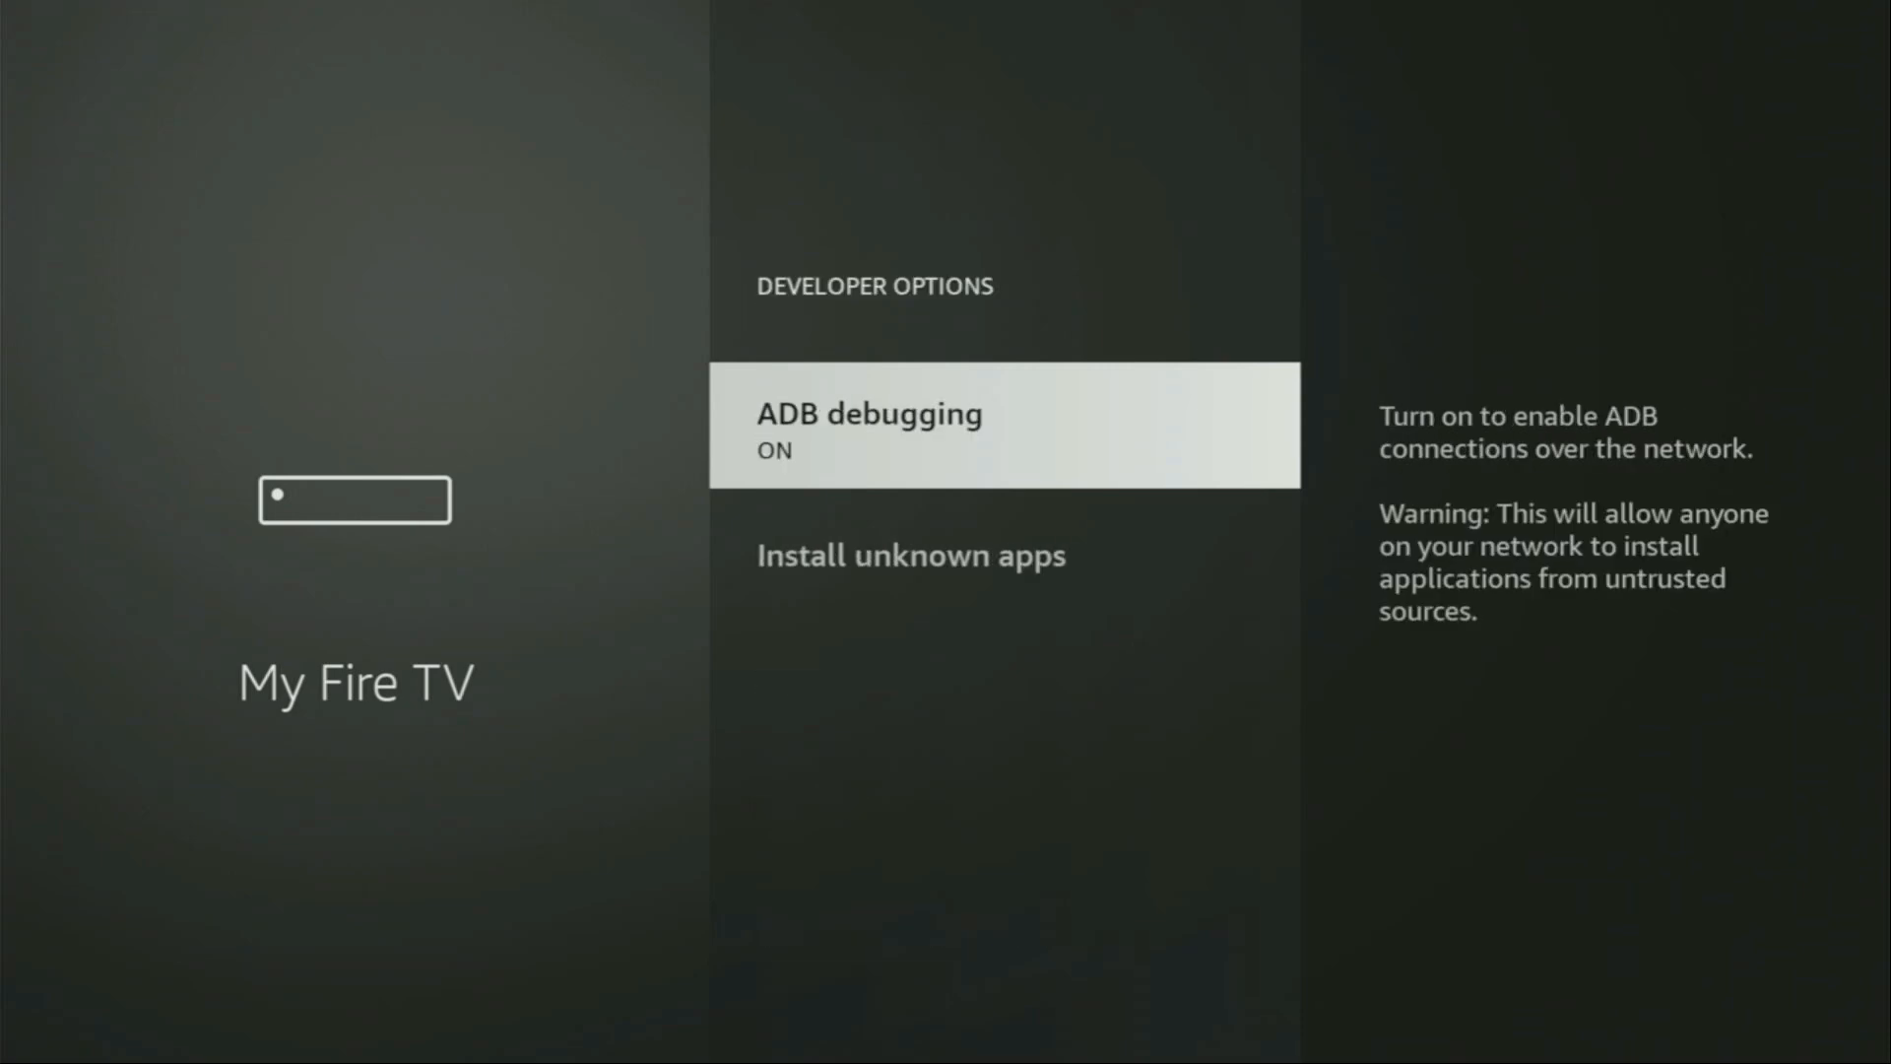
Step: Open Install unknown apps and confirm Downloader is set to ON
{"action": "key", "text": "Down"}
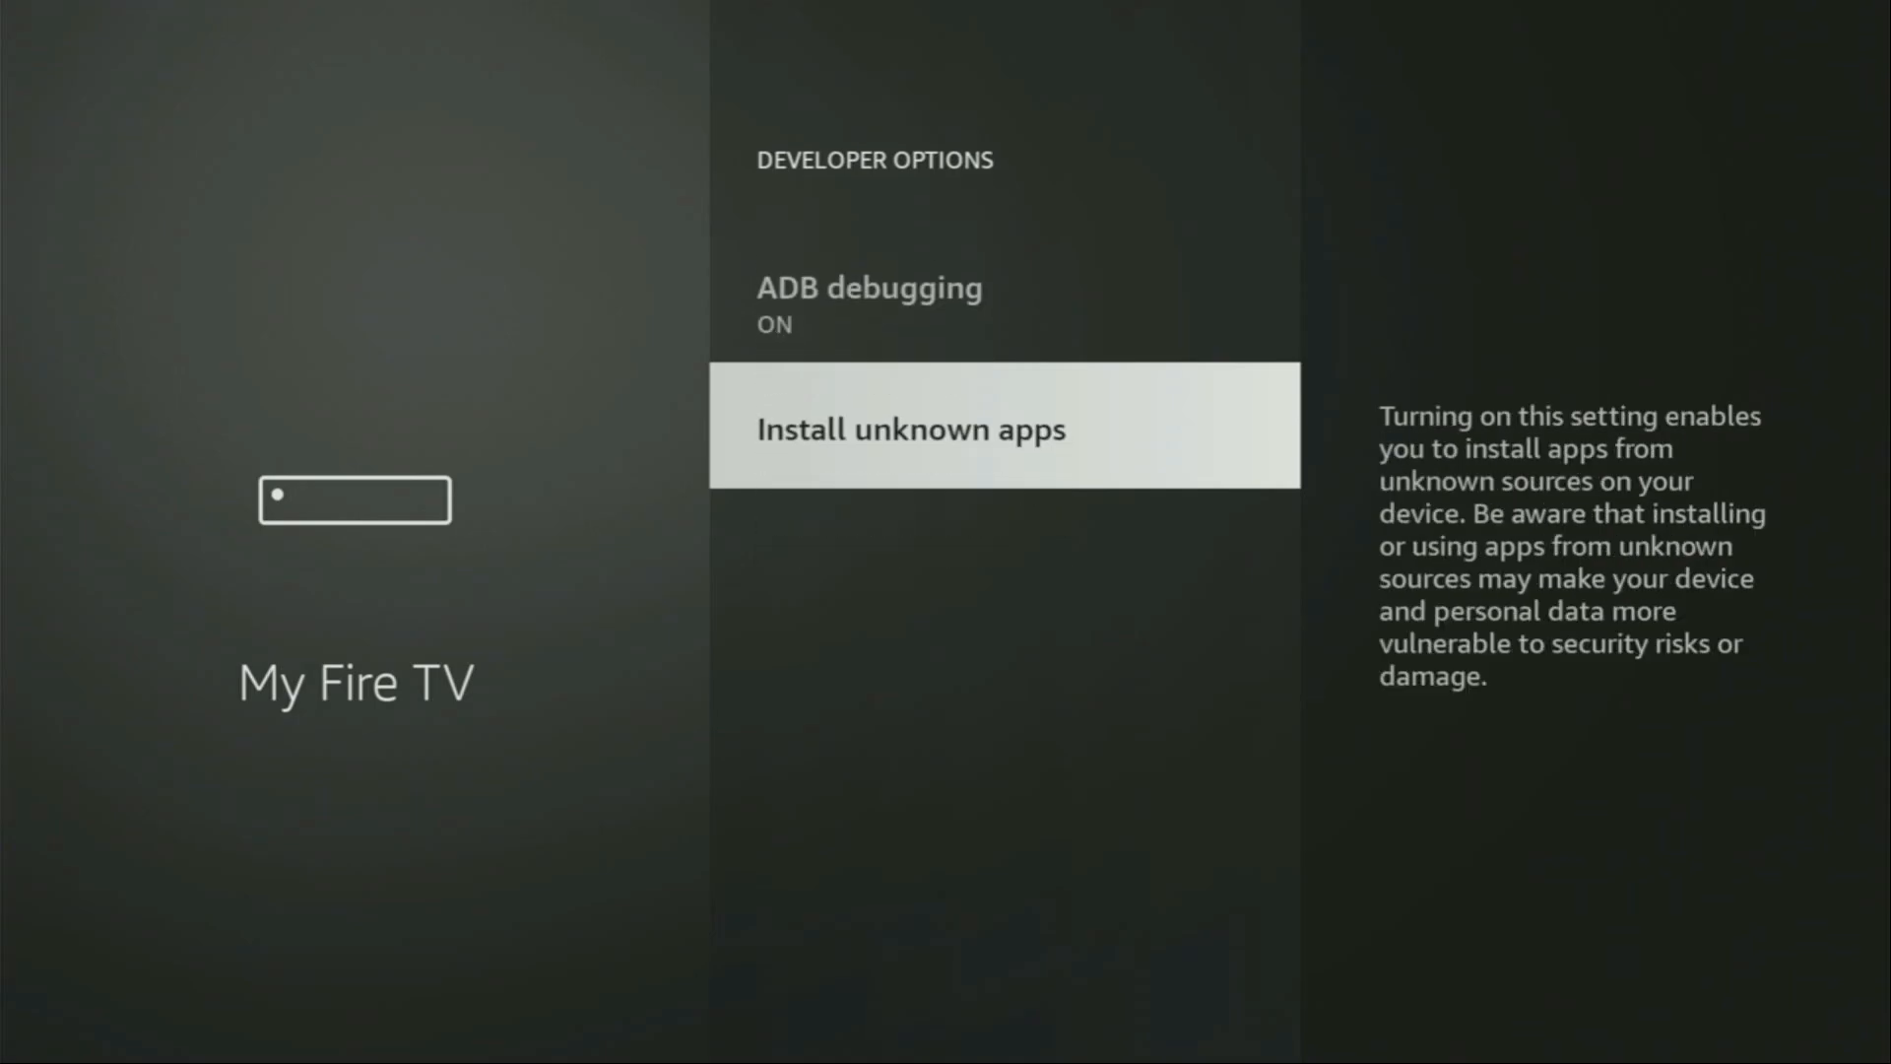
{"action": "left_click", "coordinate": [909, 429]}
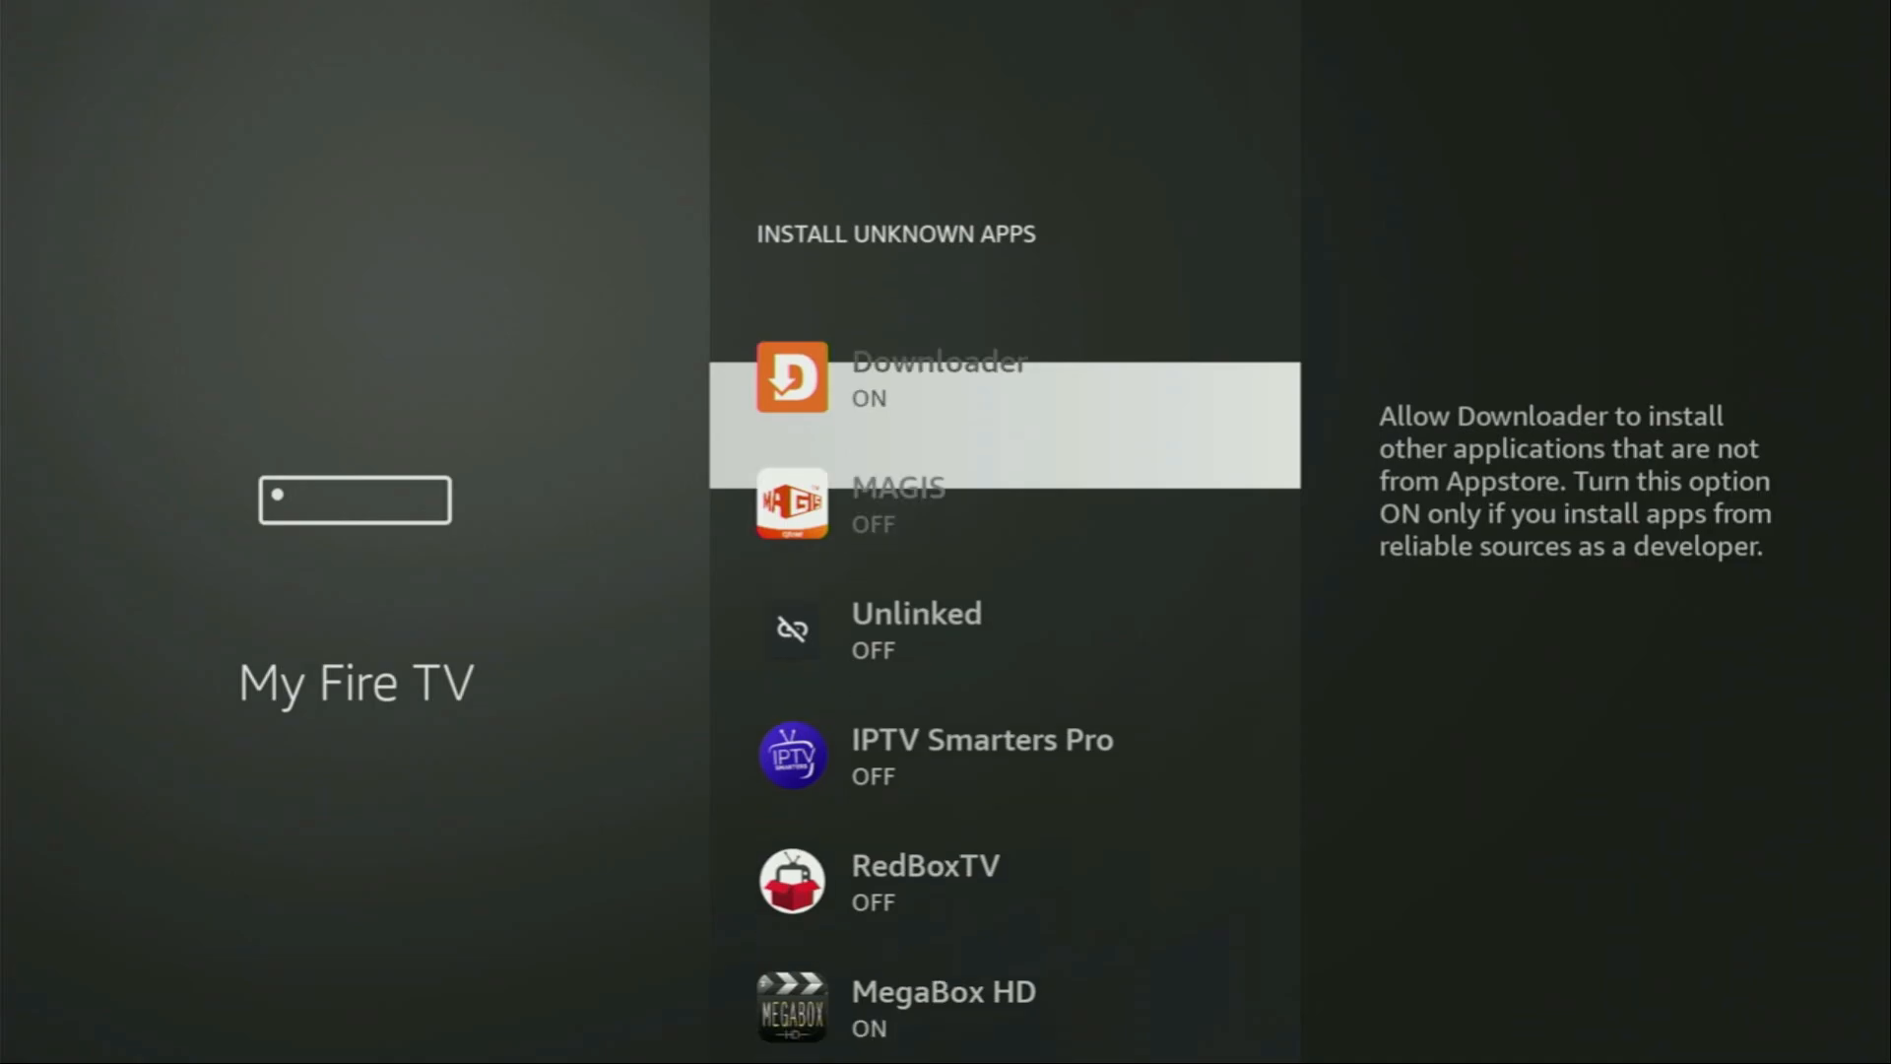
{"action": "scroll", "scroll_direction": "down", "scroll_amount": 3}
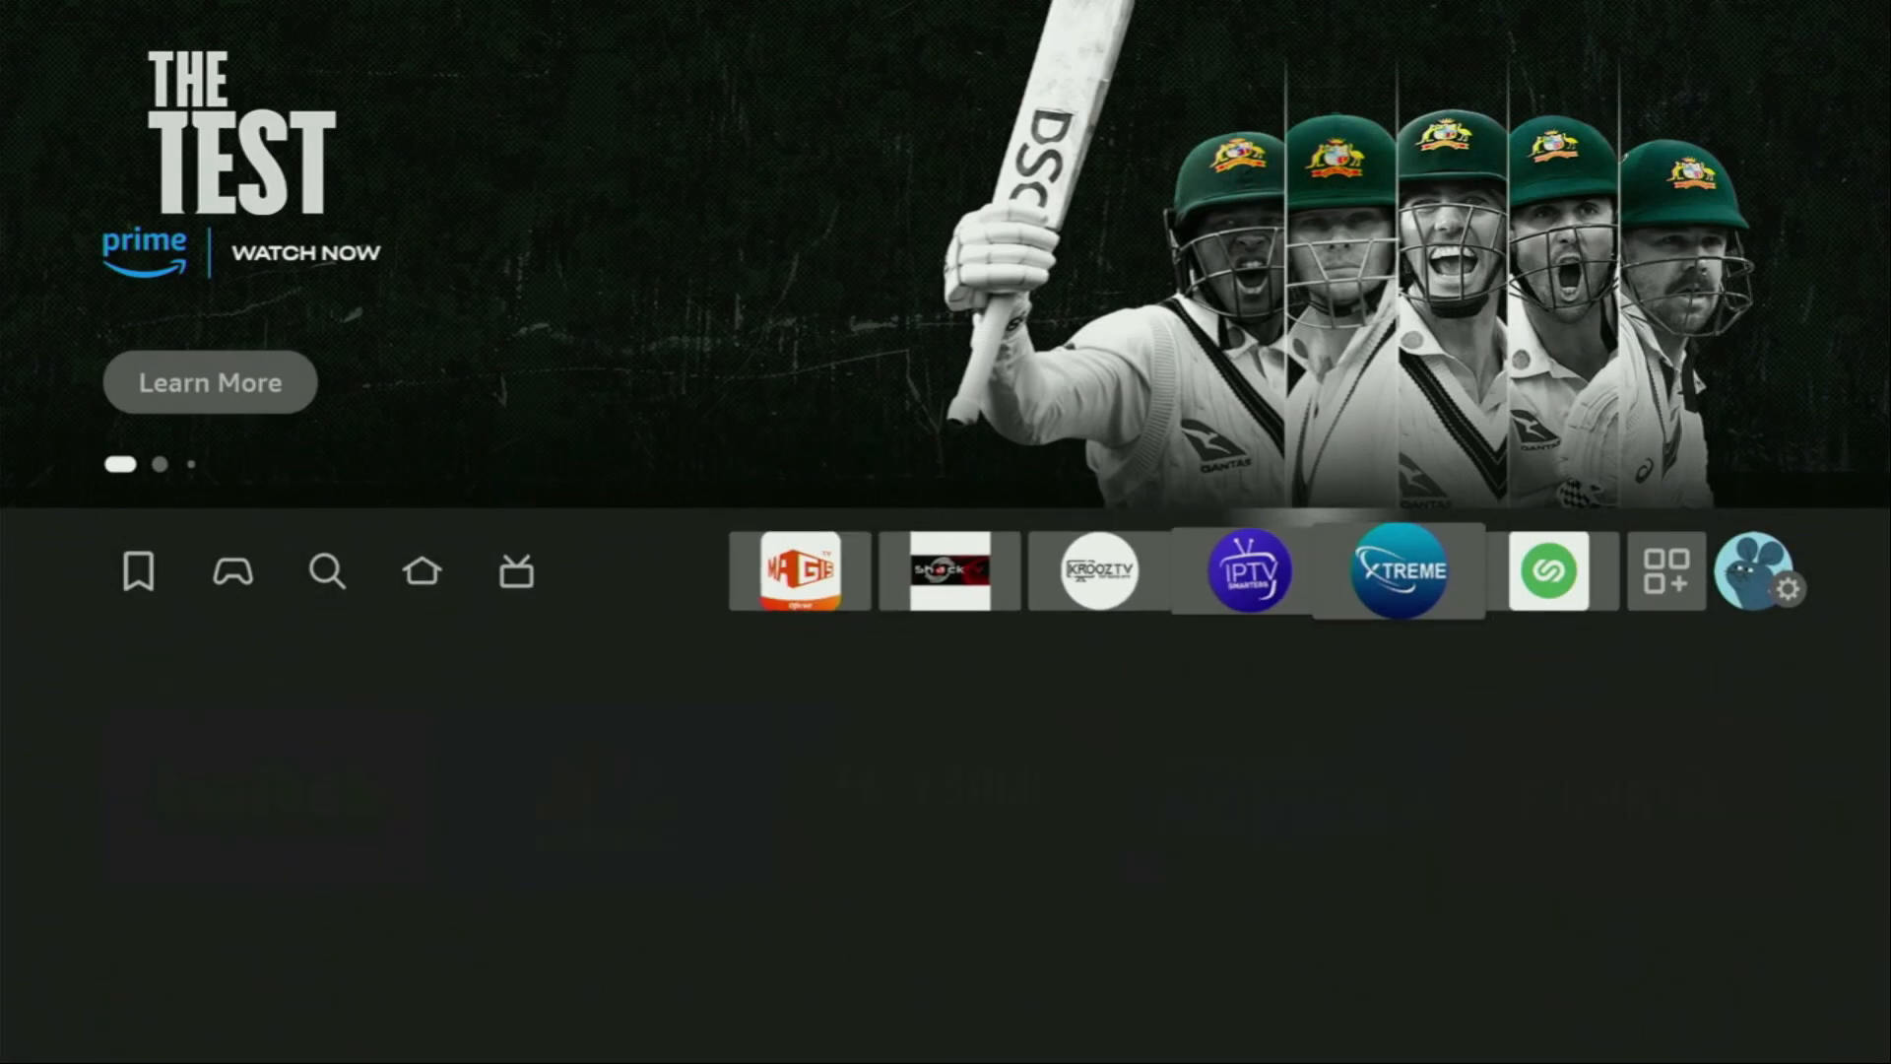
Step: Open NordVPN from the Your Apps & Channels grid
{"action": "left_click", "coordinate": [1666, 571]}
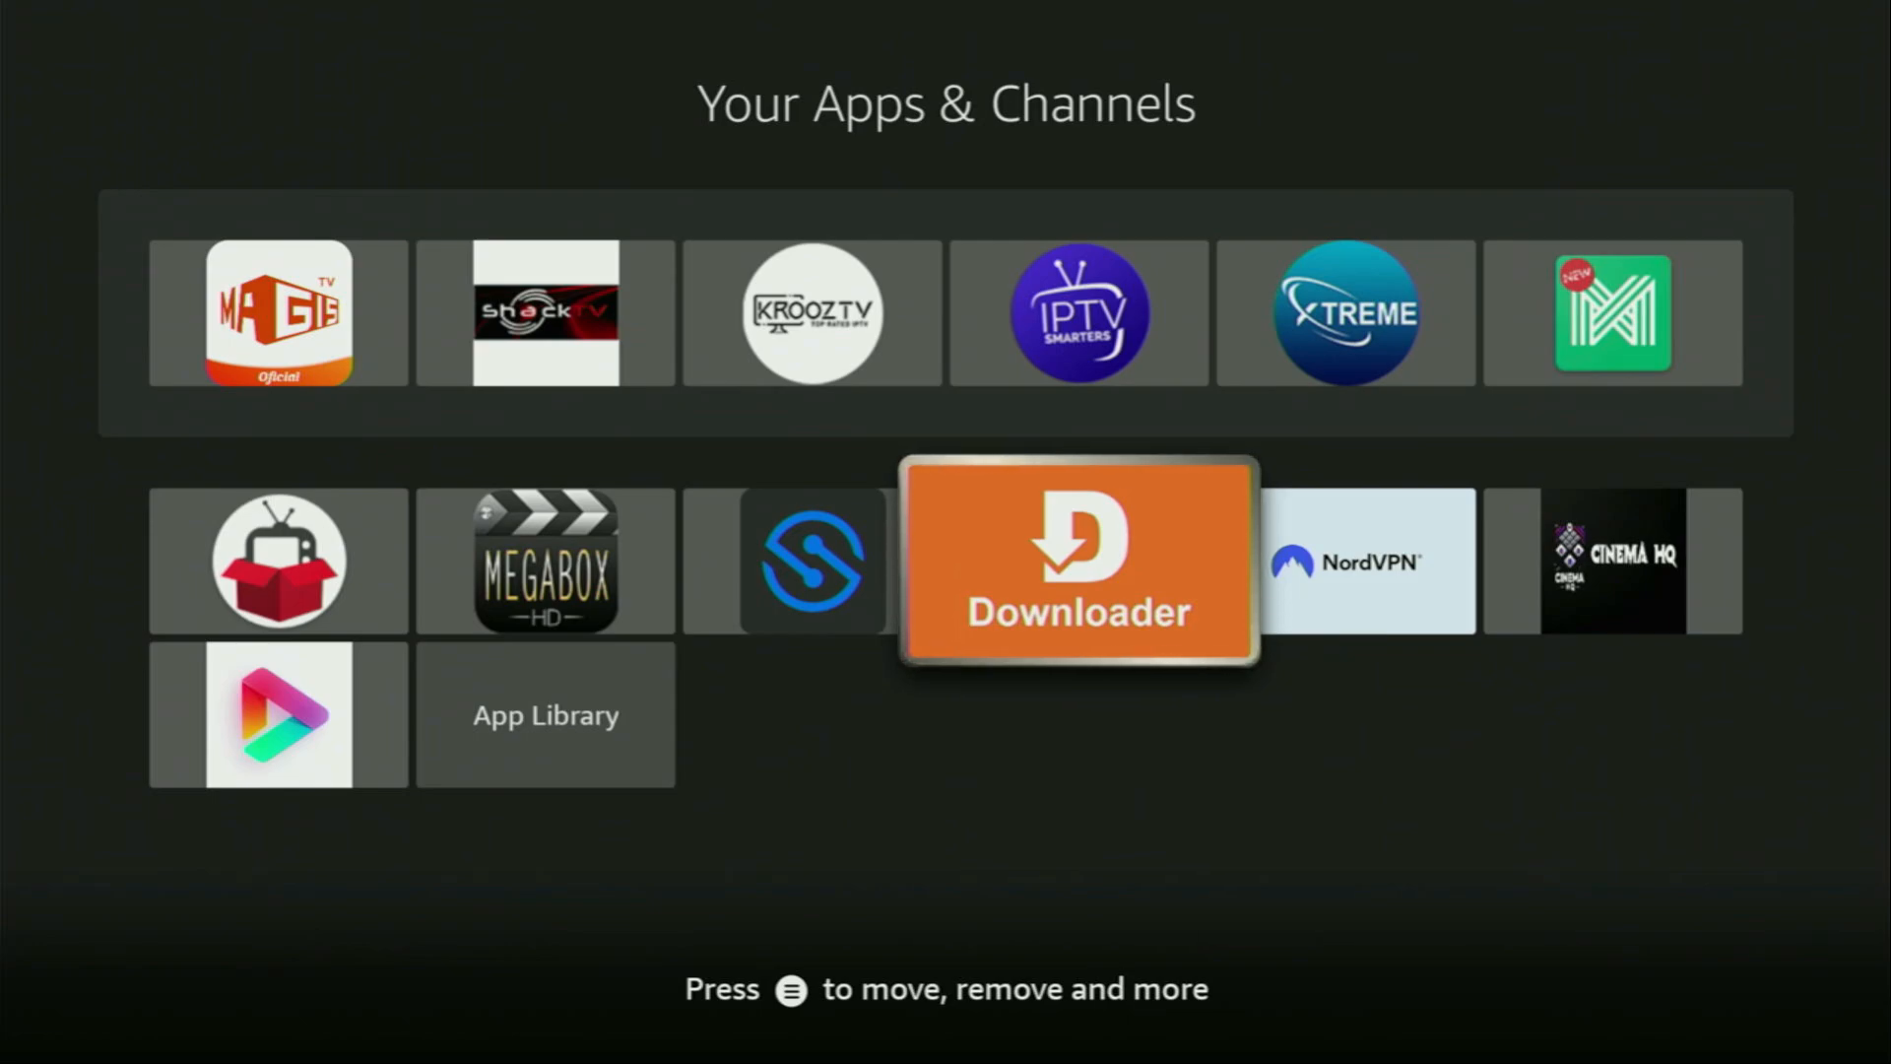
{"action": "key", "text": "right"}
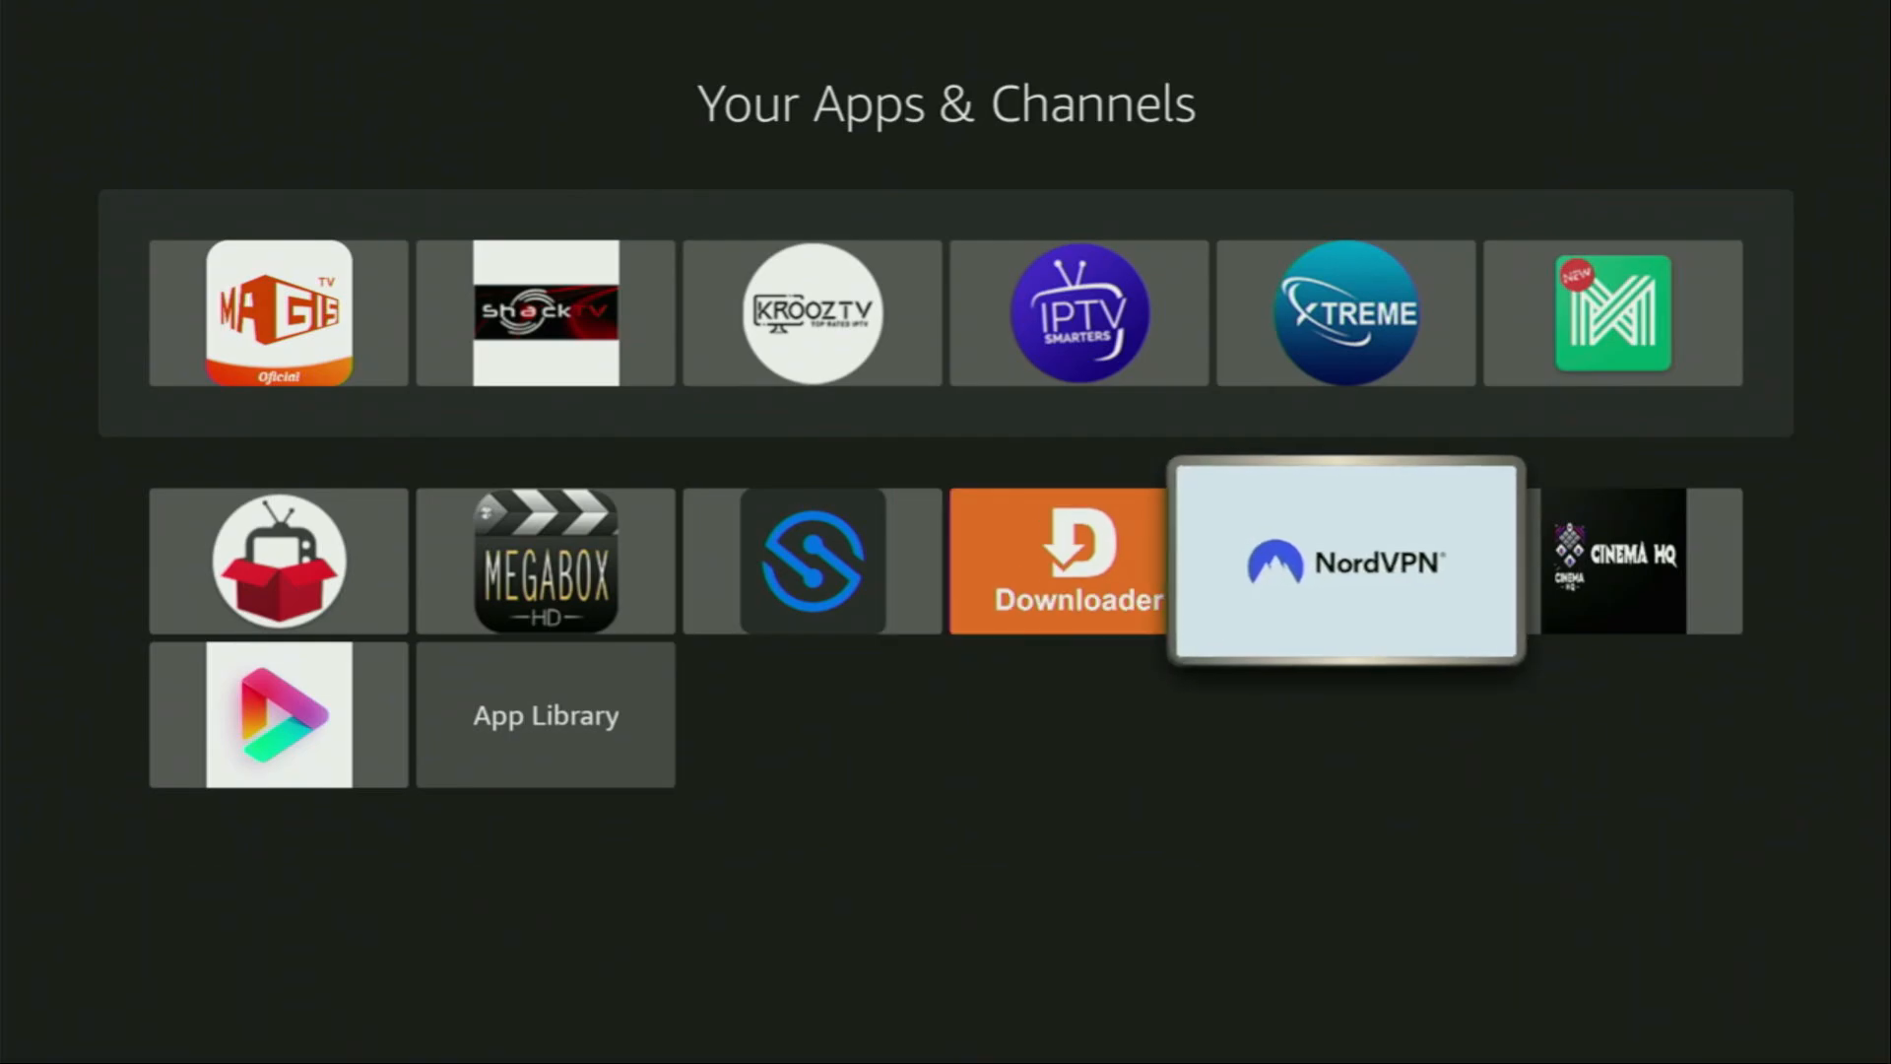
{"action": "left_click", "coordinate": [1345, 561]}
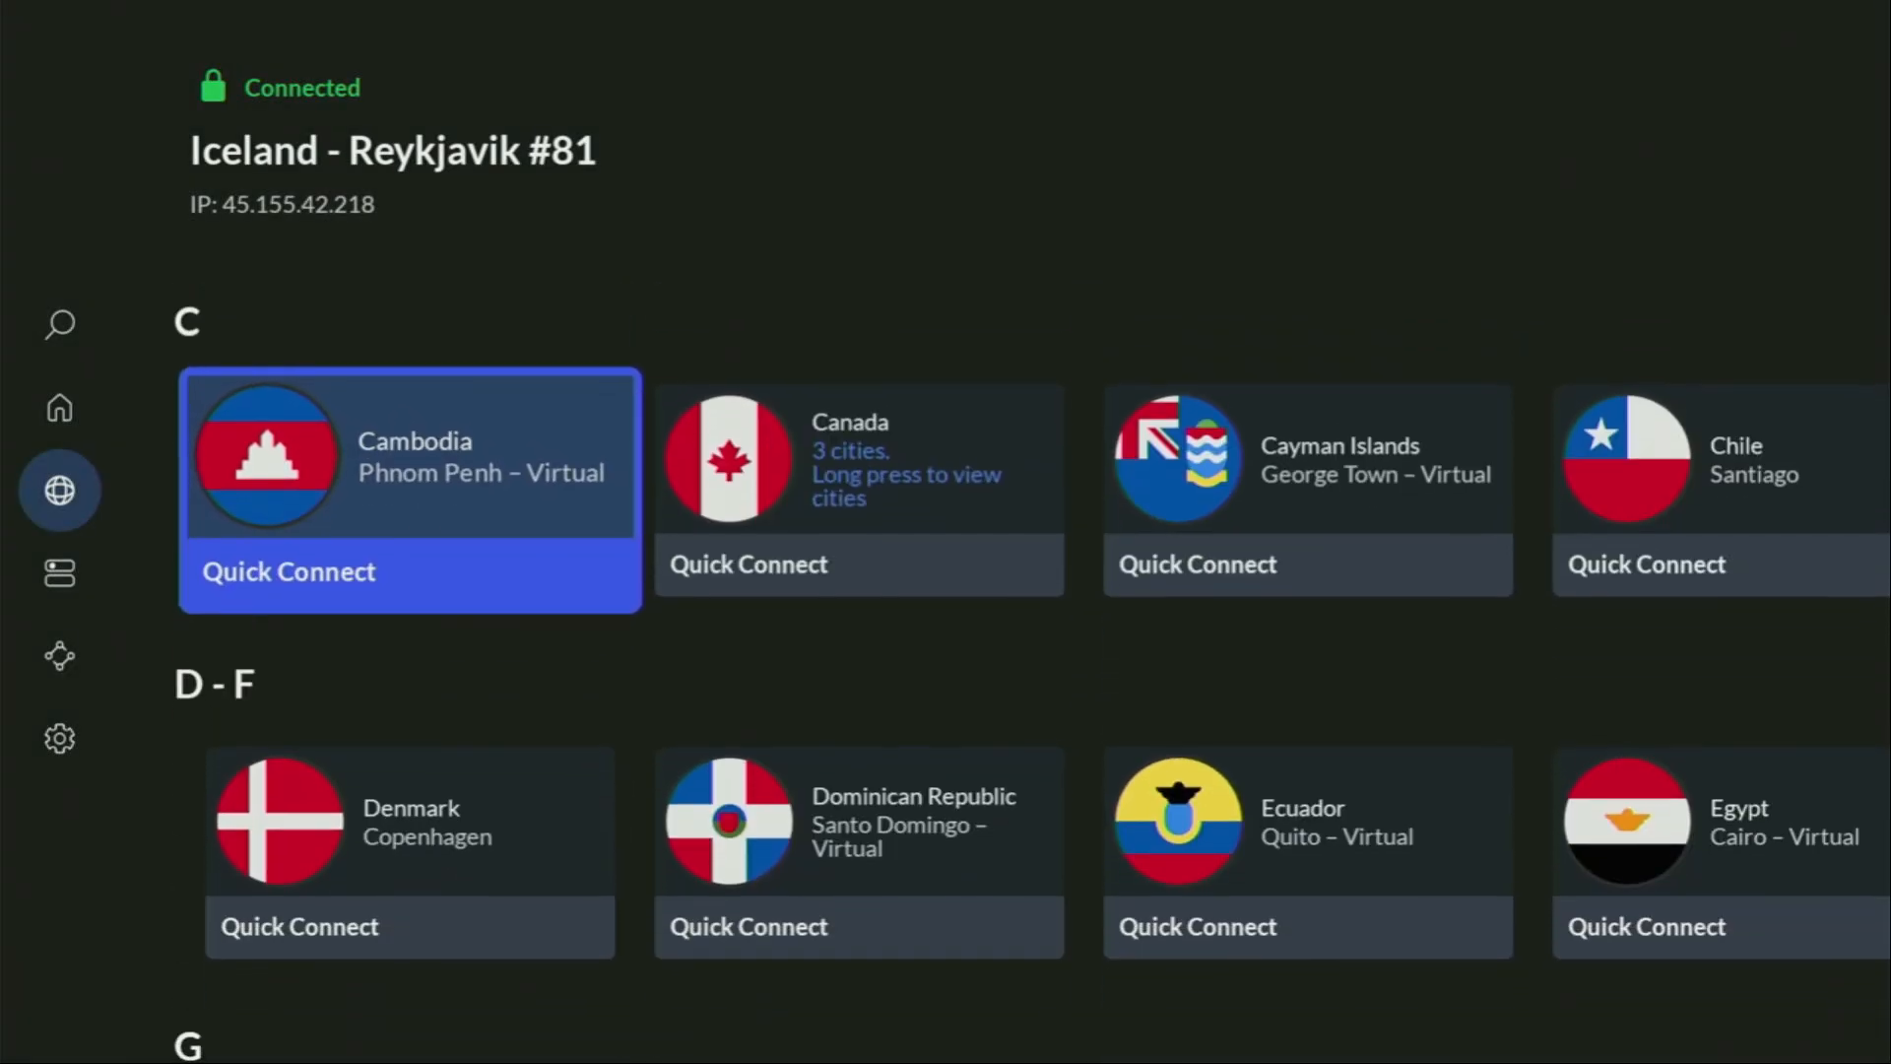
Step: Switch NordVPN from Iceland to the Austria - Vienna #137 server via the country list
{"action": "left_click", "coordinate": [59, 408]}
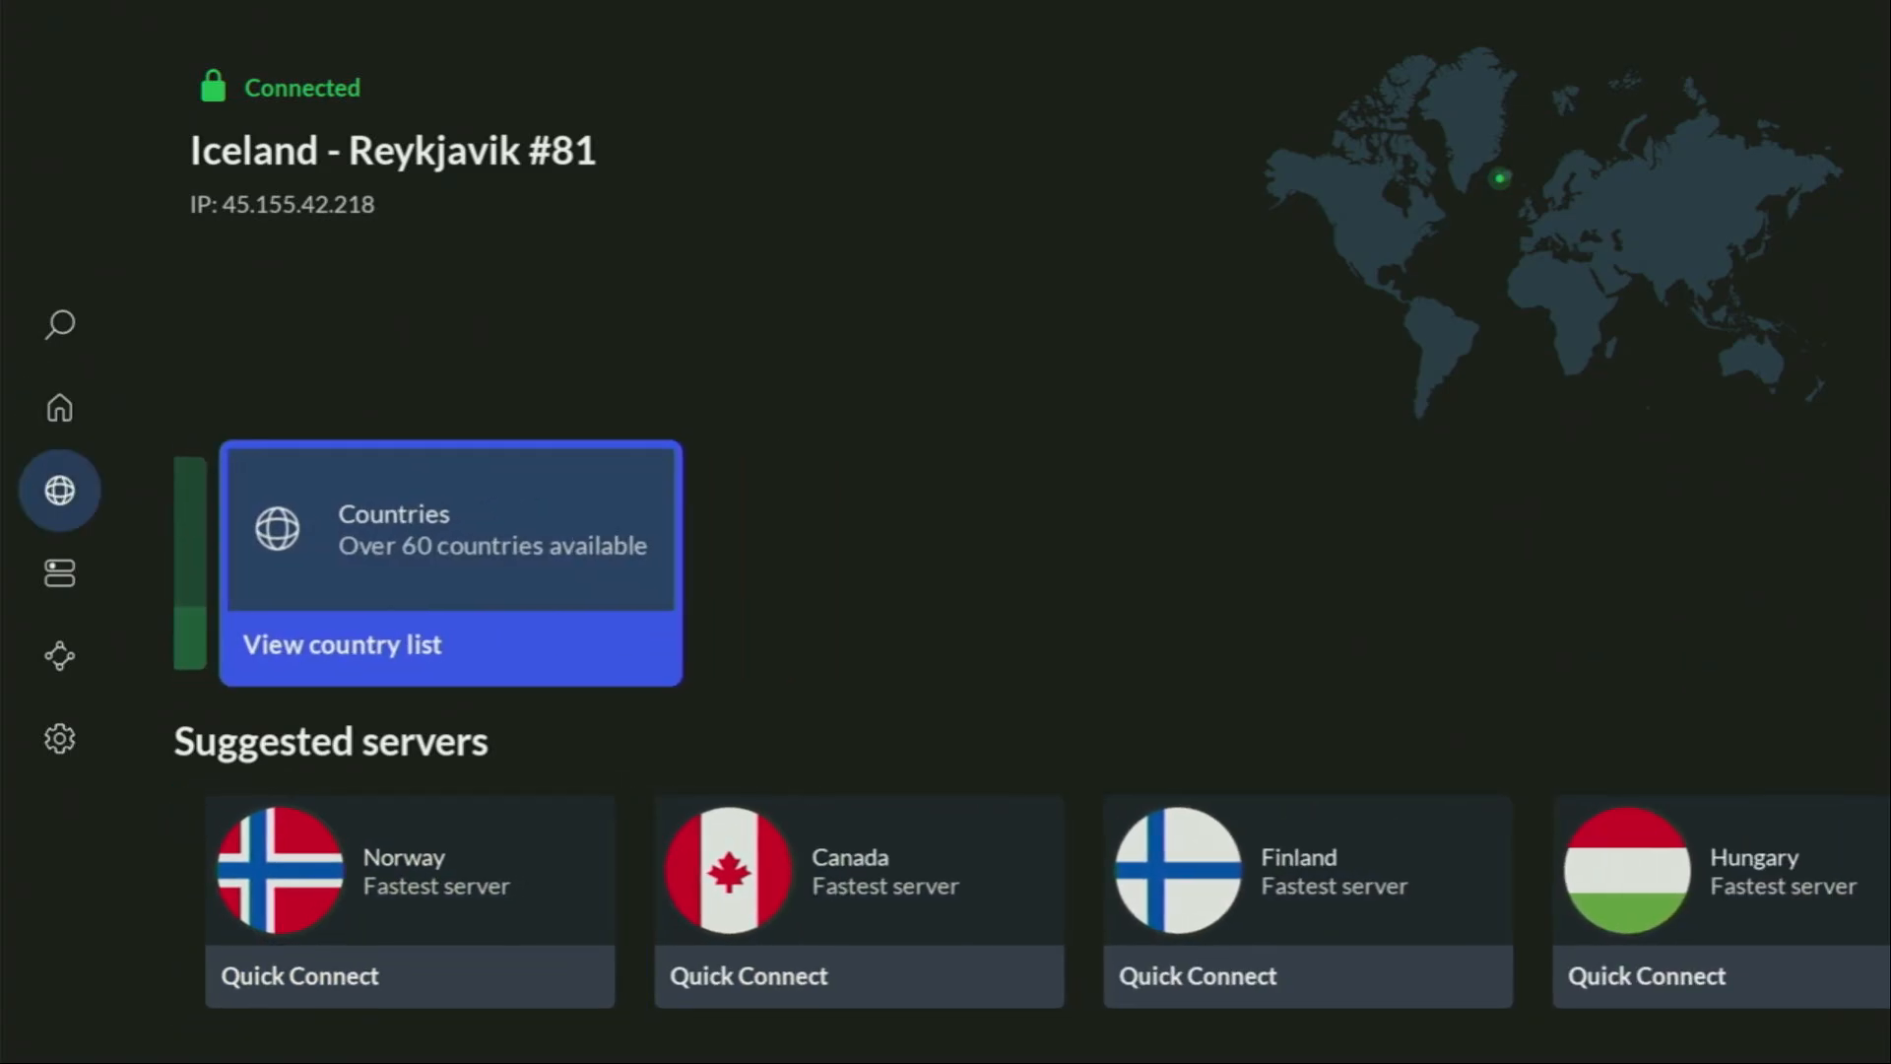
{"action": "left_click", "coordinate": [342, 644]}
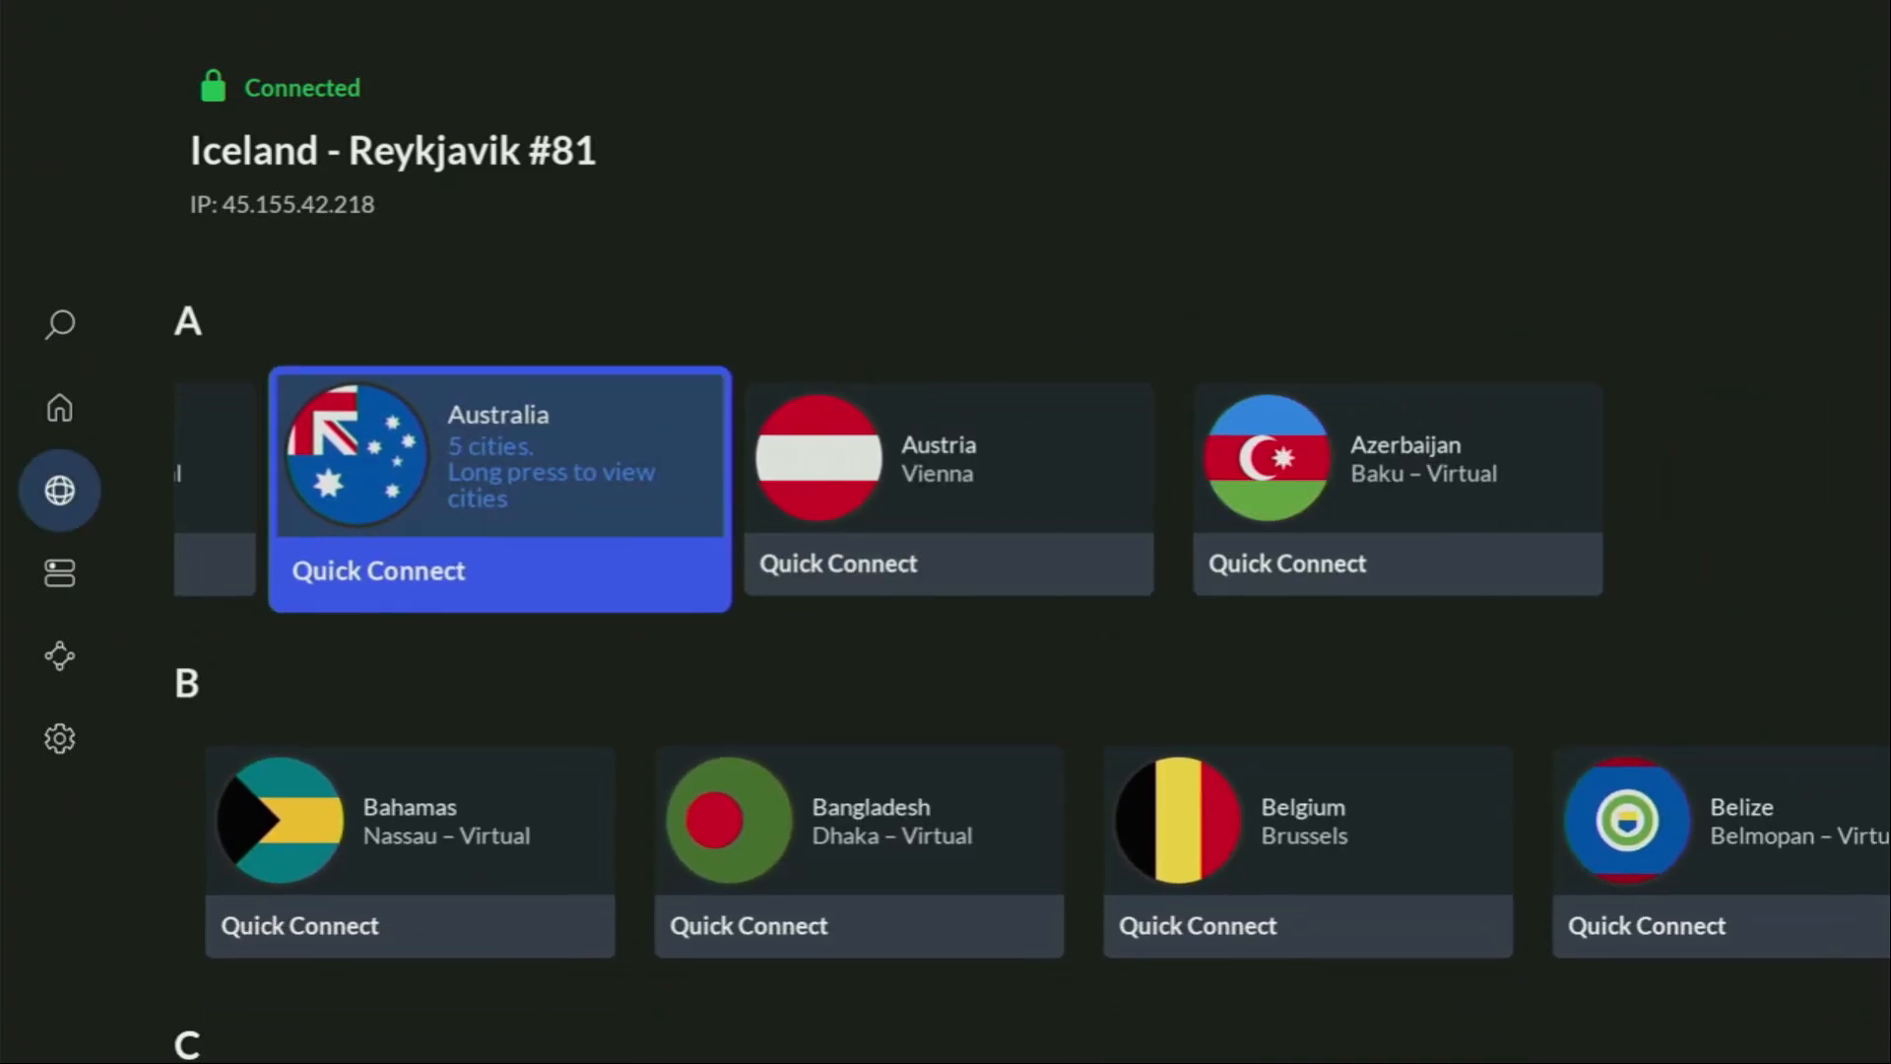
{"action": "scroll", "scroll_direction": "down", "scroll_amount": 3}
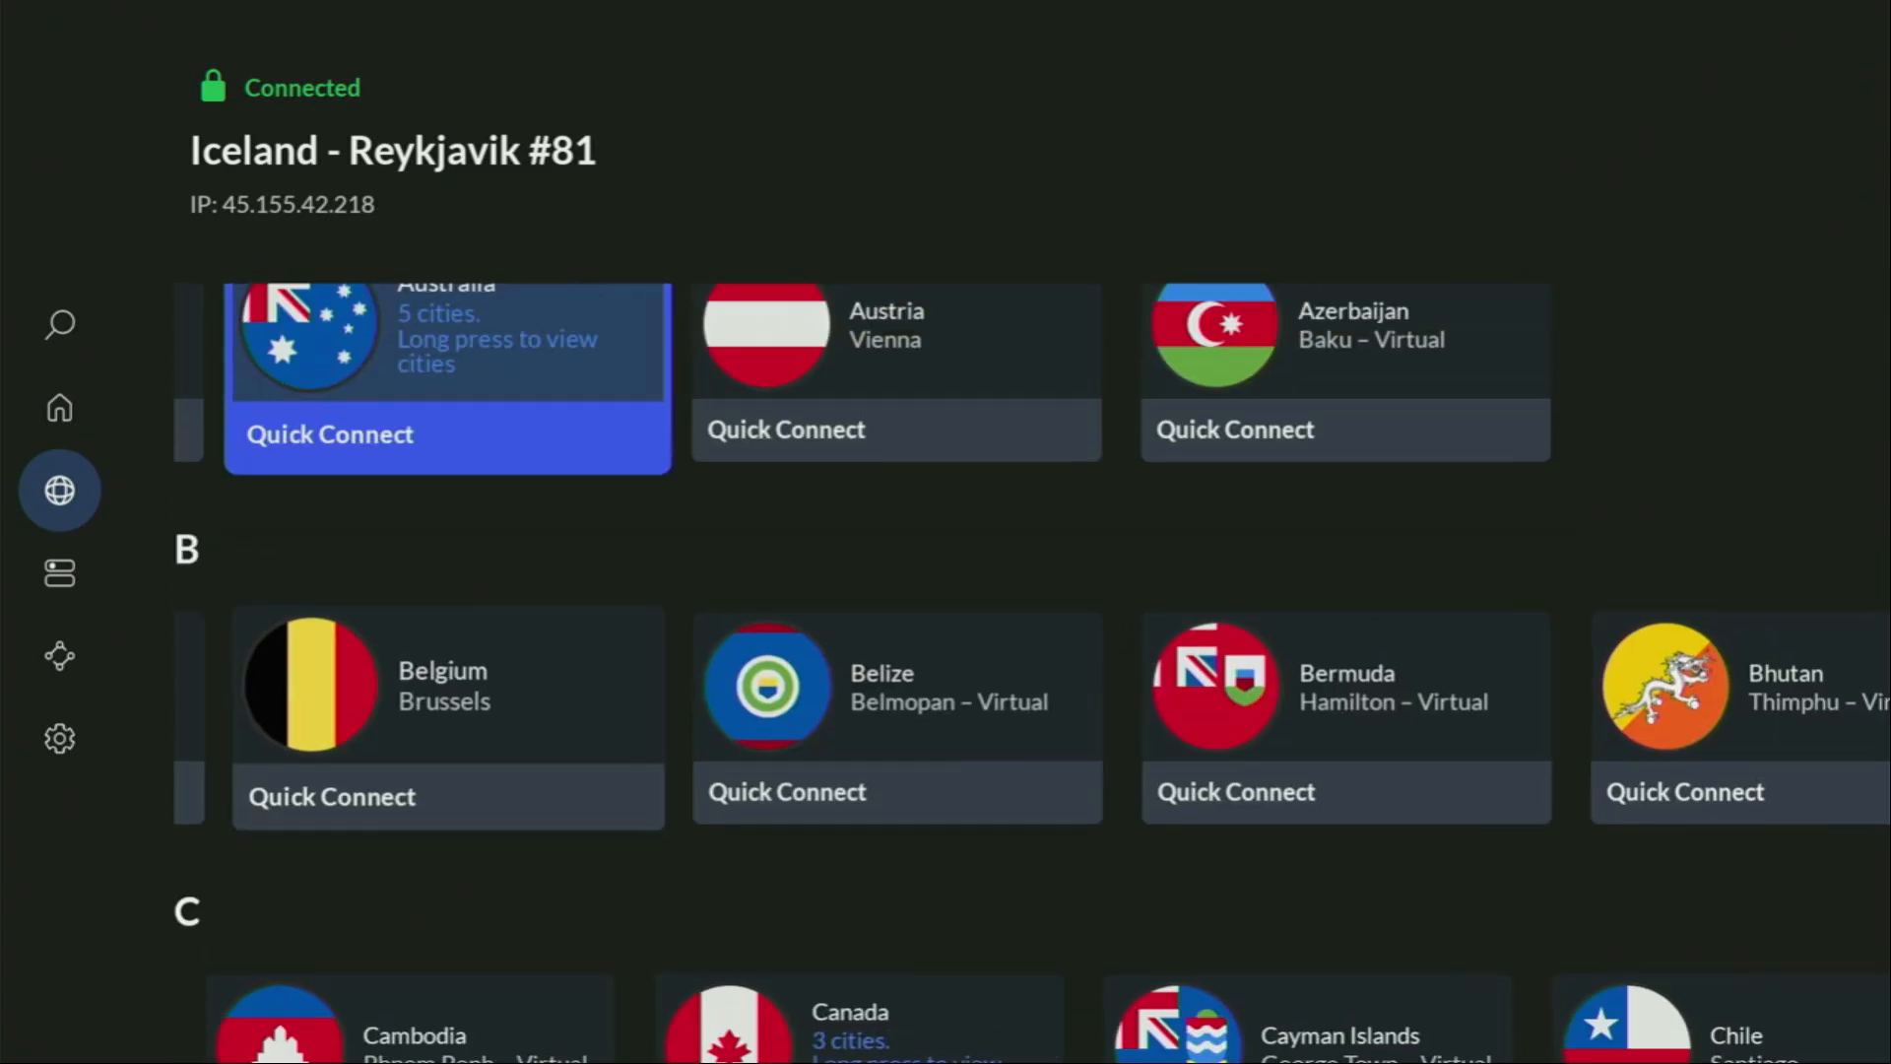
{"action": "scroll", "scroll_direction": "down", "scroll_amount": 3}
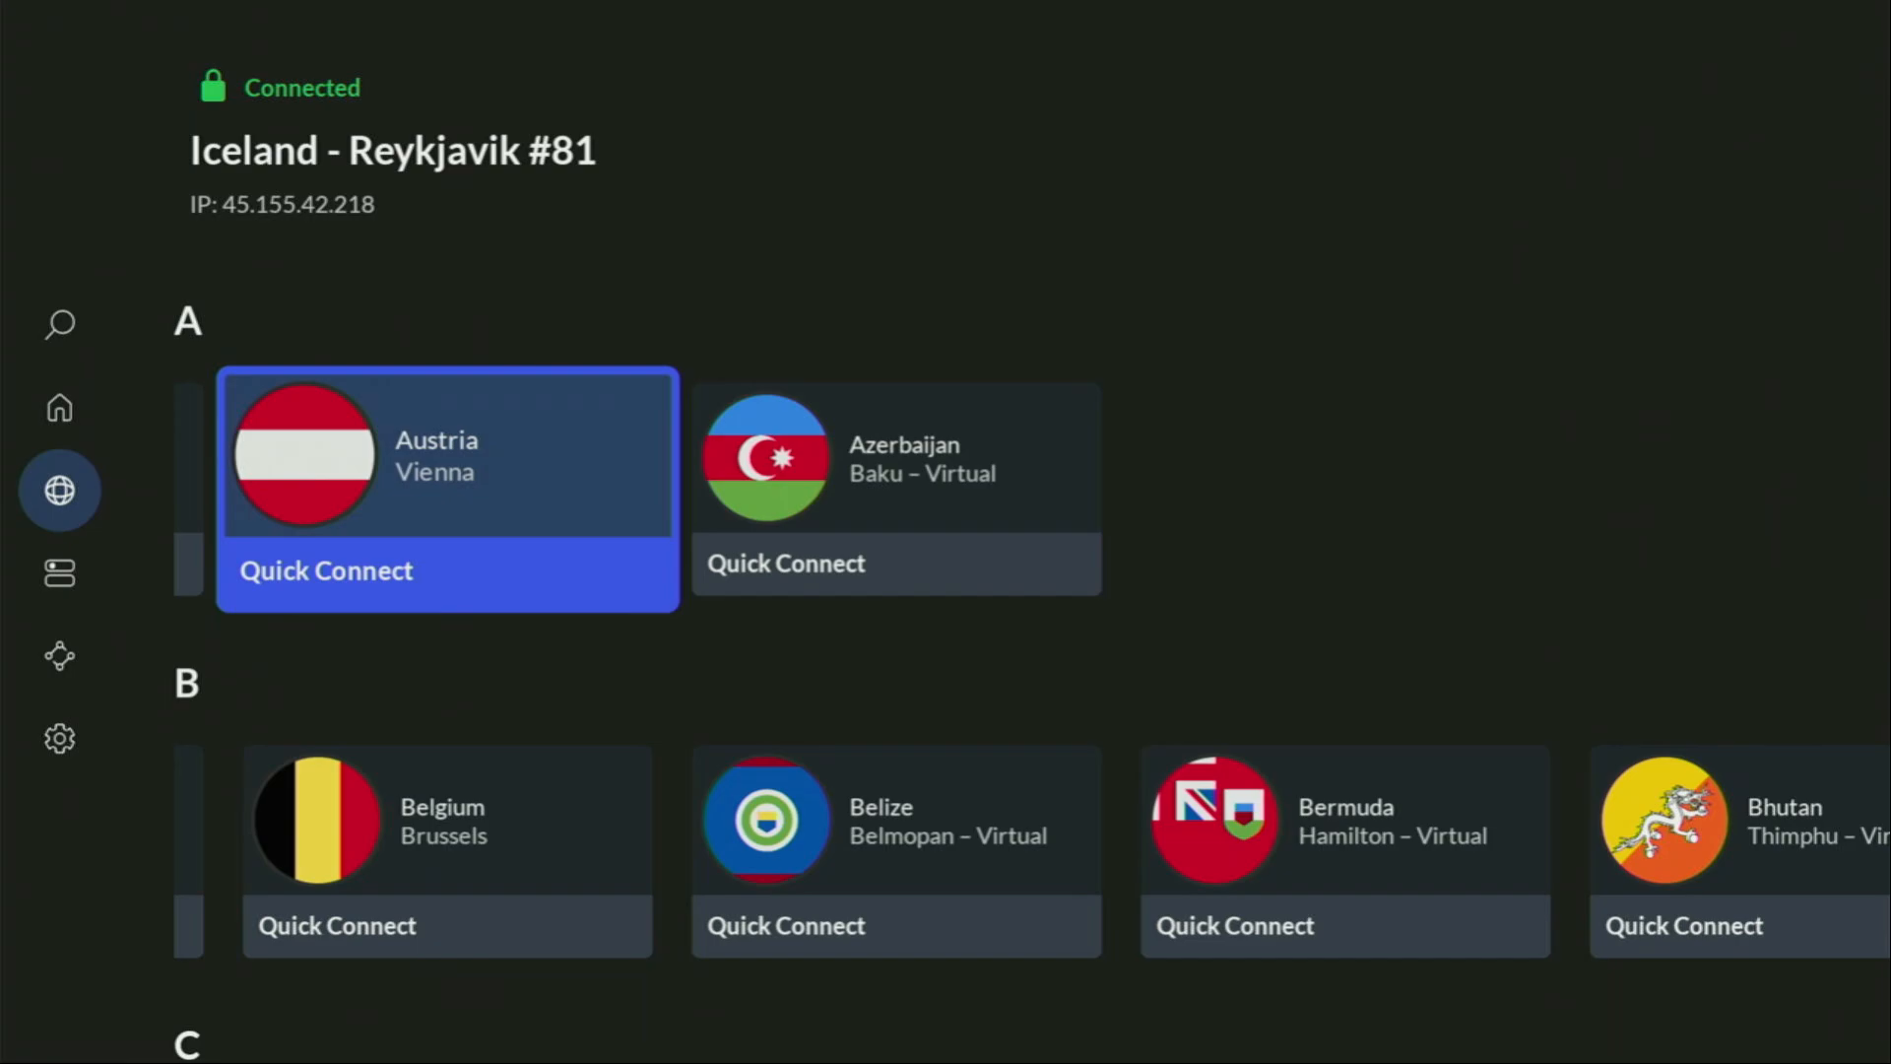
{"action": "left_click", "coordinate": [326, 570]}
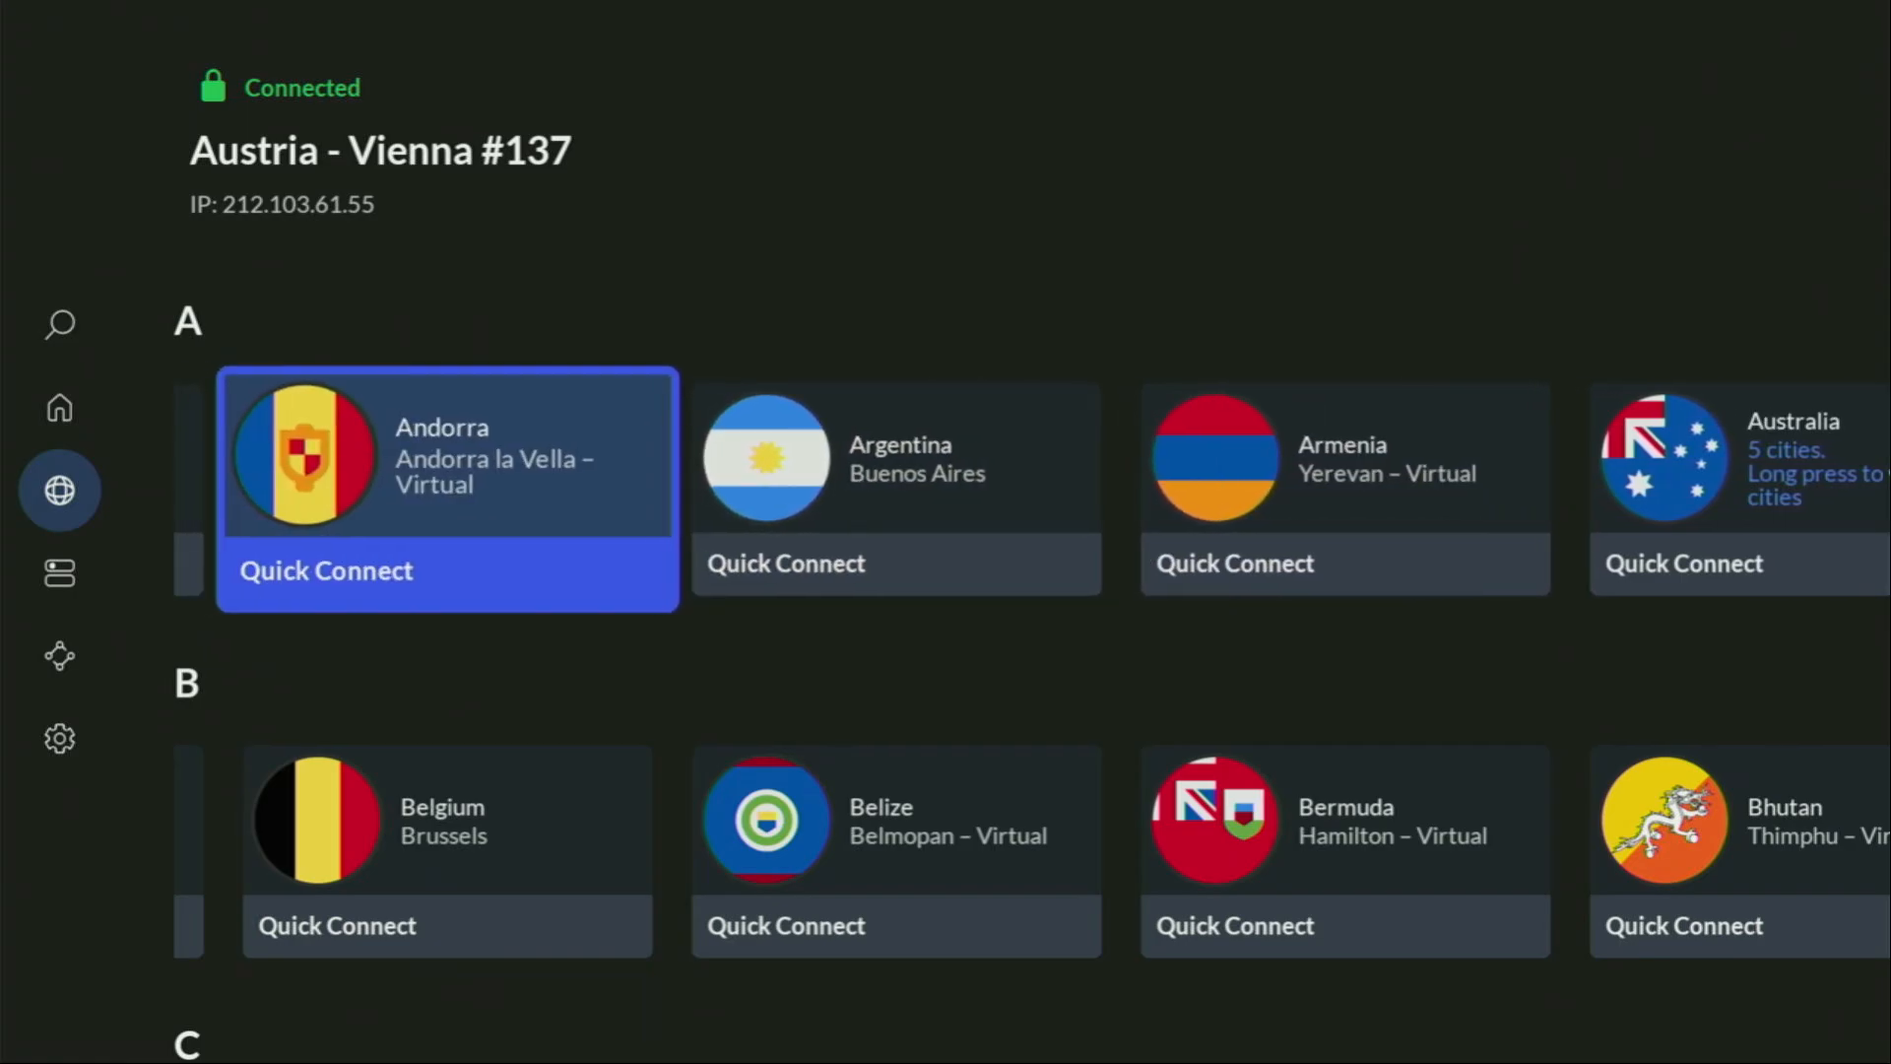
{"action": "scroll", "scroll_direction": "down", "scroll_amount": 3}
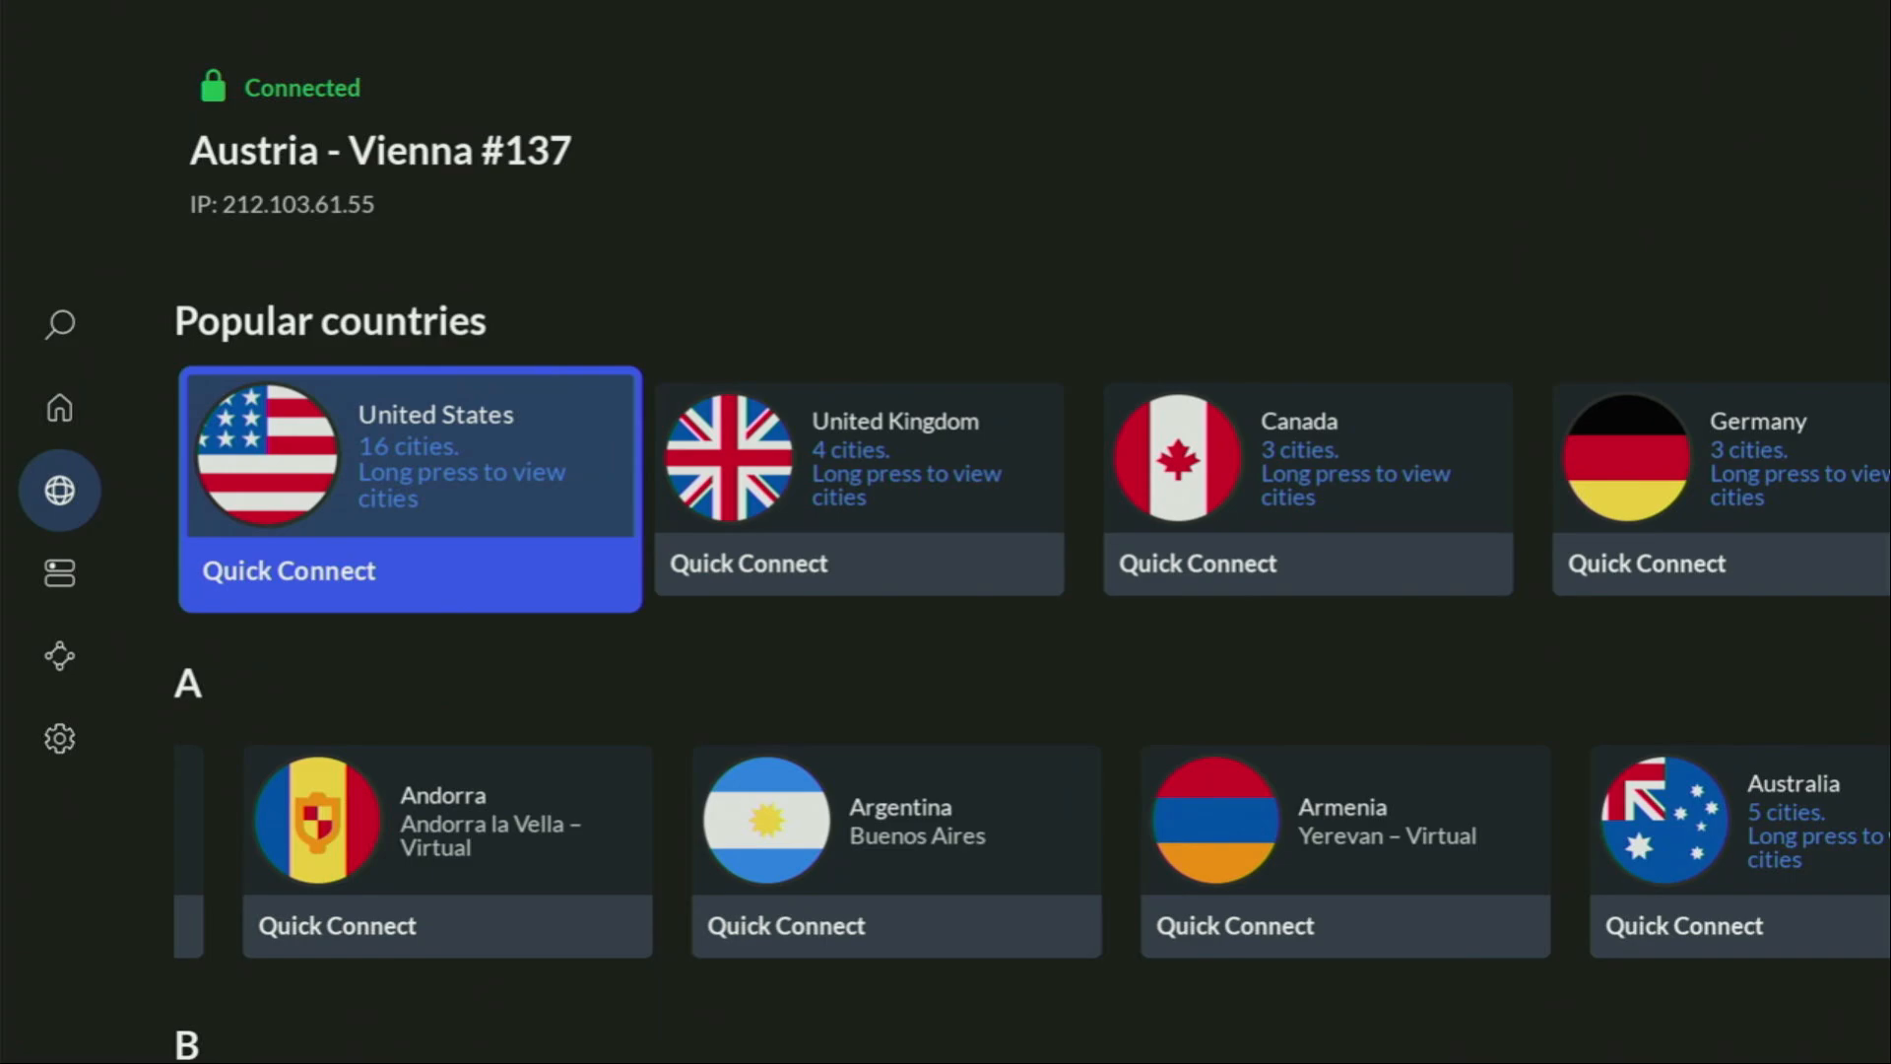
{"action": "scroll", "scroll_direction": "down", "scroll_amount": 3}
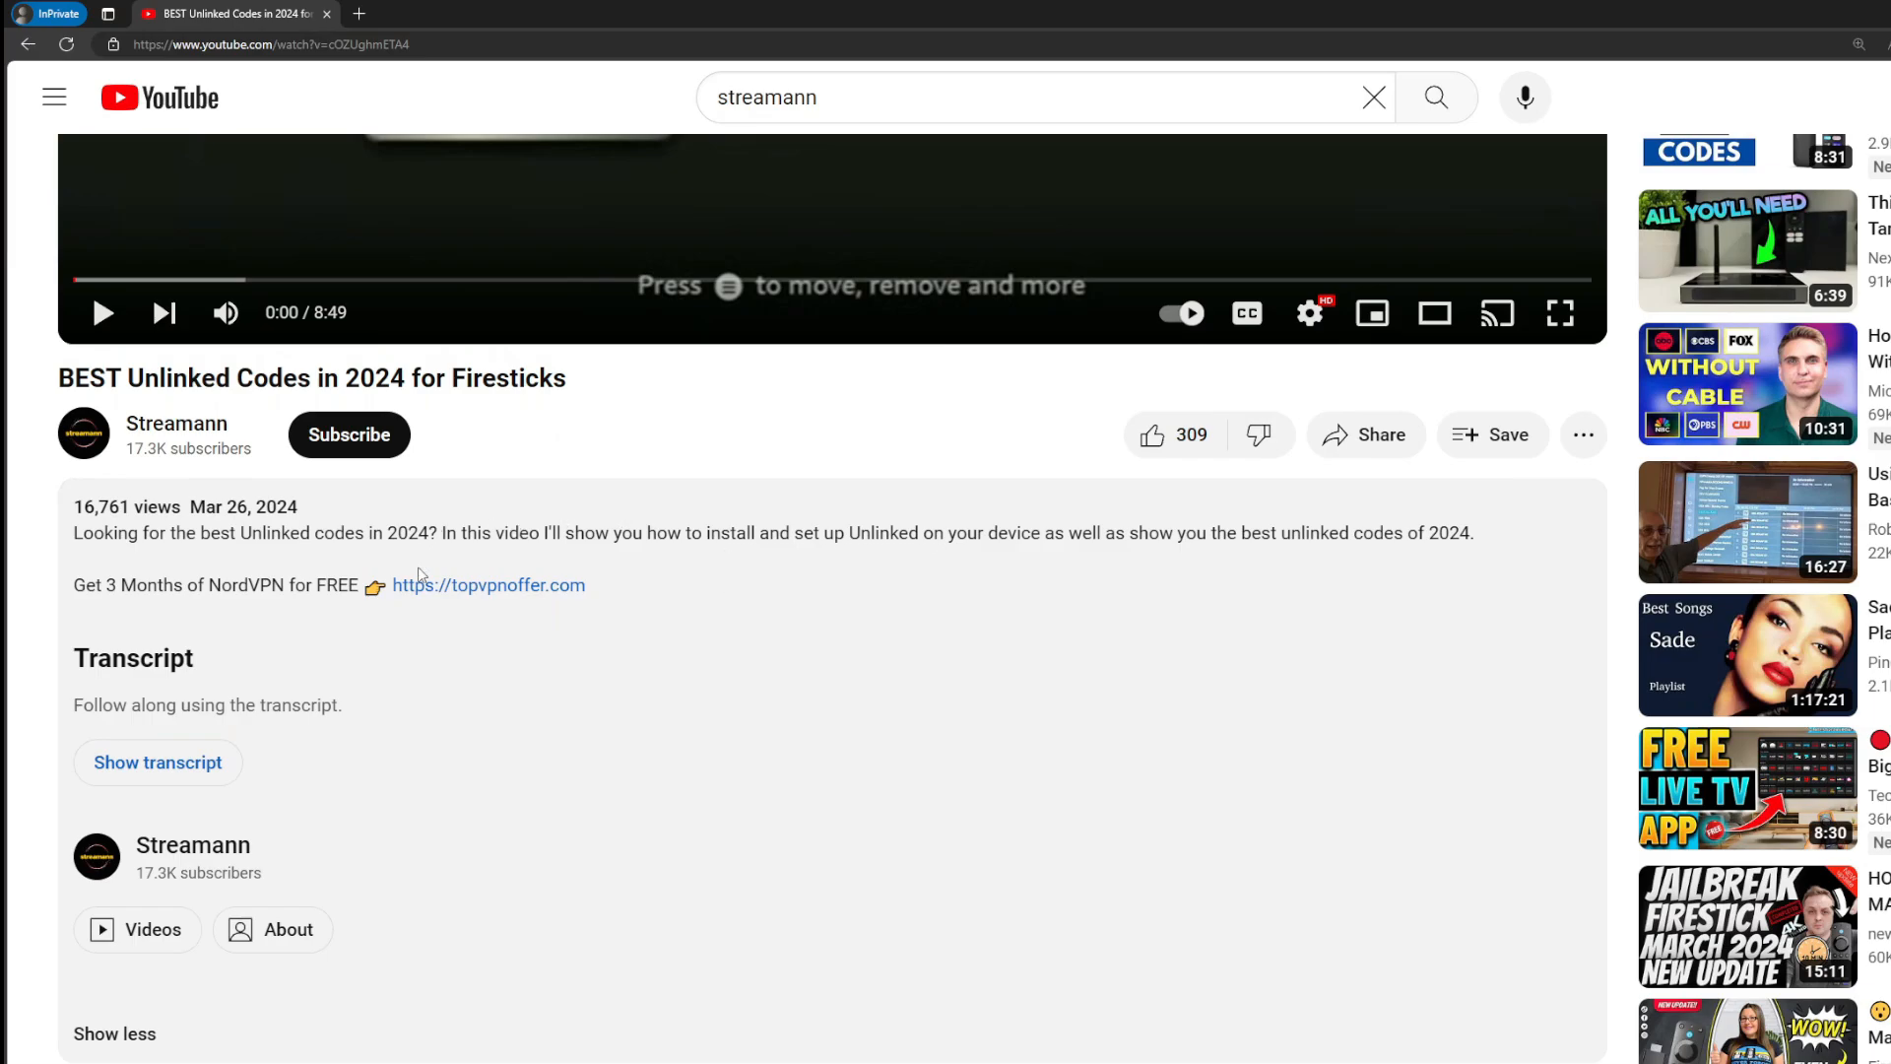
Step: Scroll to the pinned comment and highlight the topvpnoffer.com NordVPN offer link
{"action": "scroll", "scroll_direction": "down", "scroll_amount": 3}
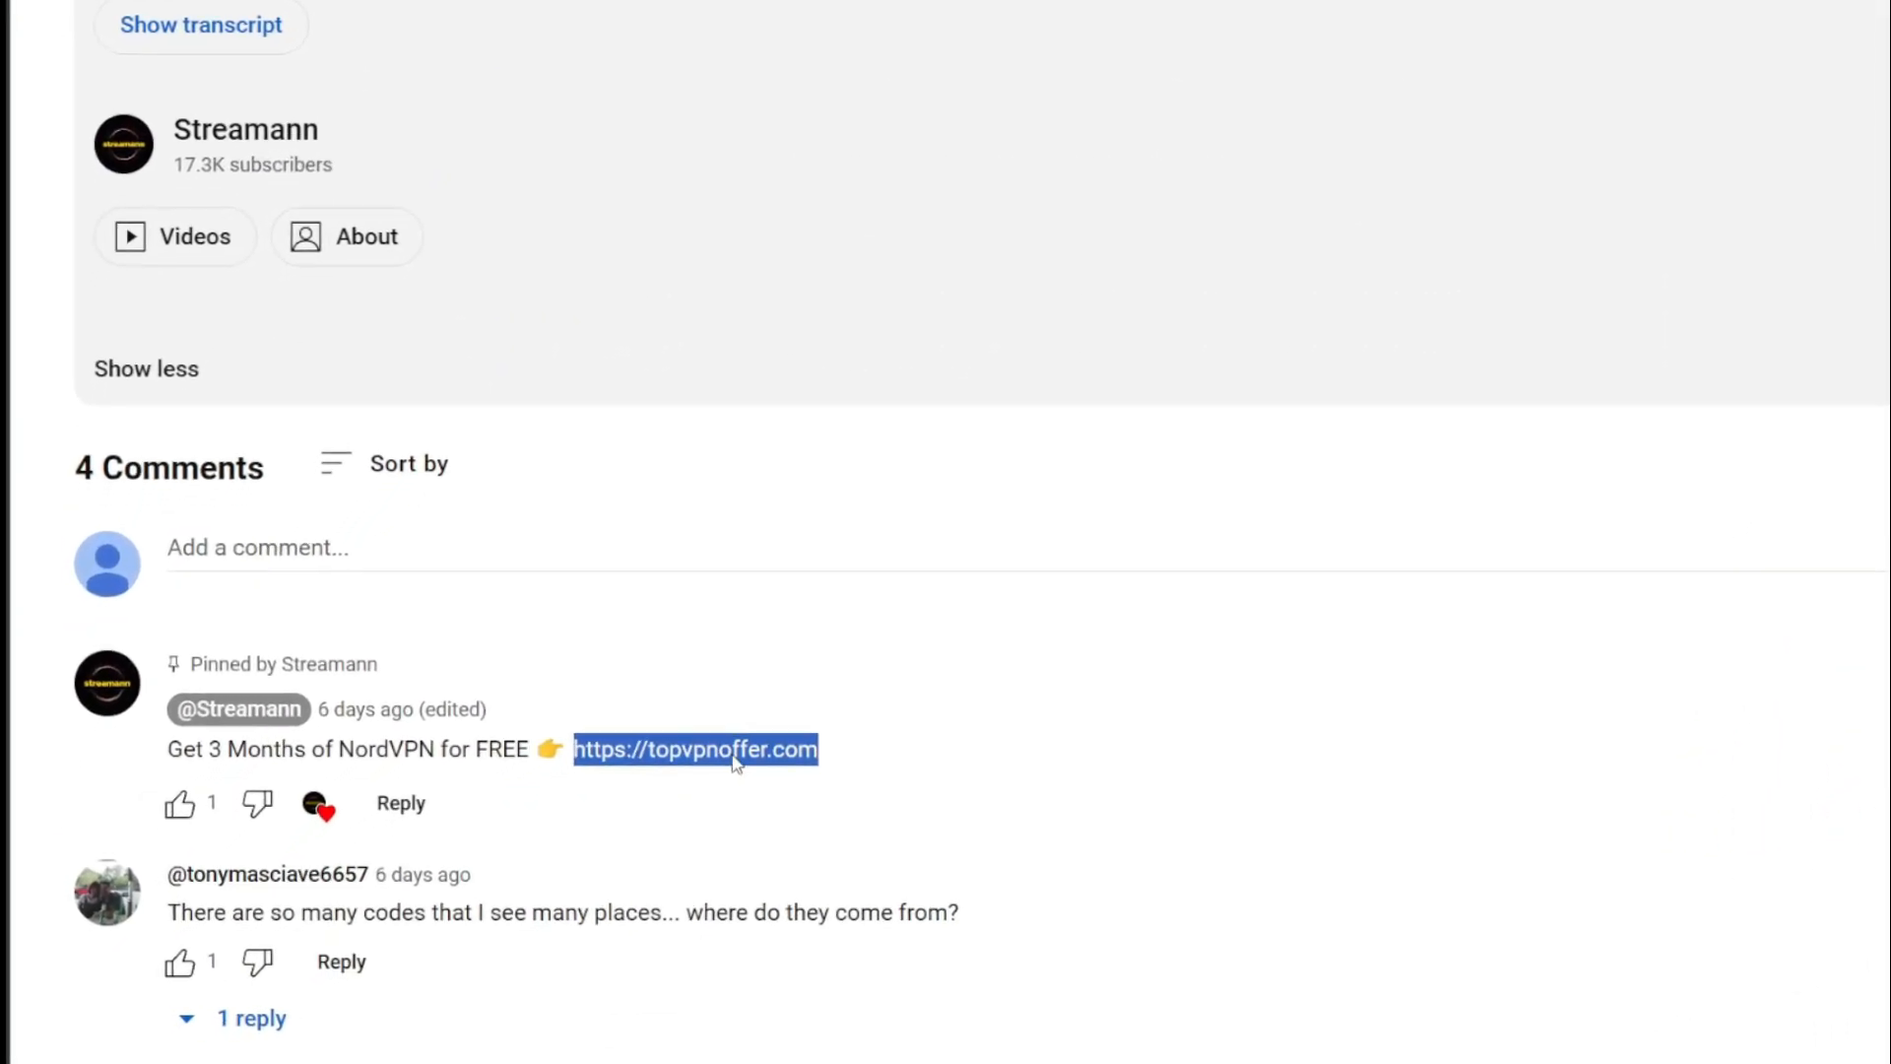
{"action": "left_click", "coordinate": [694, 748]}
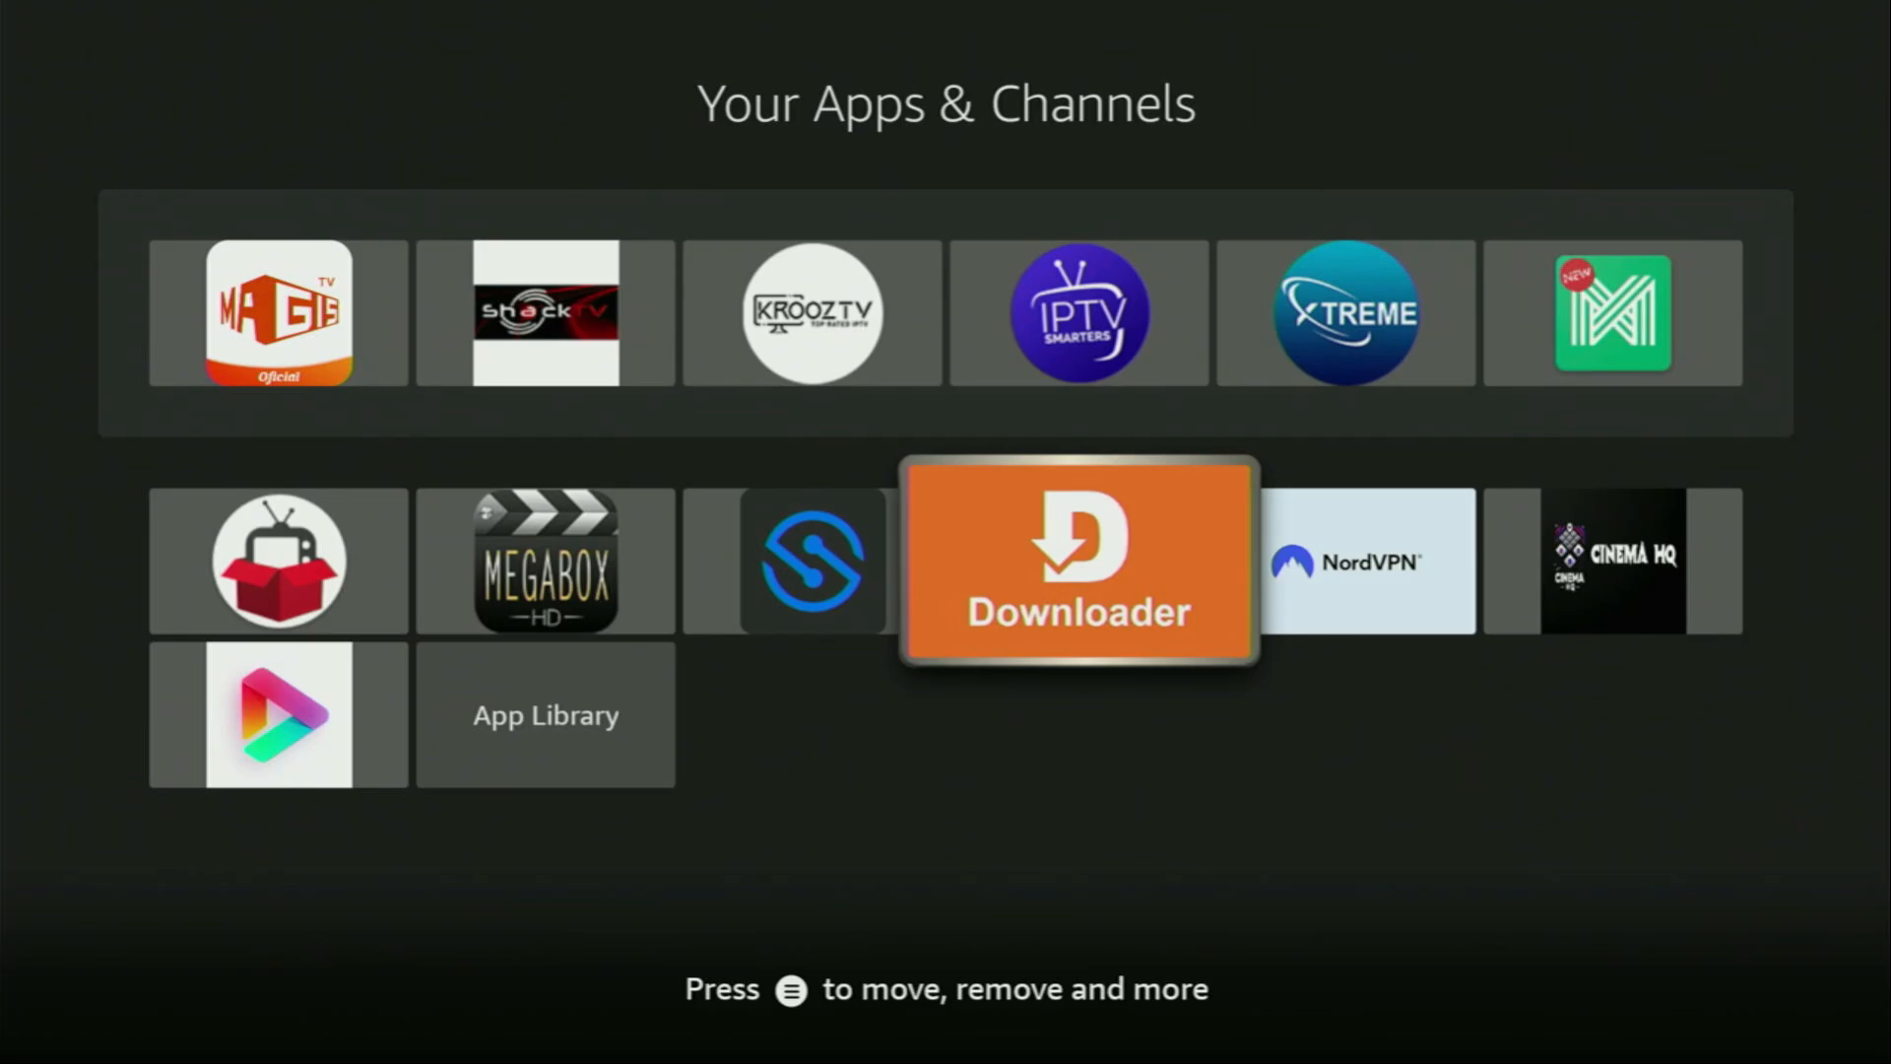
Step: Open Downloader from its tile in Your Apps & Channels
{"action": "left_click", "coordinate": [1076, 559]}
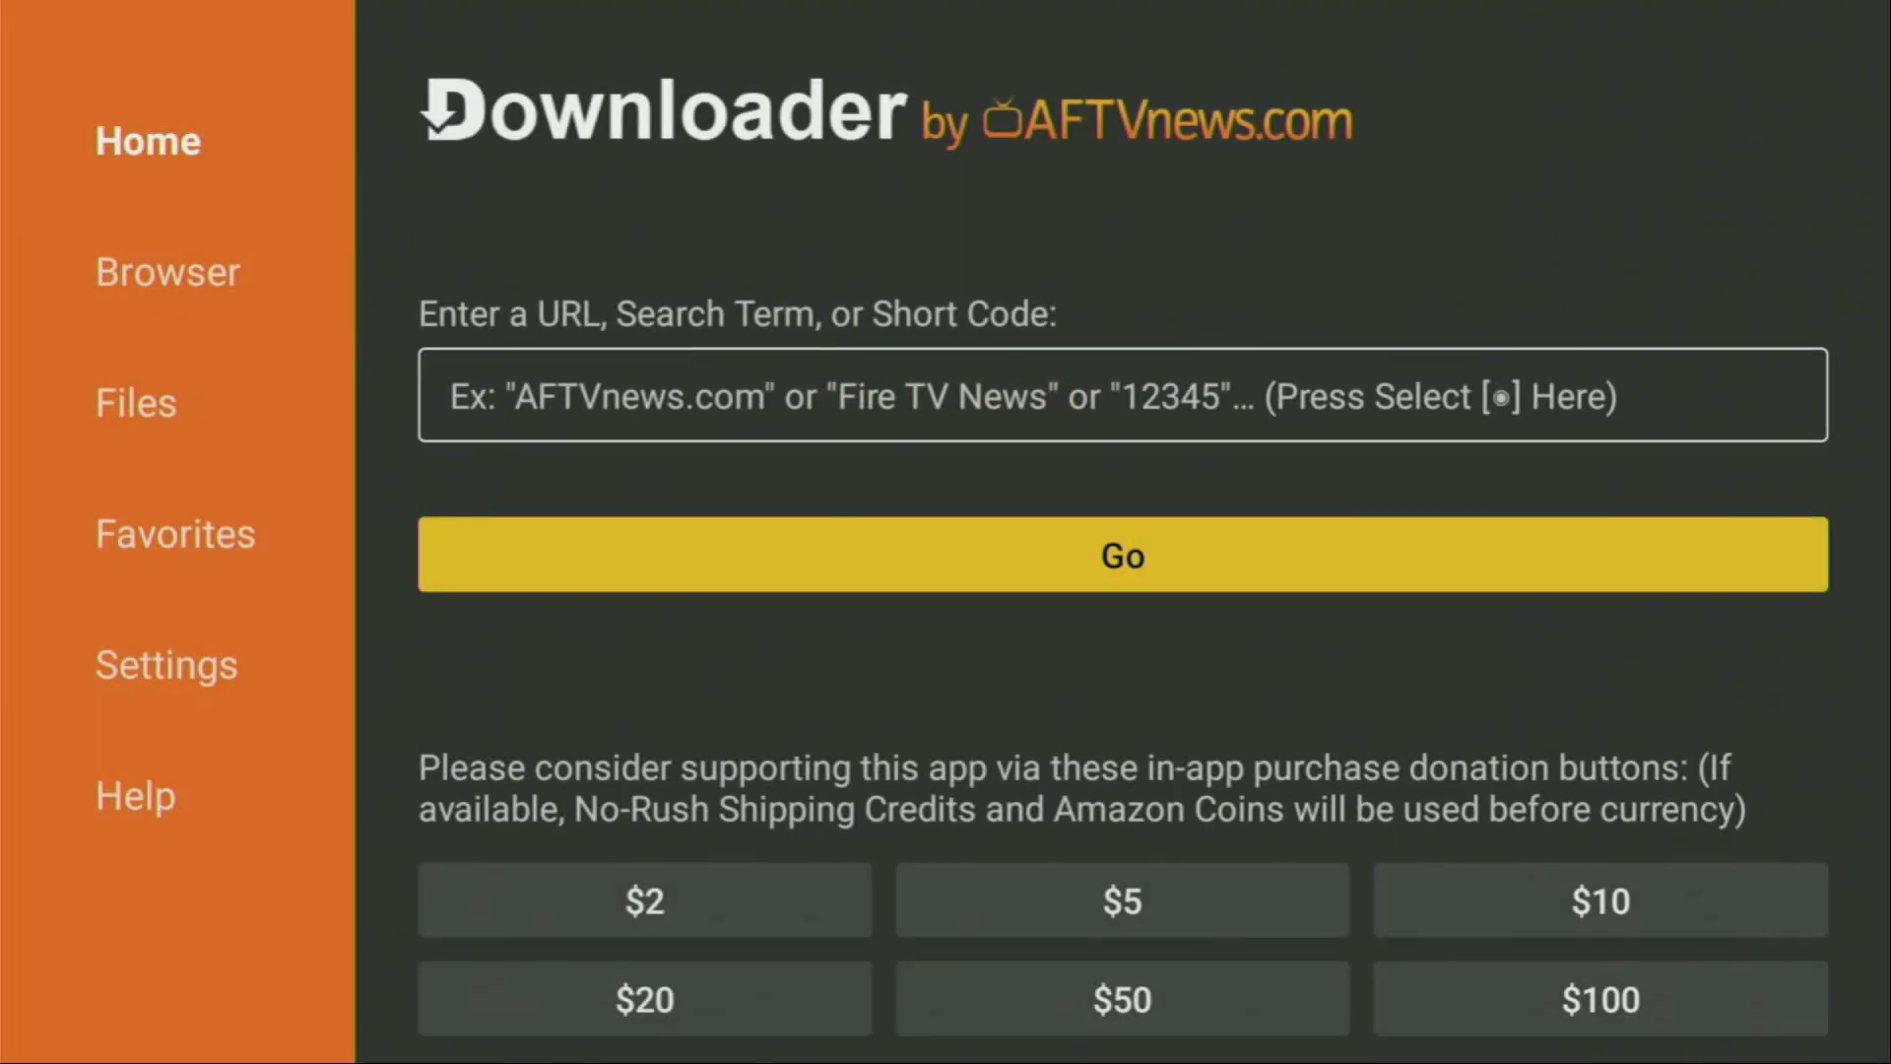
{"action": "mouse_move", "coordinate": [147, 140]}
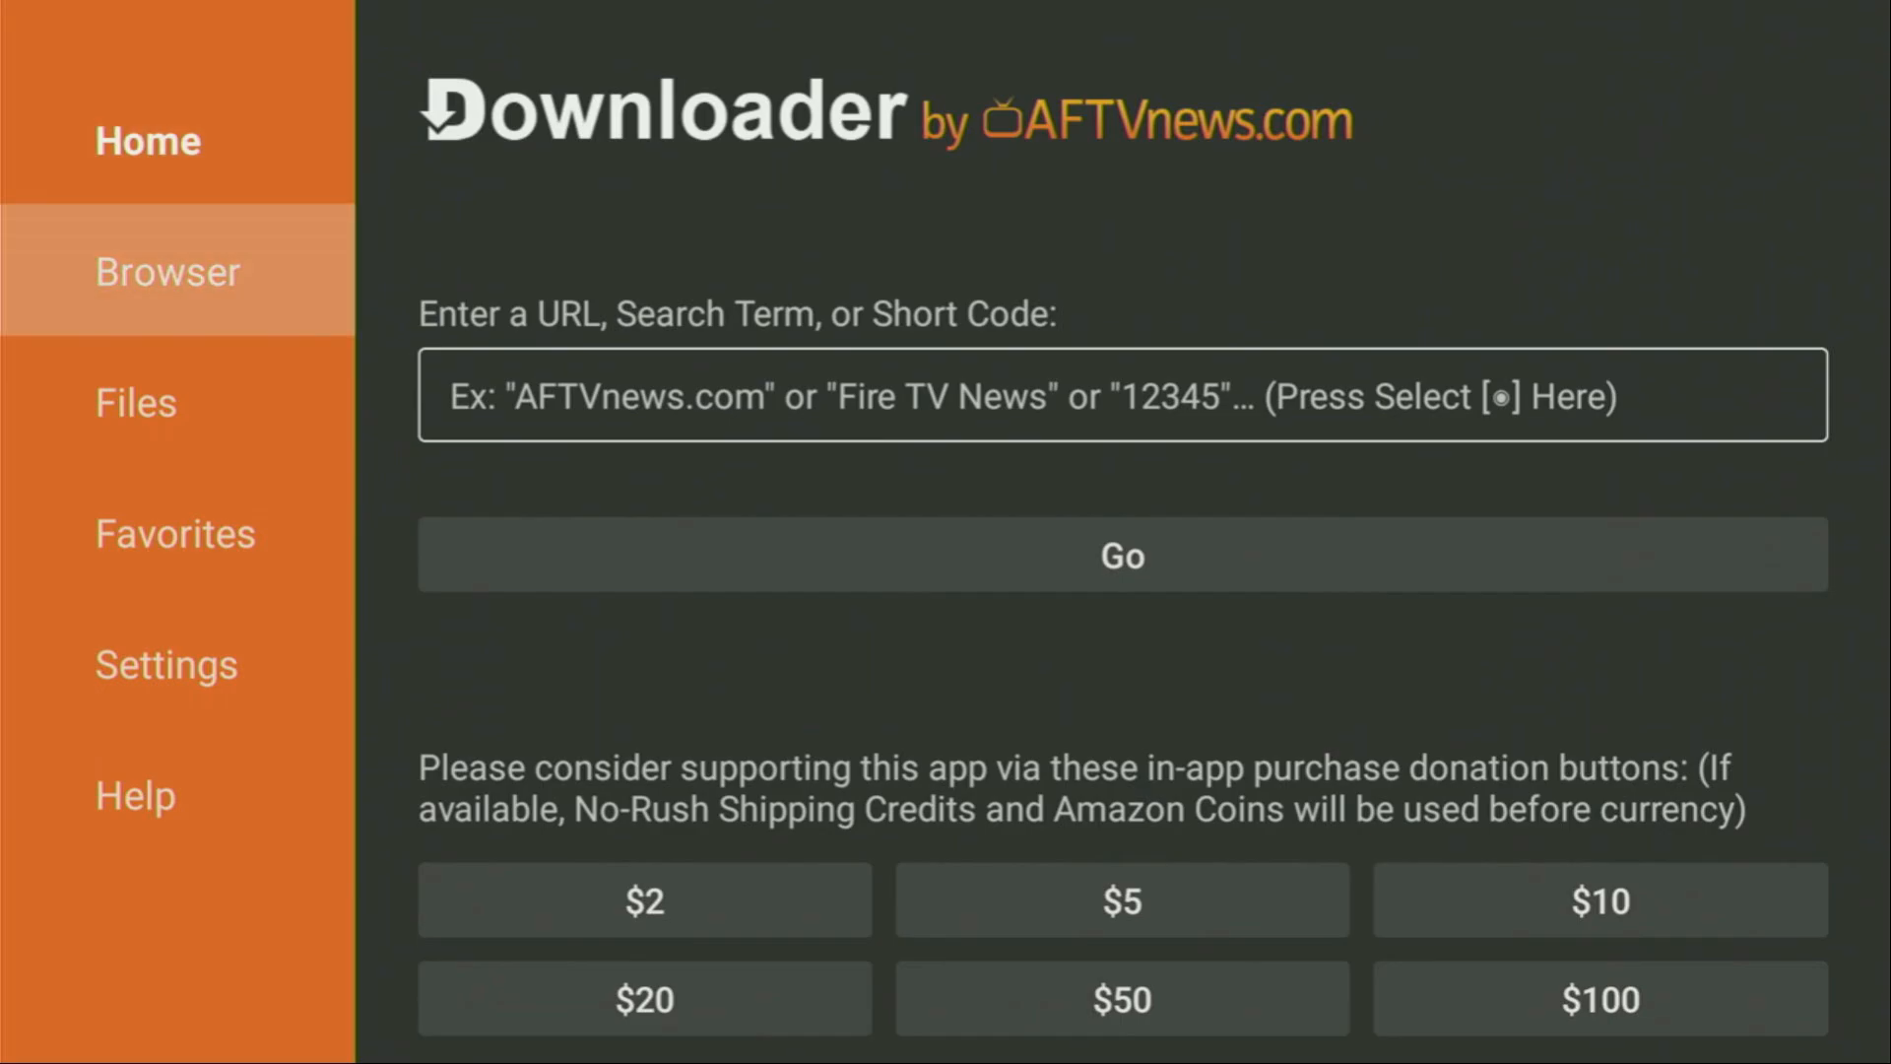
Step: Enter short code 28907 in Downloader and load go.aftvnews.com/28907
{"action": "left_click", "coordinate": [1121, 396]}
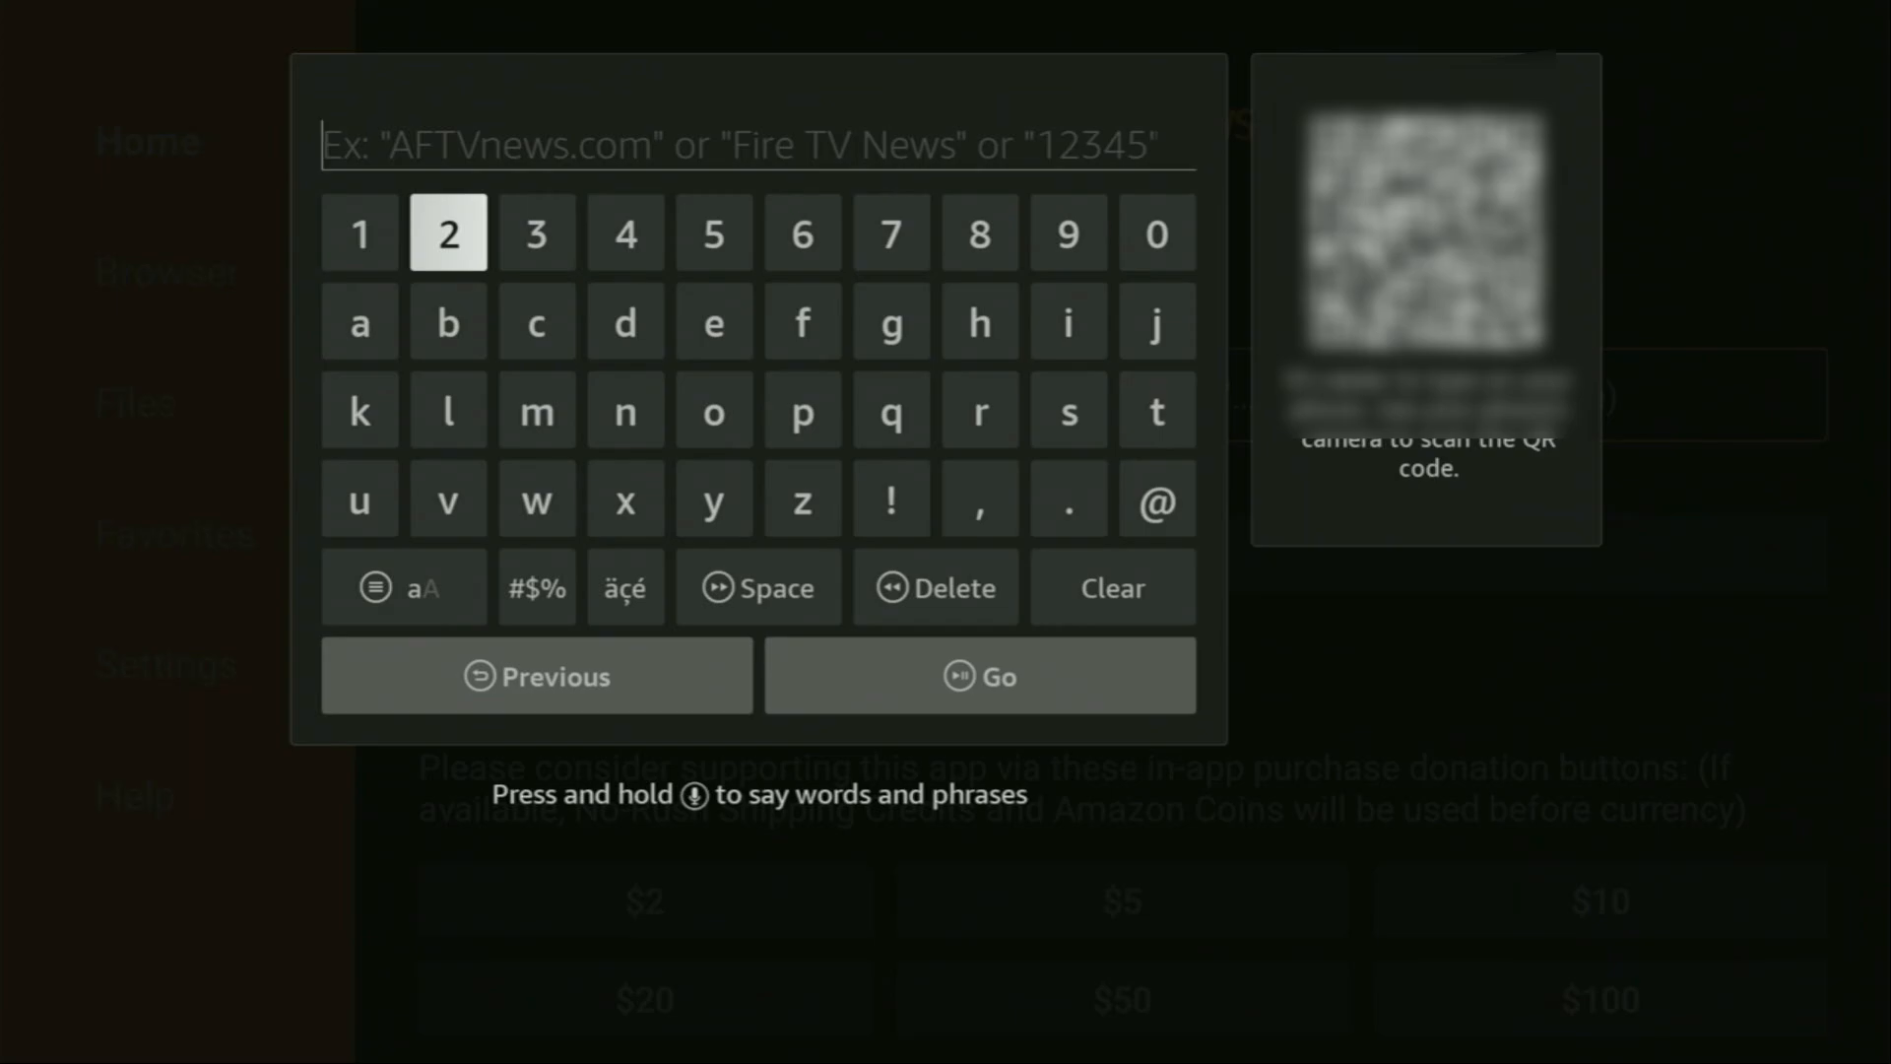
{"action": "left_click", "coordinate": [447, 233]}
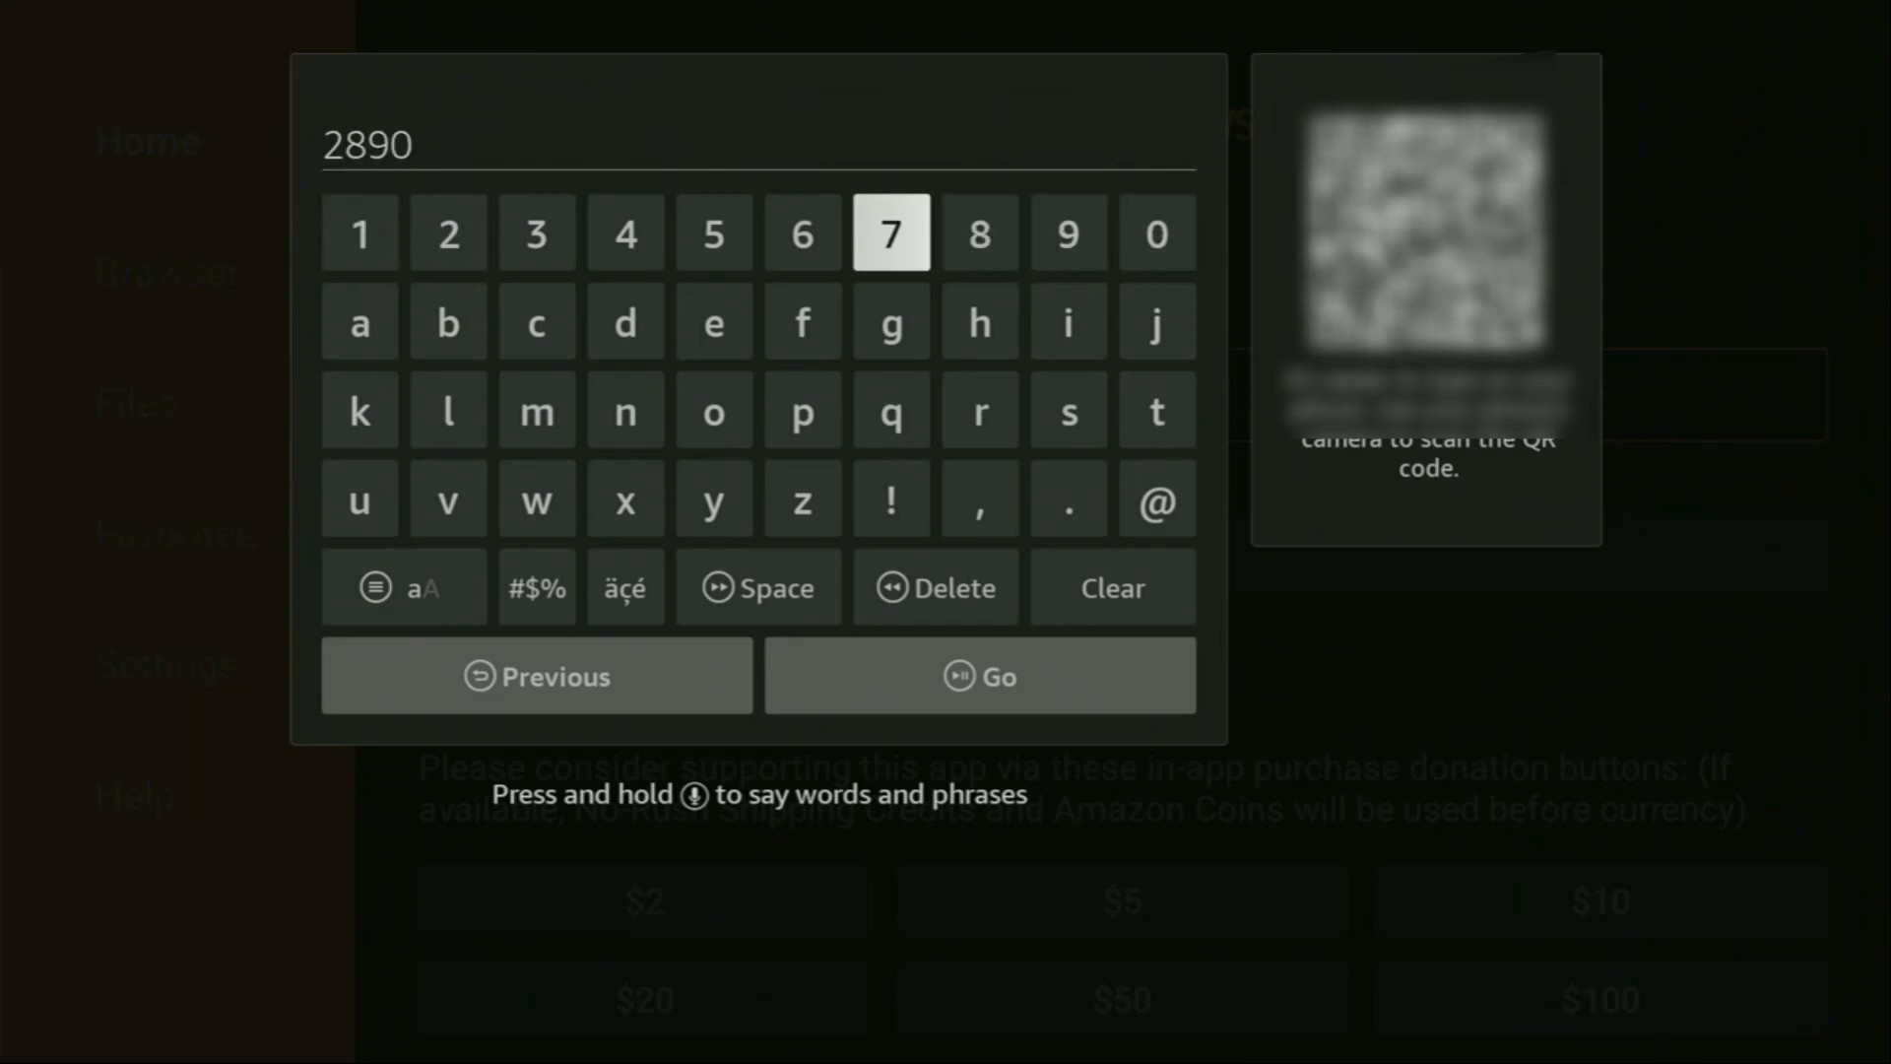
{"action": "left_click", "coordinate": [891, 233]}
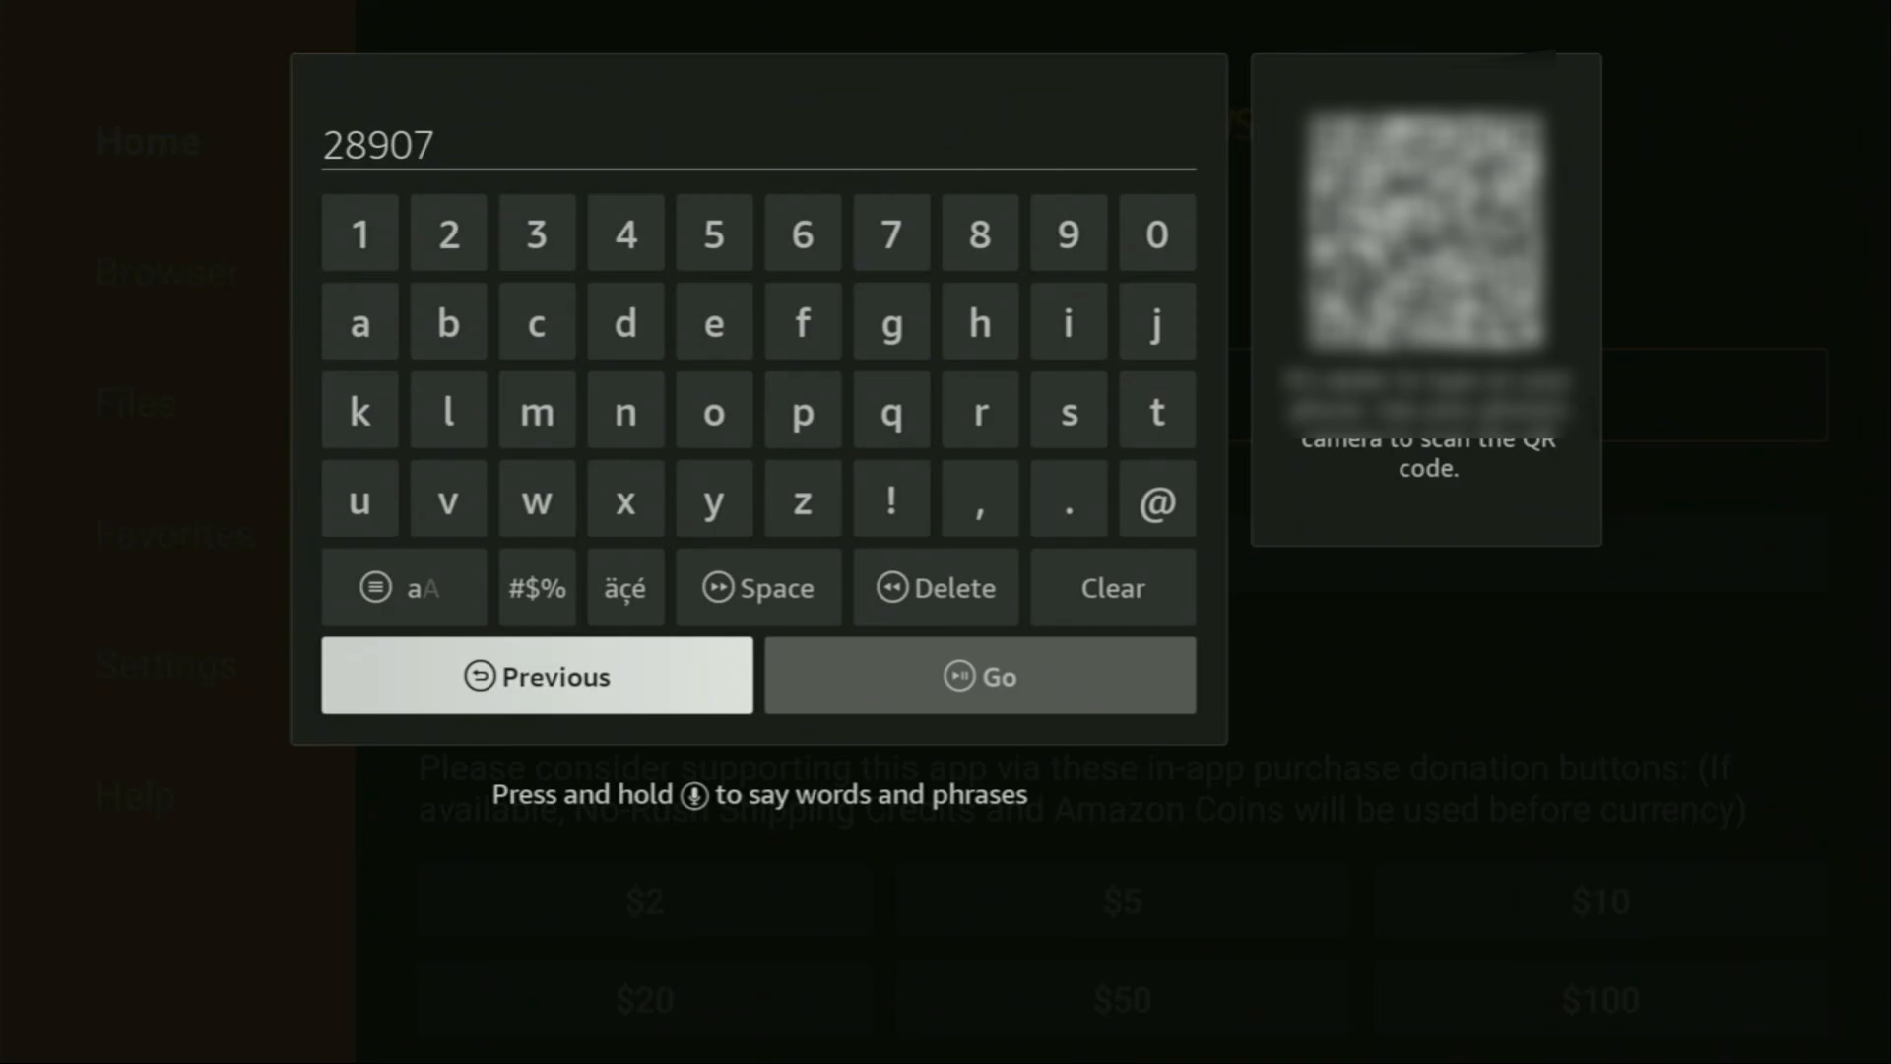
{"action": "left_click", "coordinate": [978, 674]}
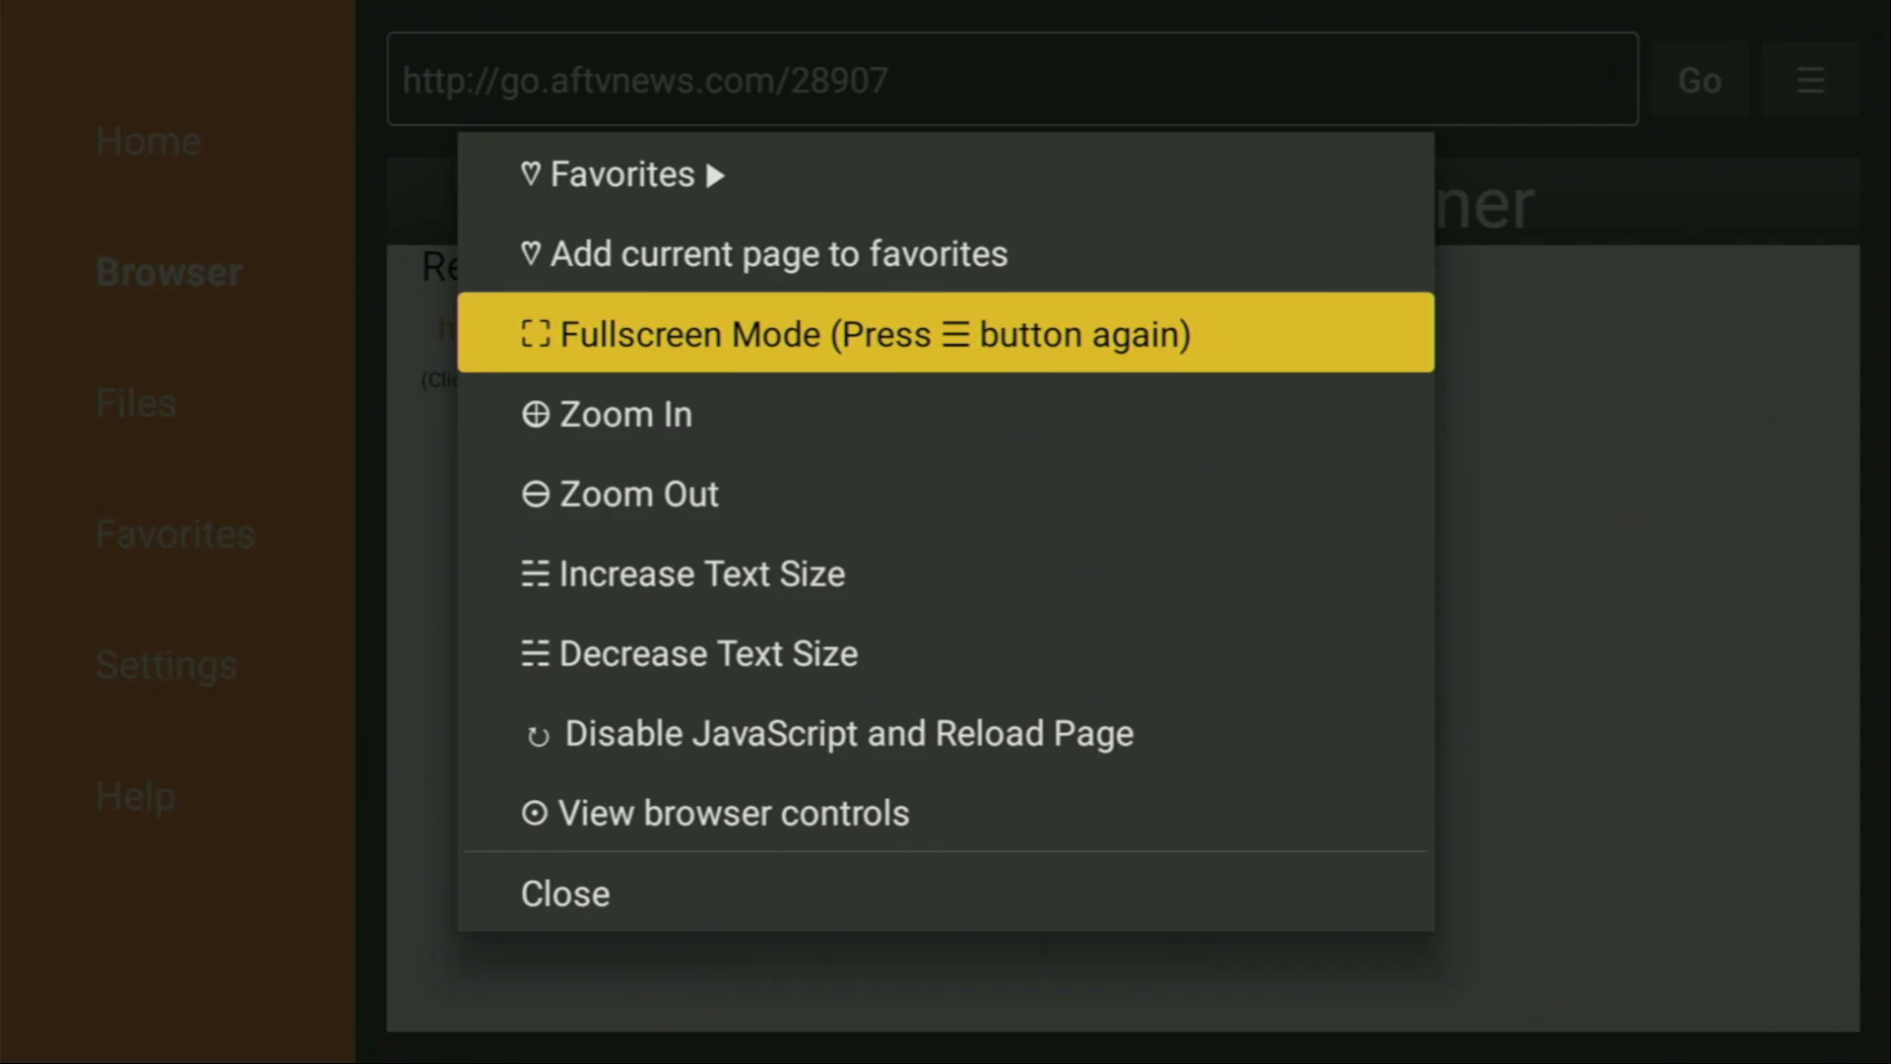
Step: Turn on Fullscreen Mode, open Movies & TV, and scroll its app list toward SStream
{"action": "left_click", "coordinate": [945, 334]}
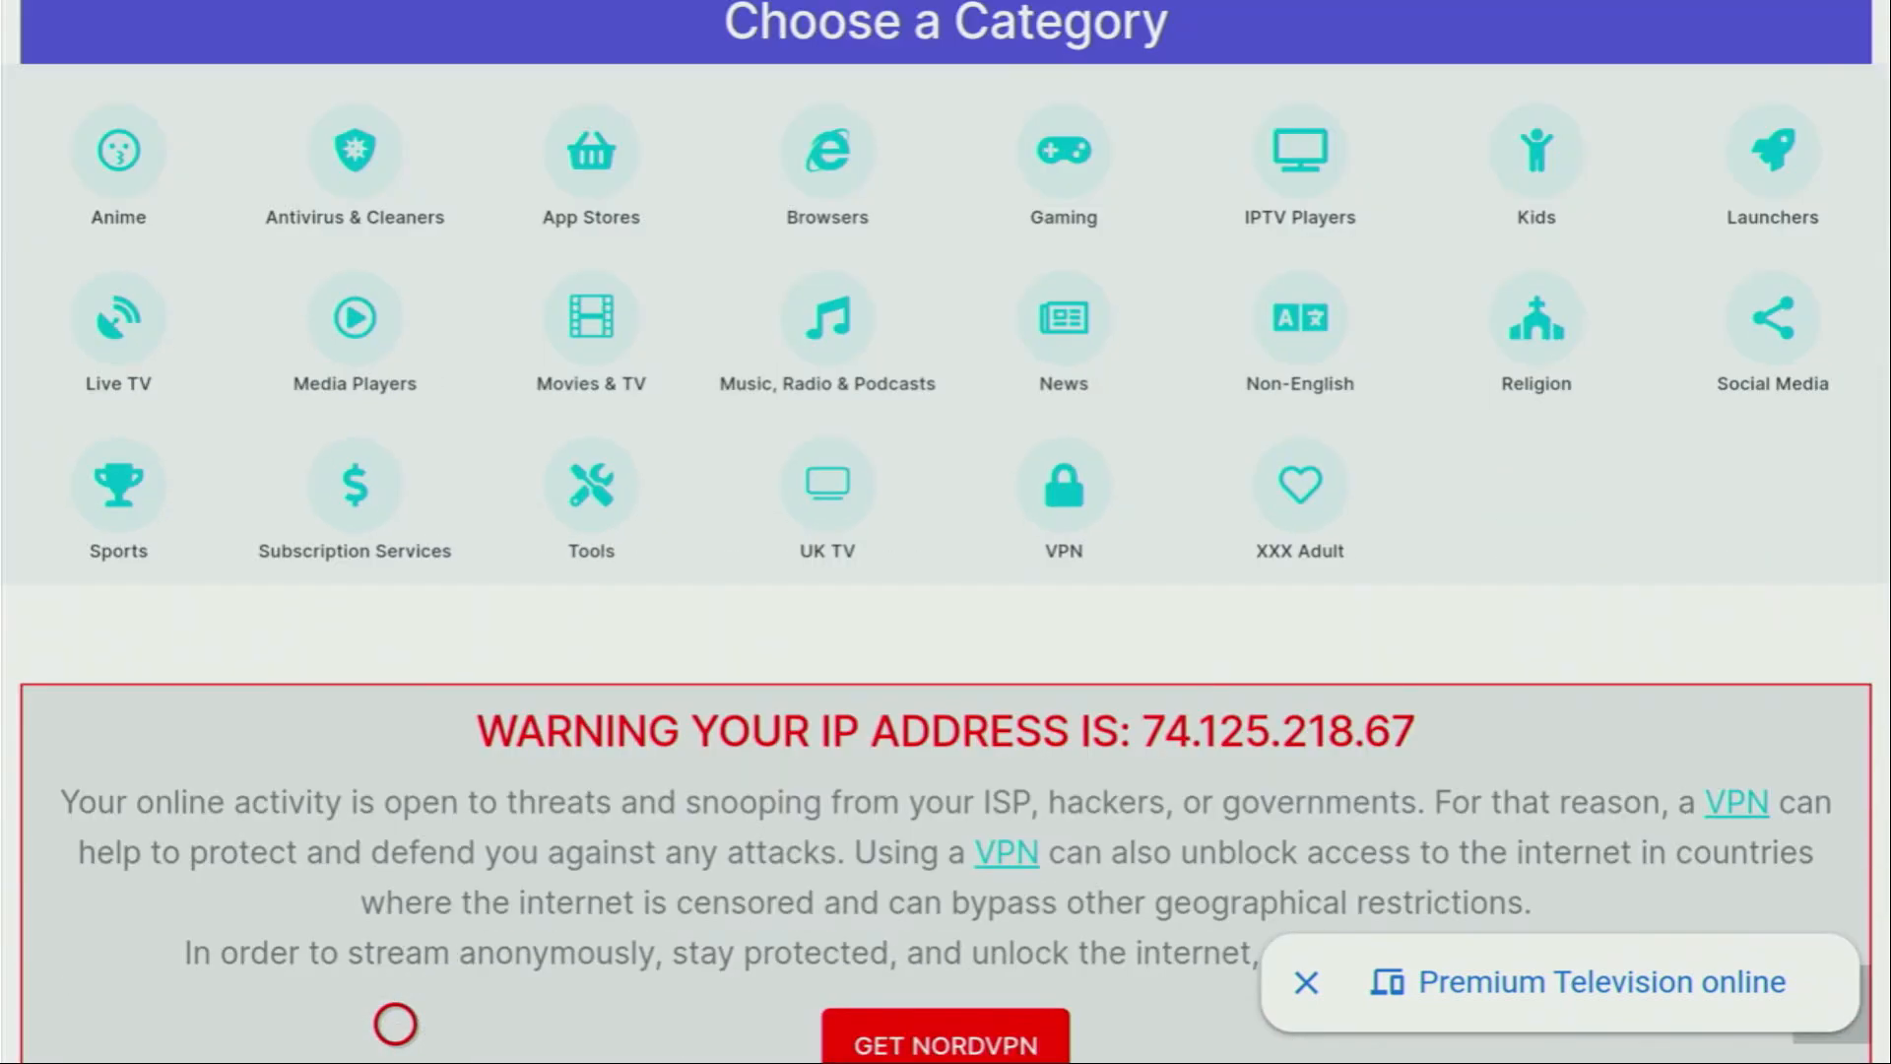
{"action": "mouse_move", "coordinate": [643, 483]}
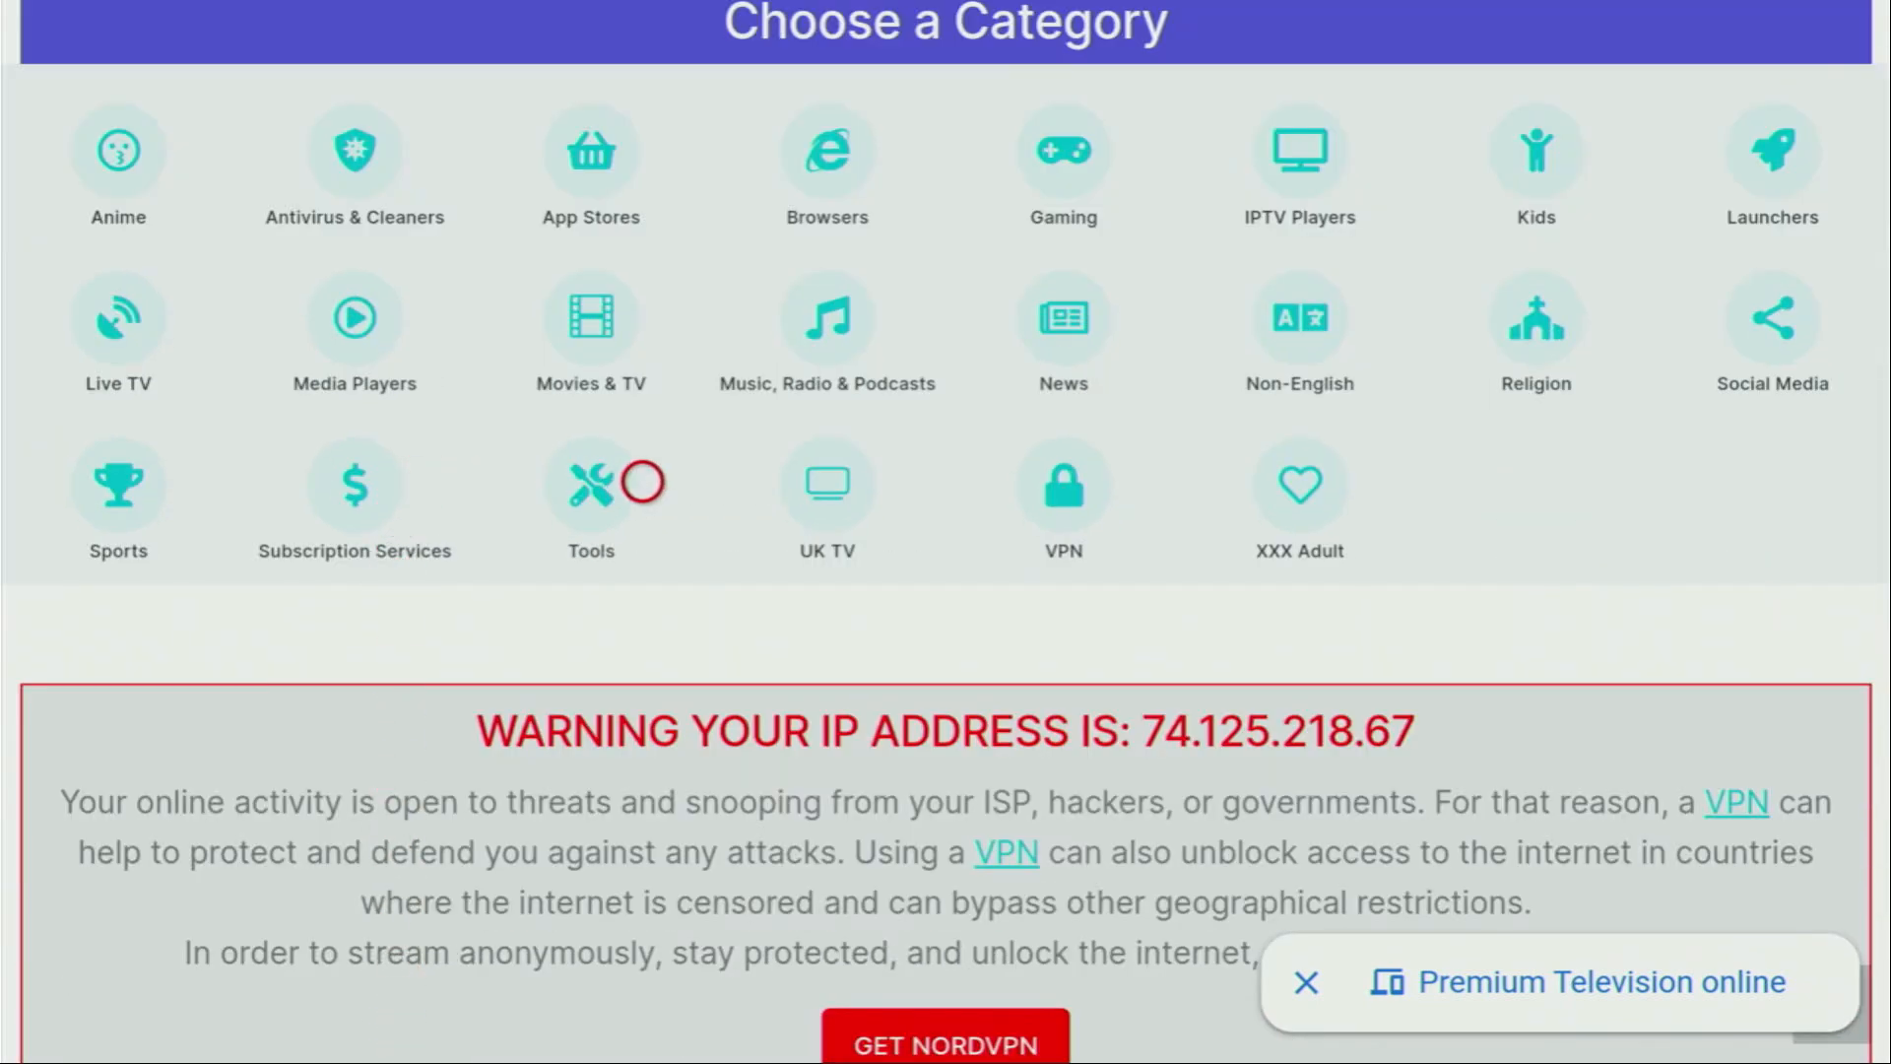
{"action": "mouse_move", "coordinate": [590, 326]}
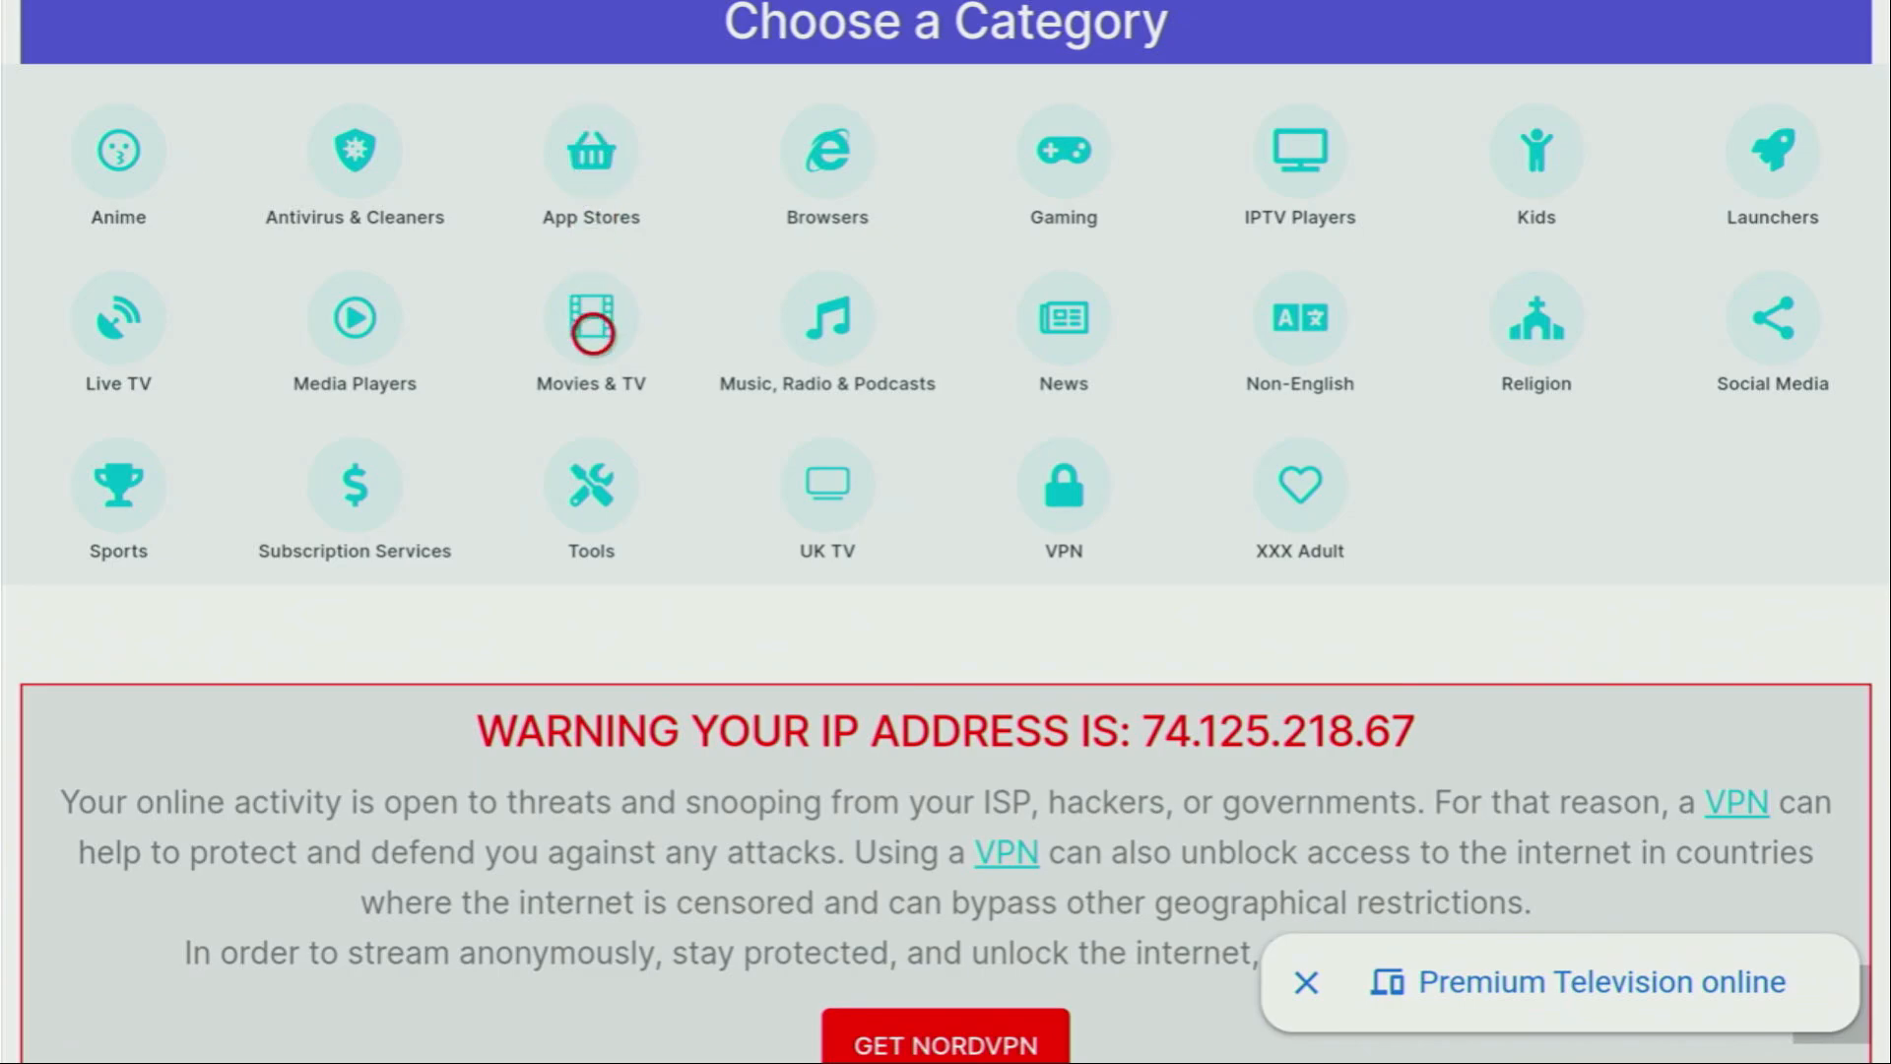
{"action": "left_click", "coordinate": [590, 319]}
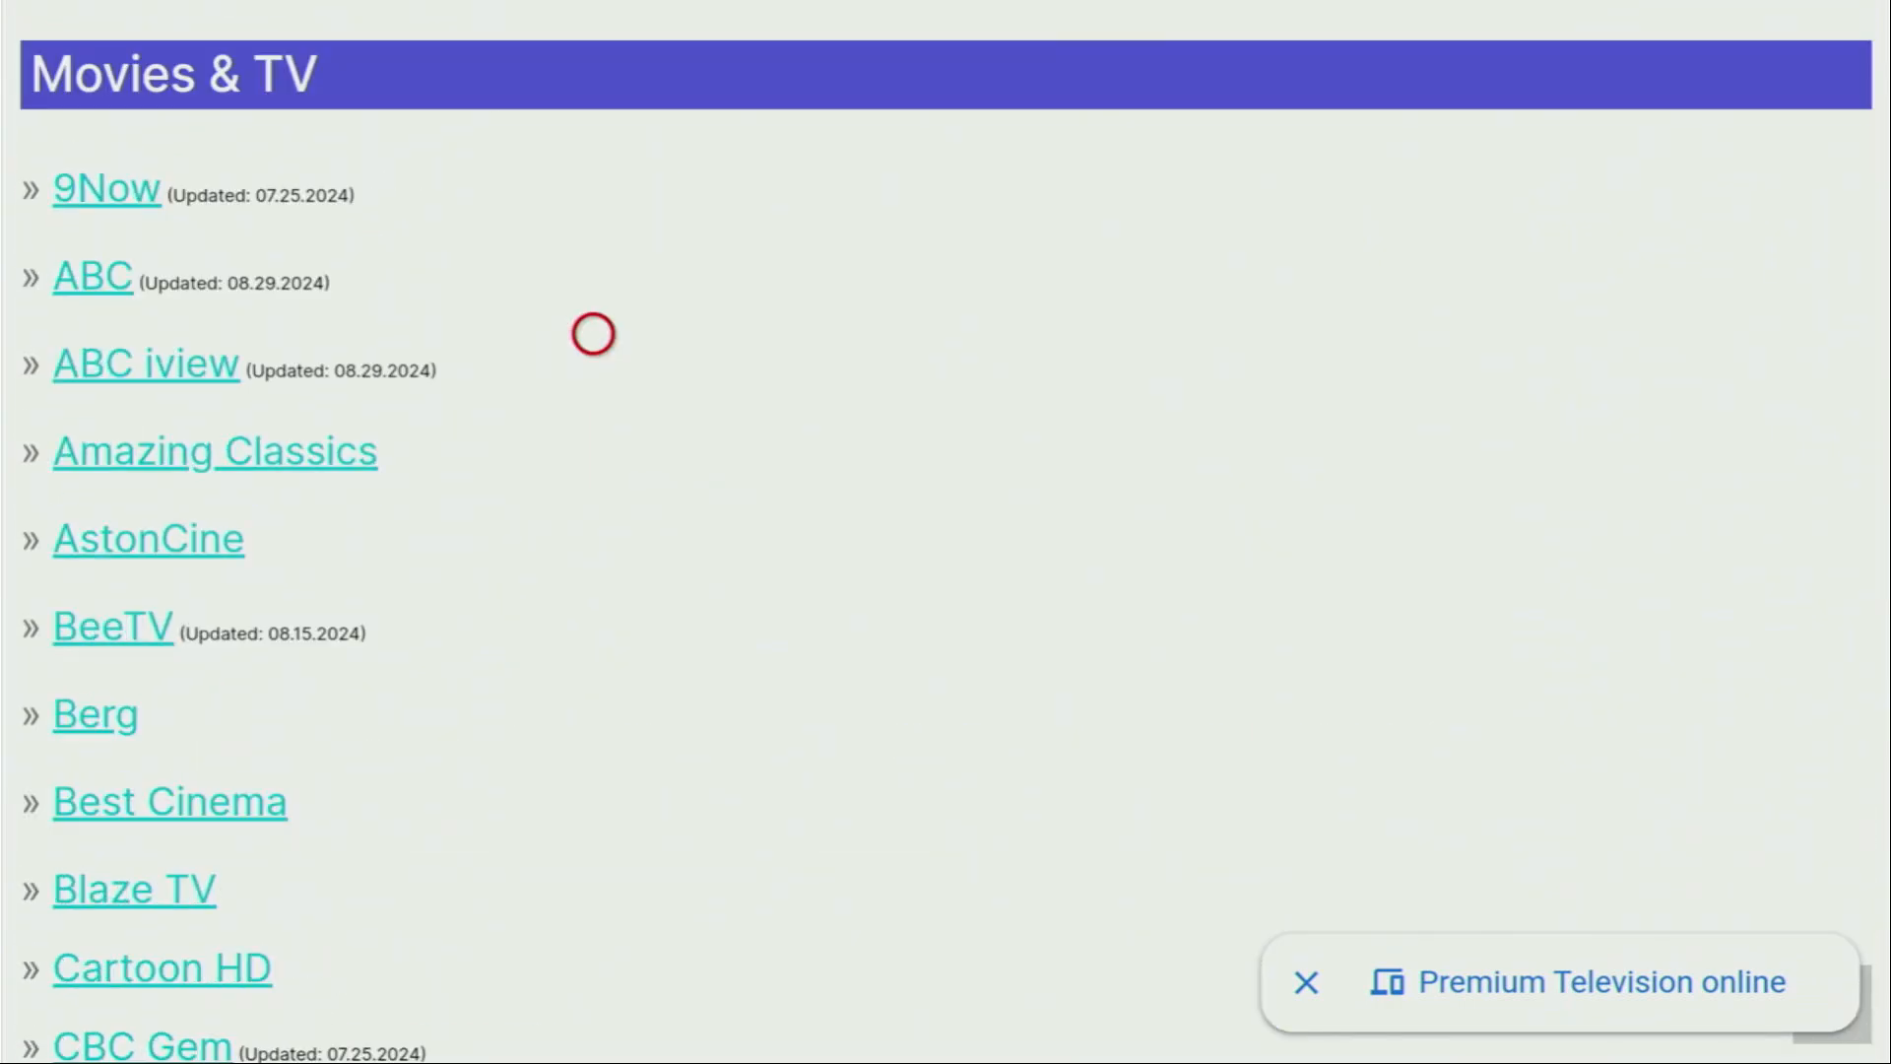
{"action": "scroll", "scroll_direction": "down", "scroll_amount": 3}
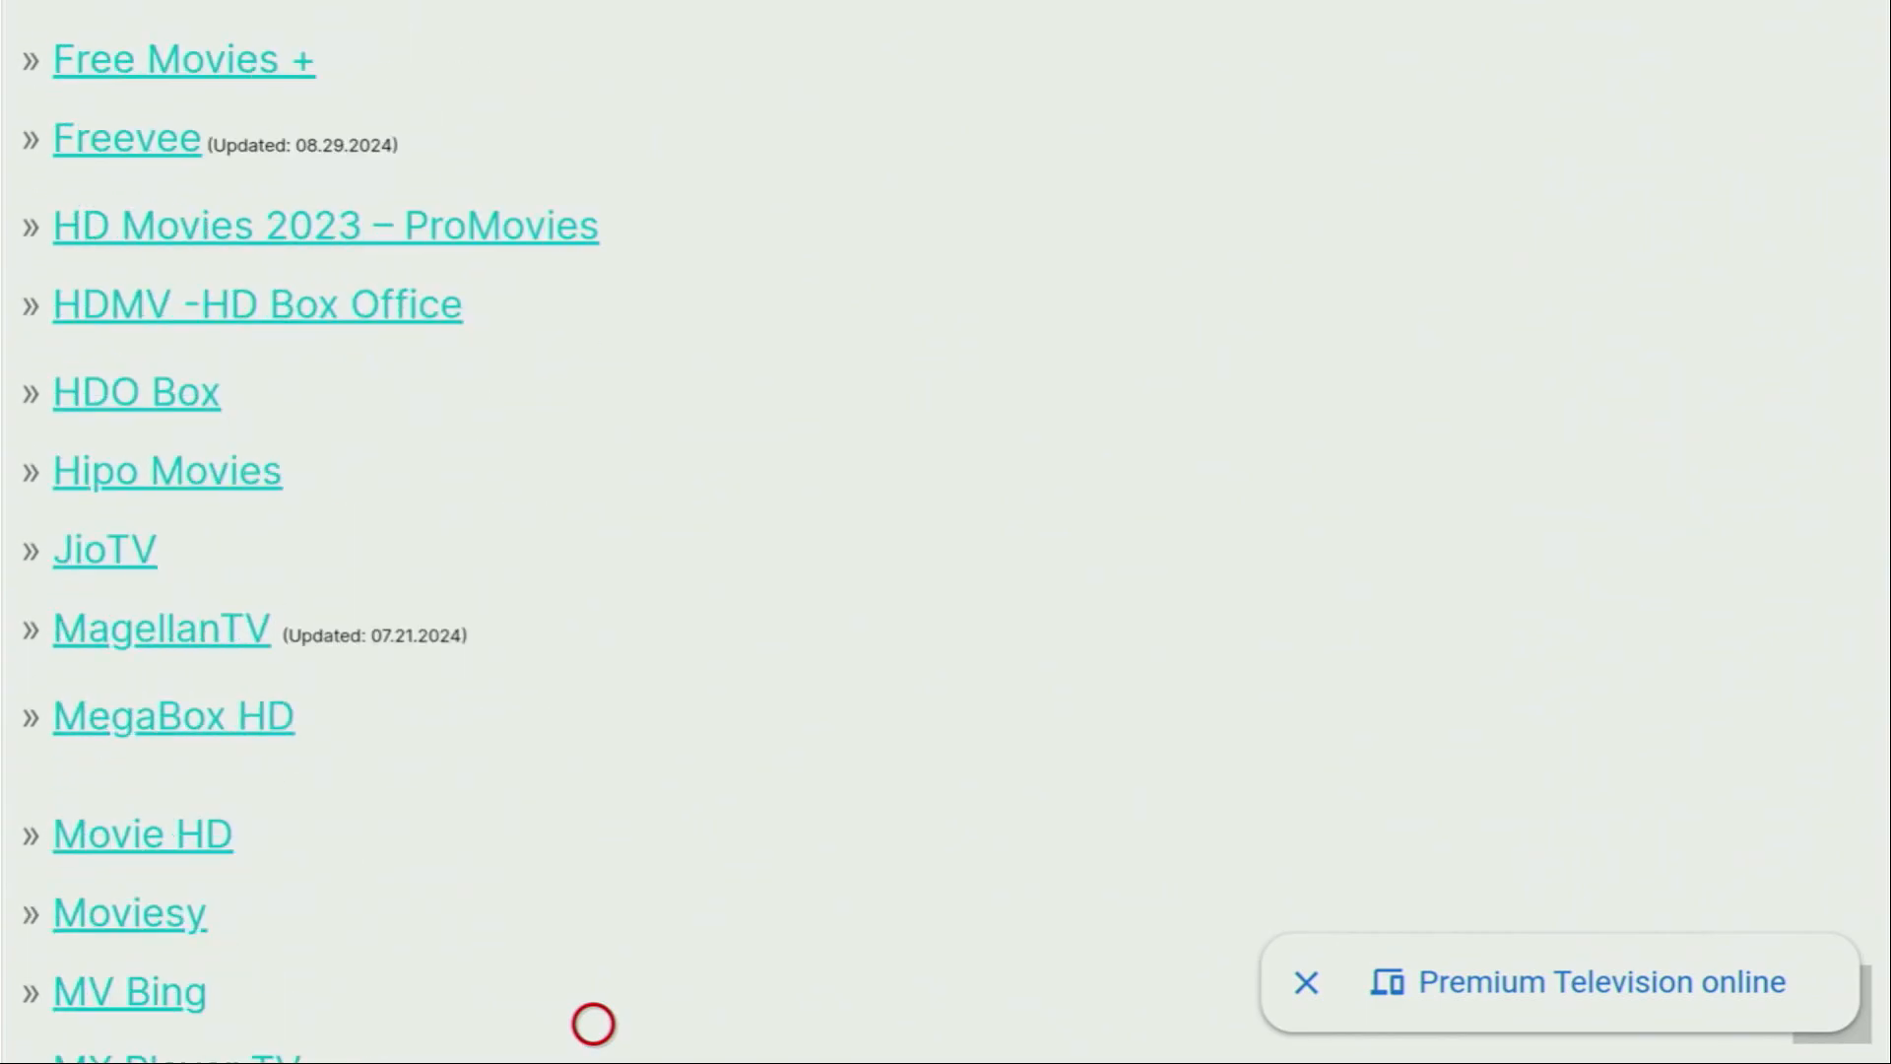
{"action": "scroll", "scroll_direction": "down", "scroll_amount": 3}
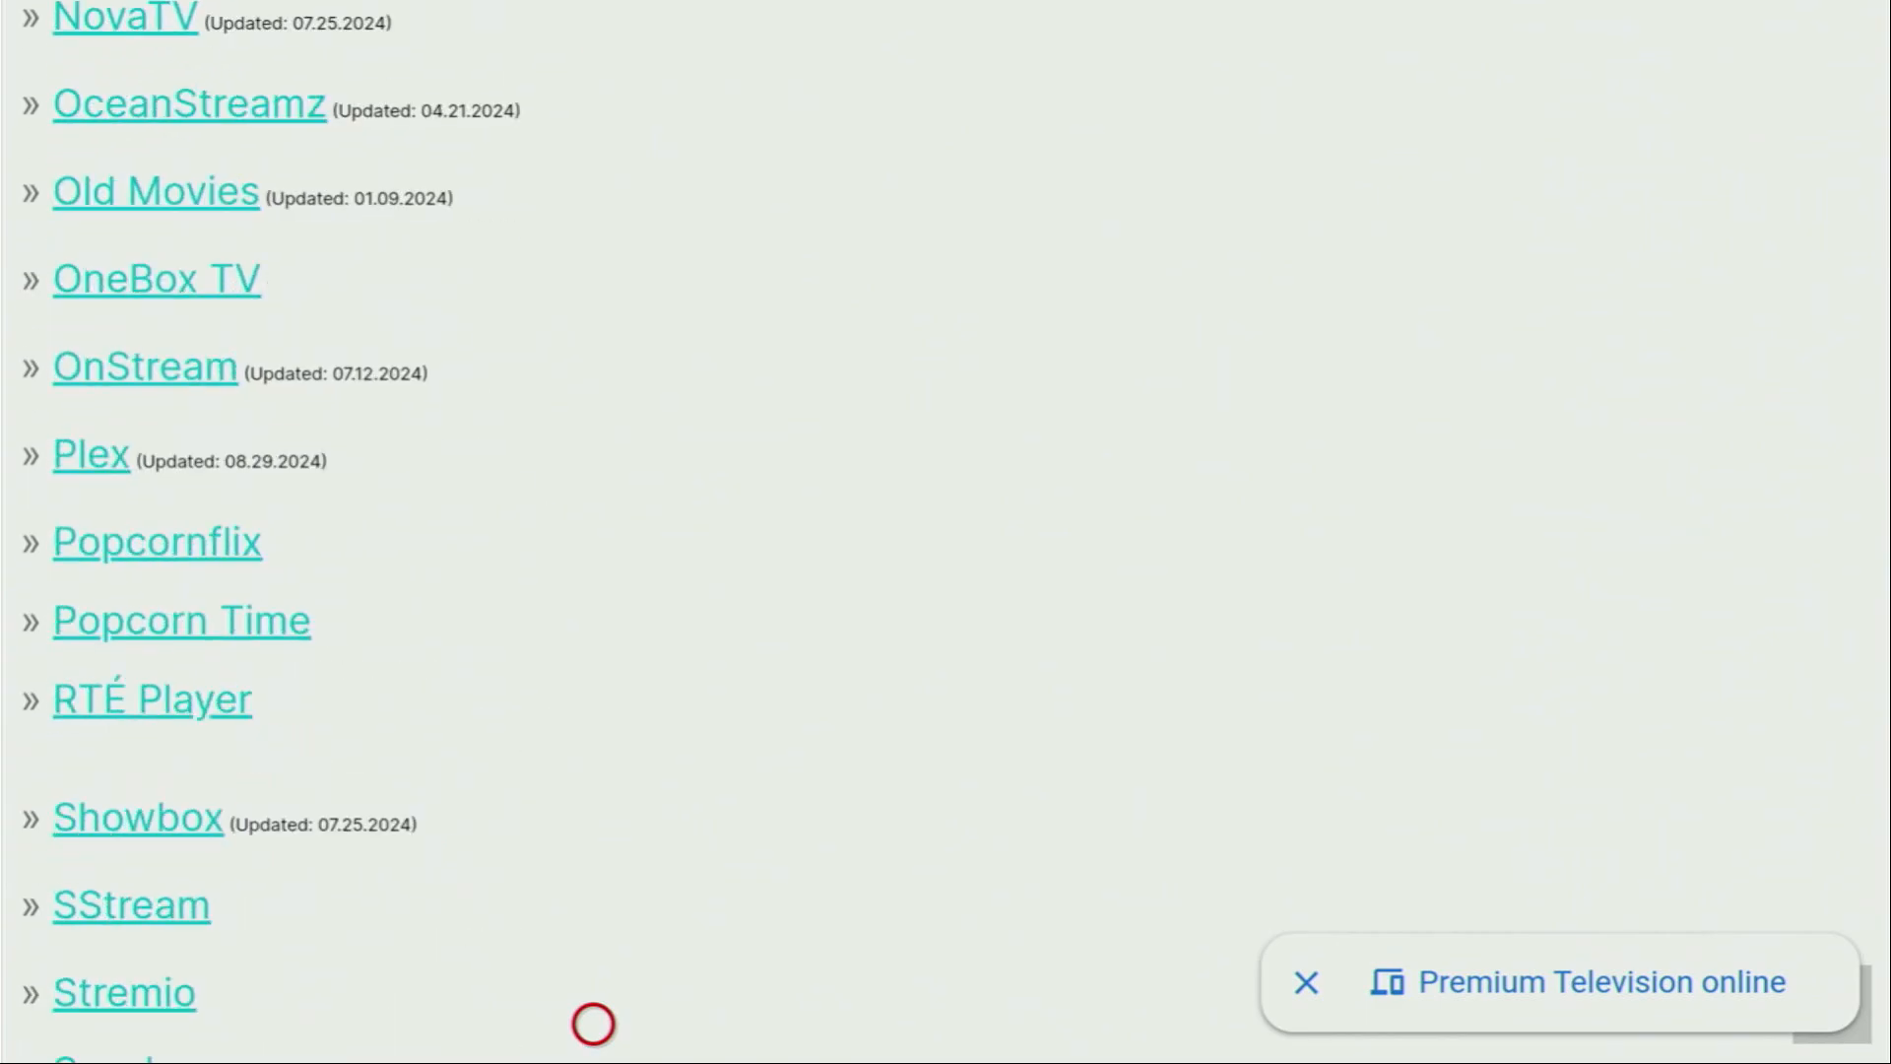
{"action": "scroll", "scroll_direction": "down", "scroll_amount": 3}
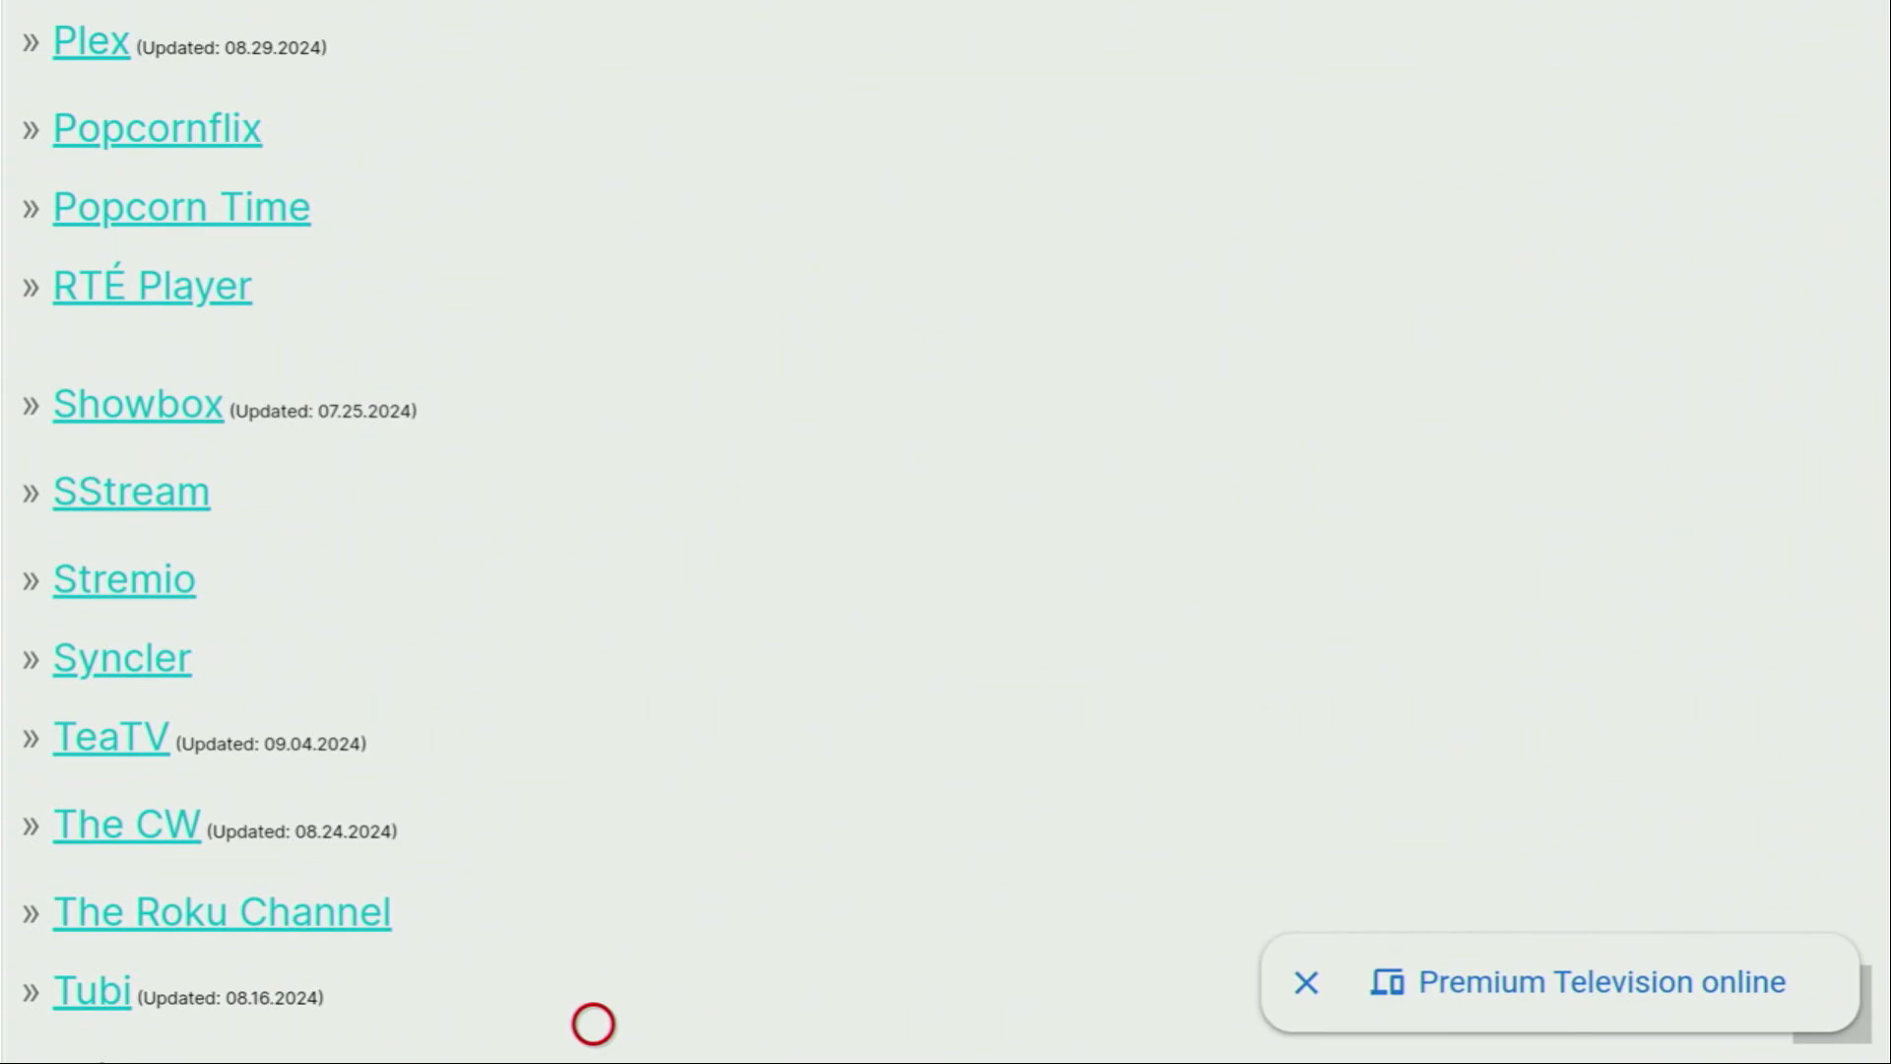
{"action": "mouse_move", "coordinate": [264, 514]}
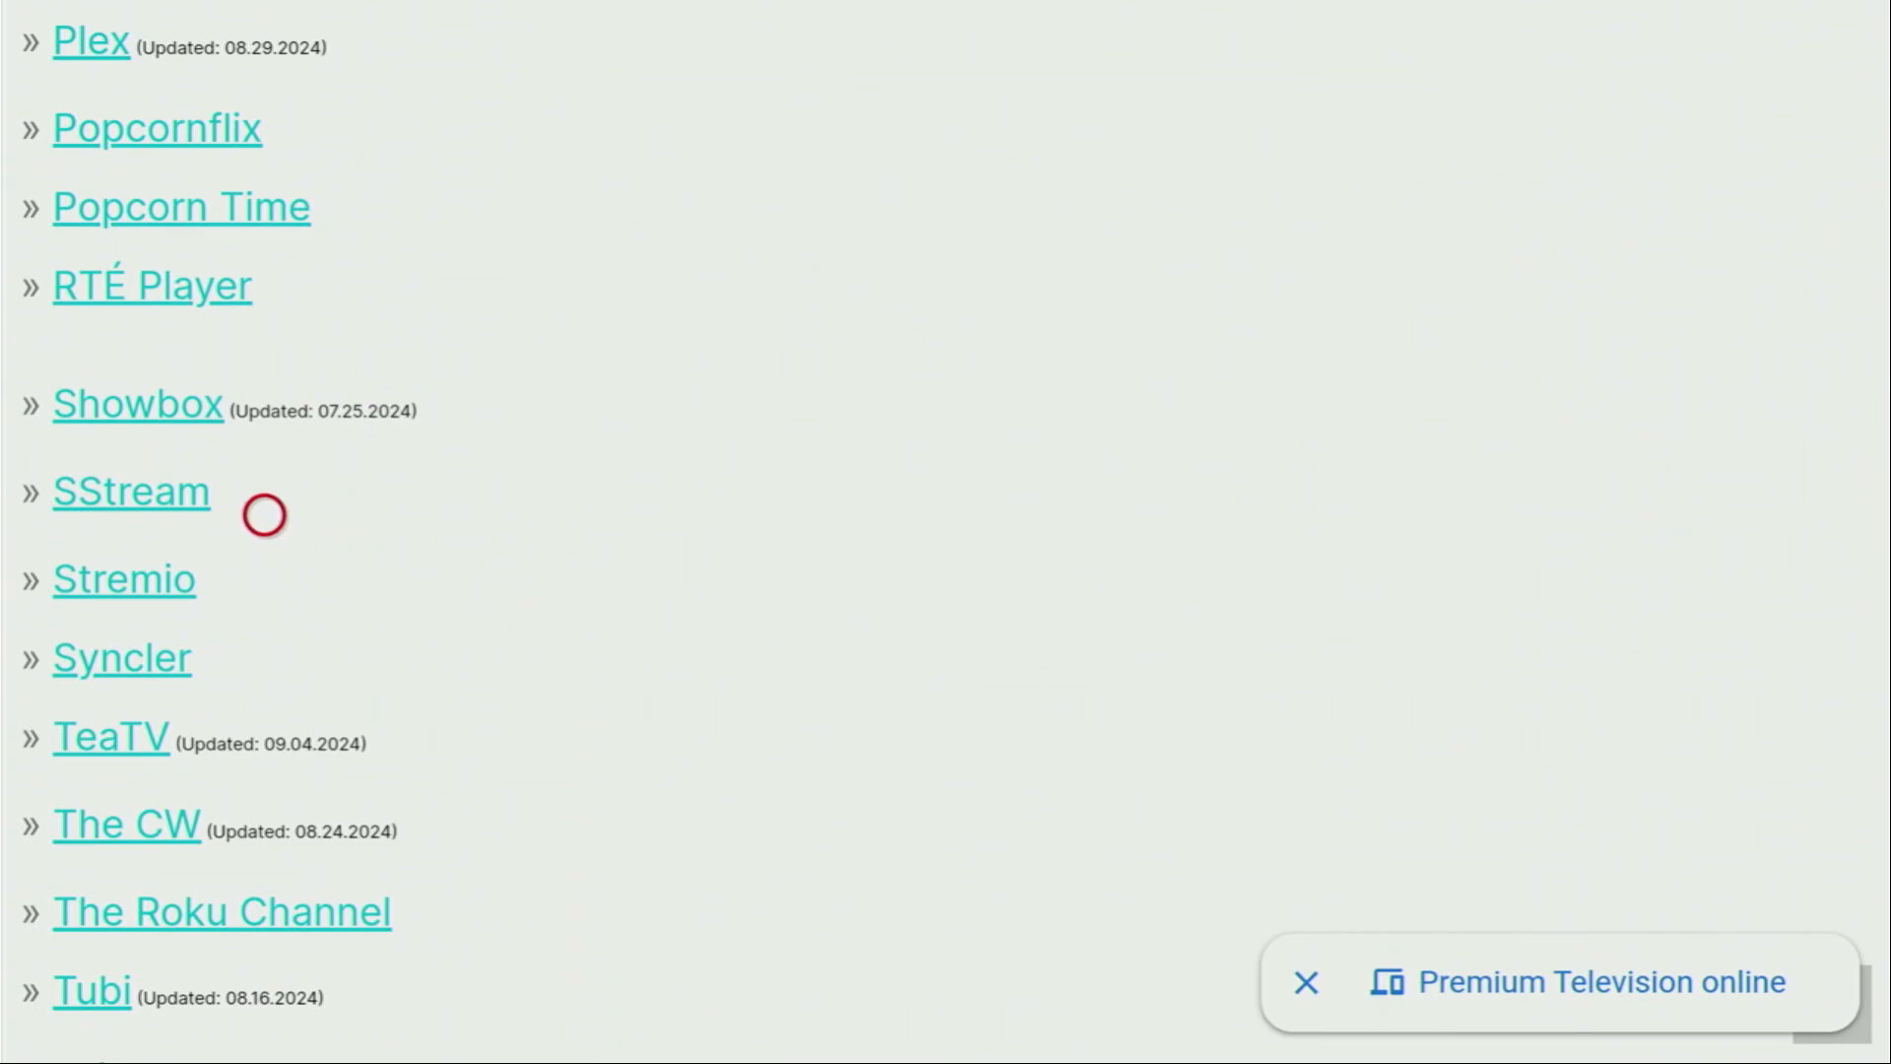
Step: Open the SStream page in Downloader and download its Fire / Android TV APK
{"action": "left_click", "coordinate": [130, 491]}
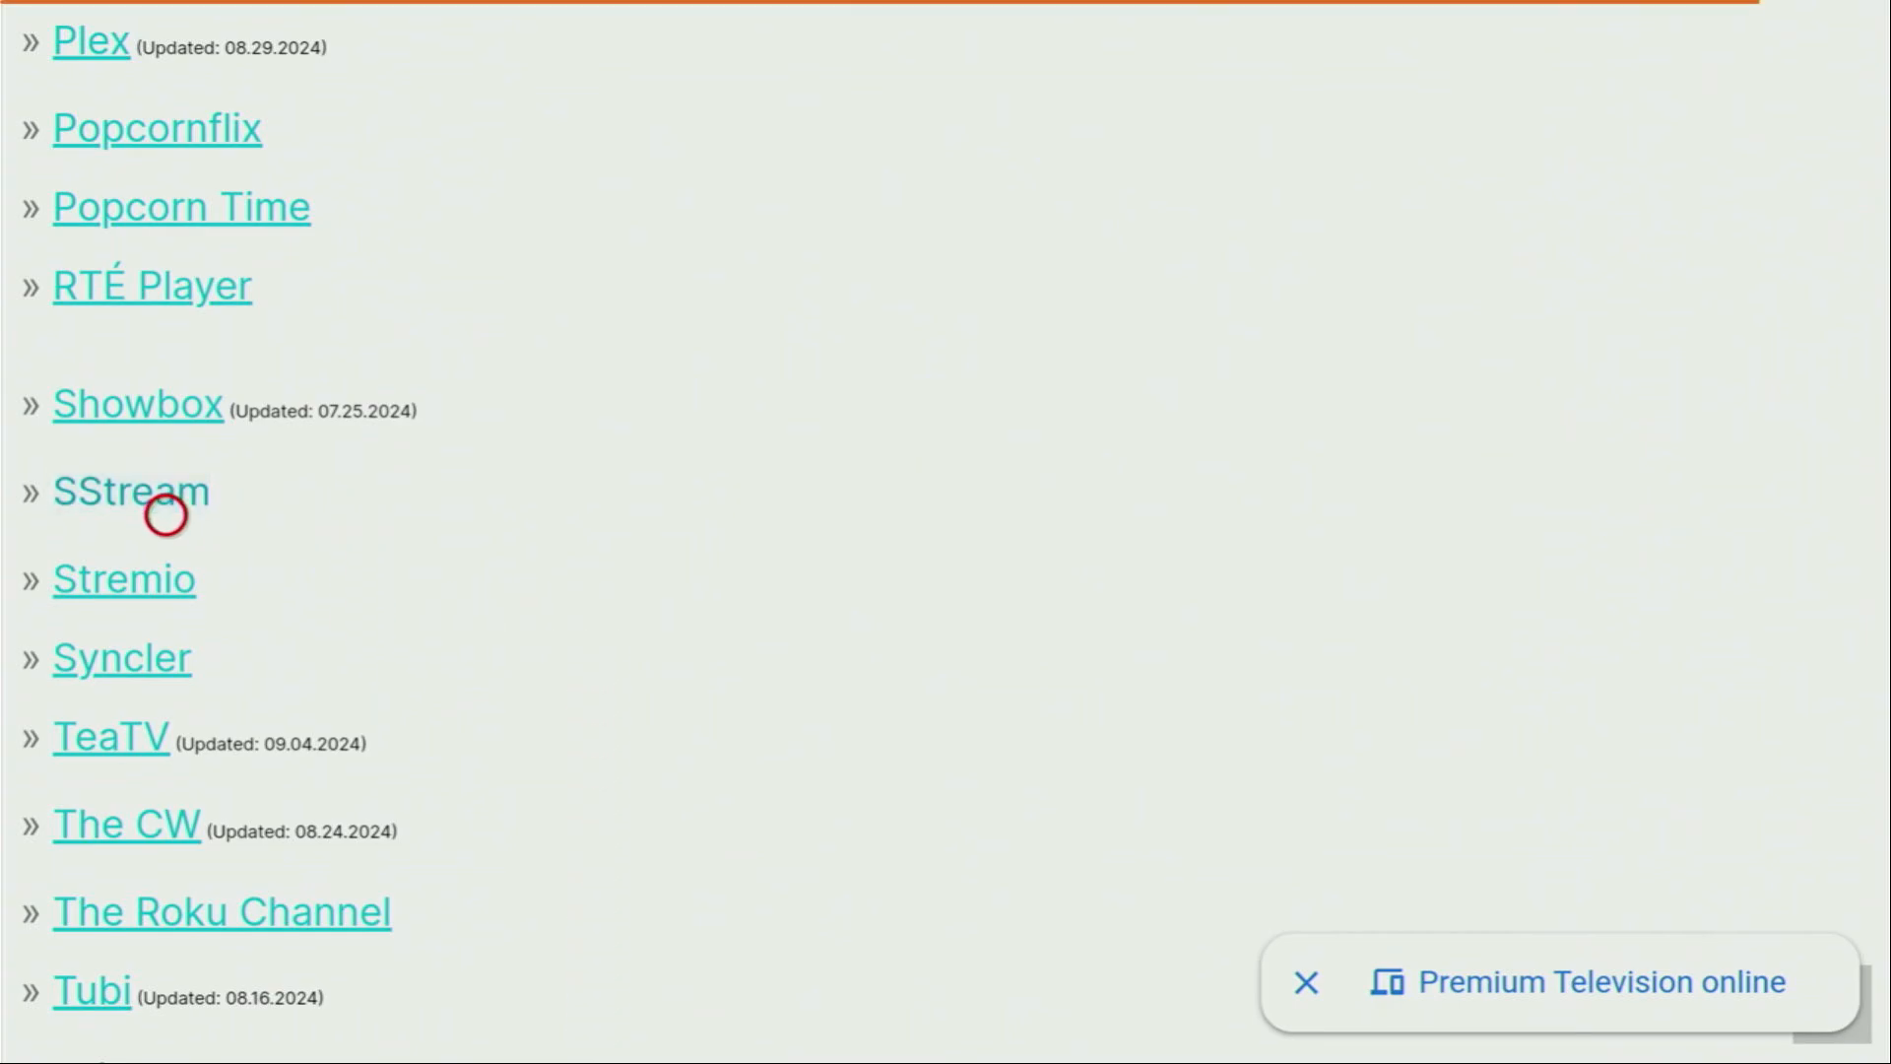
{"action": "left_click", "coordinate": [128, 490]}
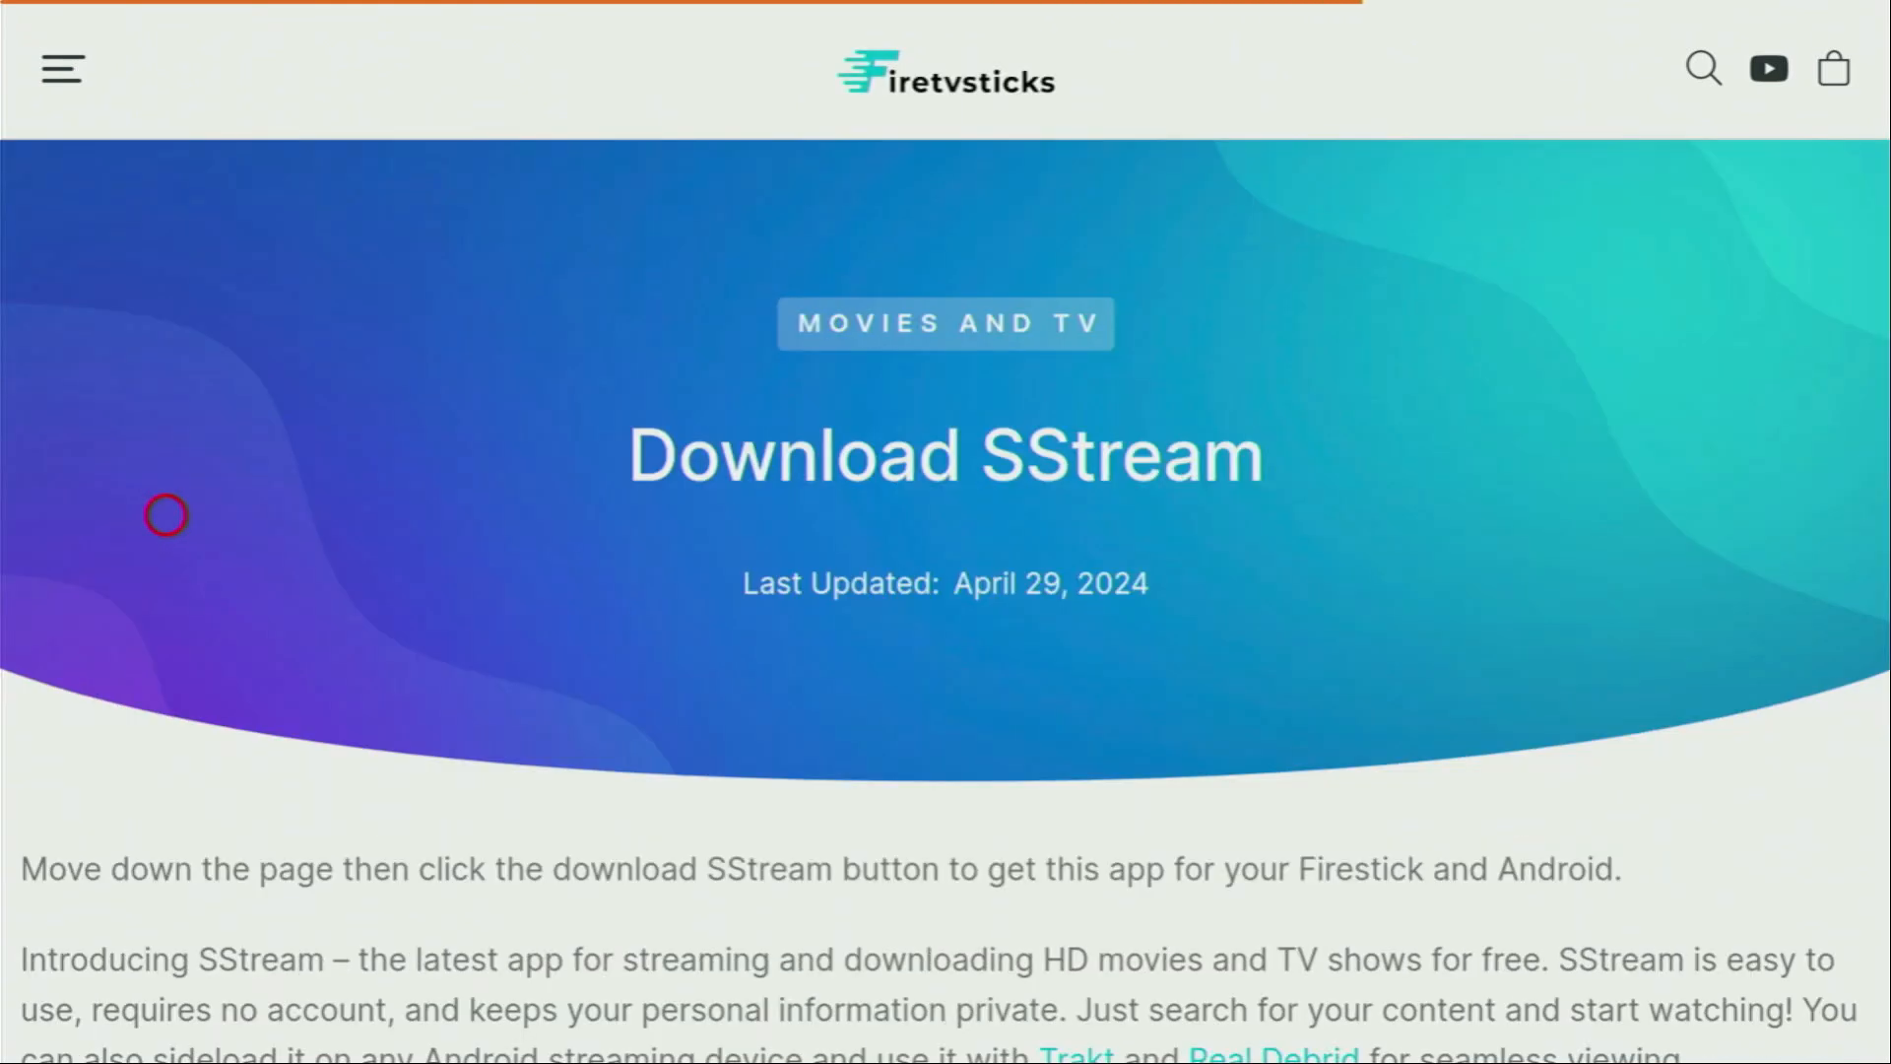
{"action": "scroll", "scroll_direction": "down", "scroll_amount": 3}
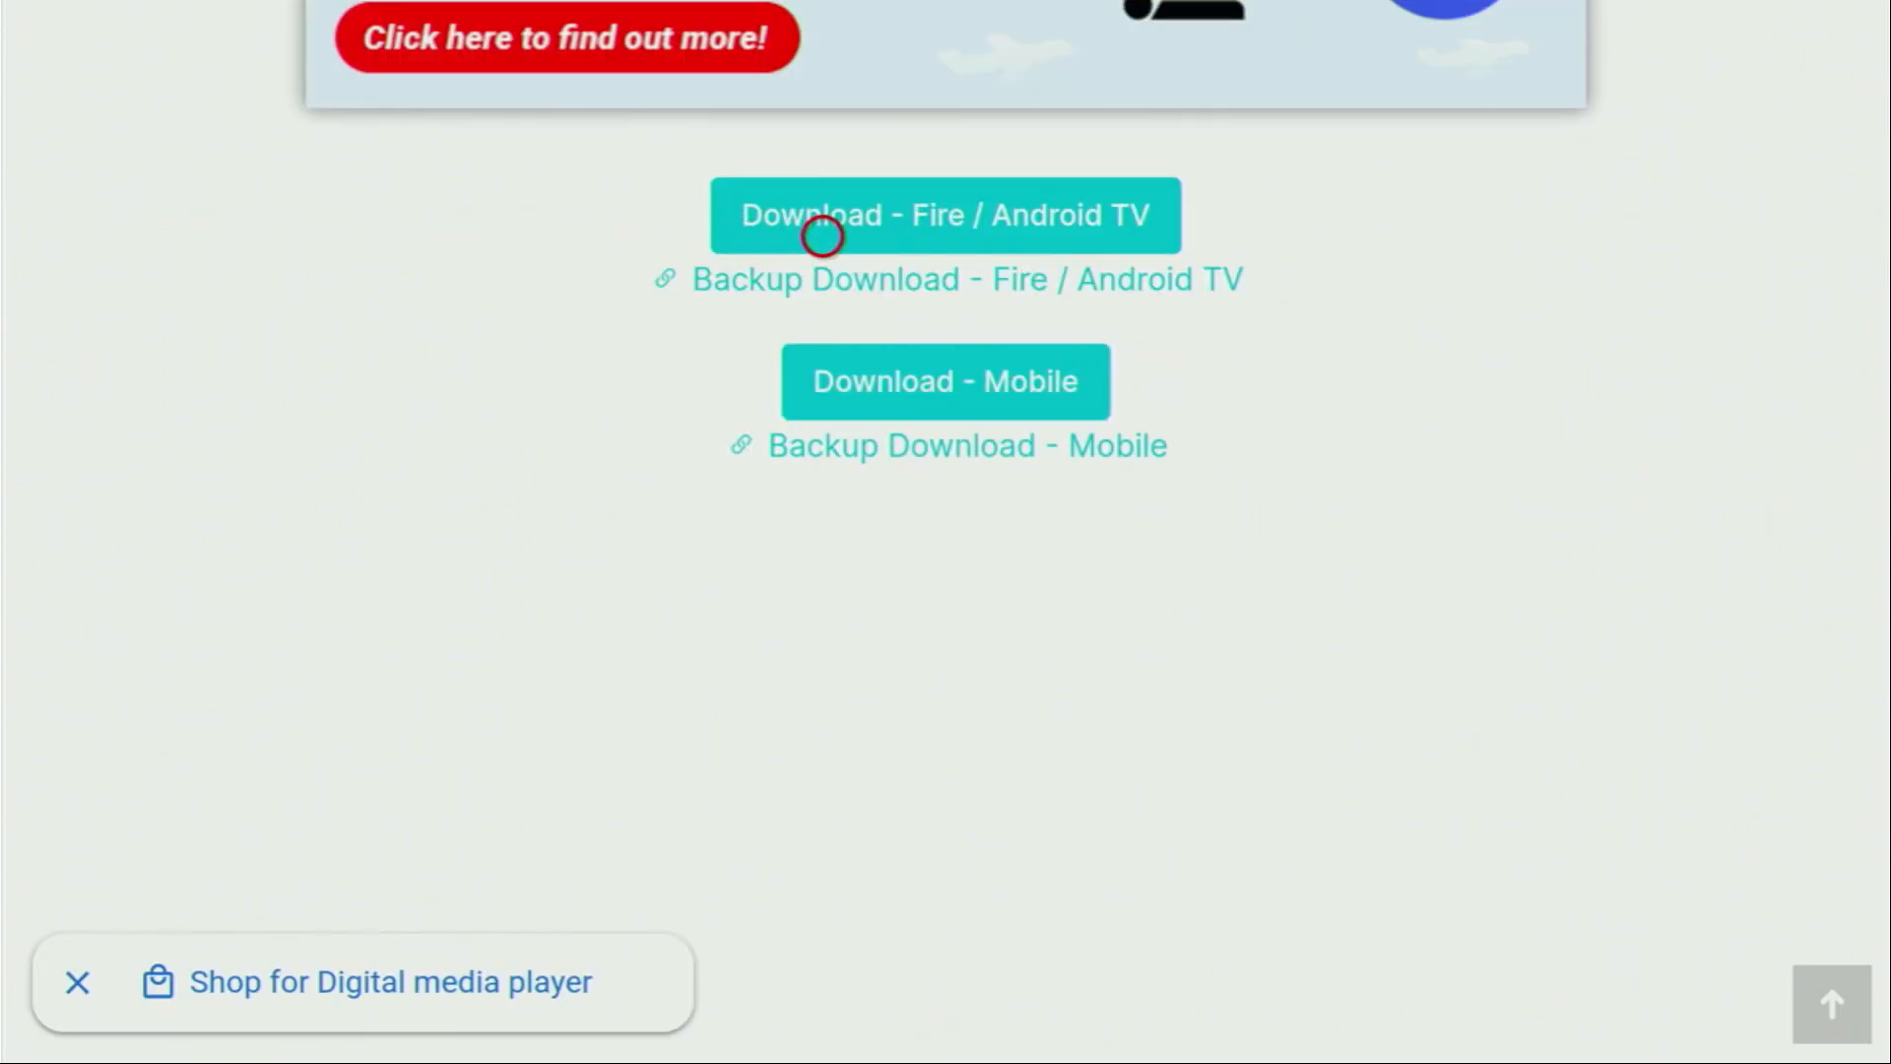
{"action": "left_click", "coordinate": [944, 215]}
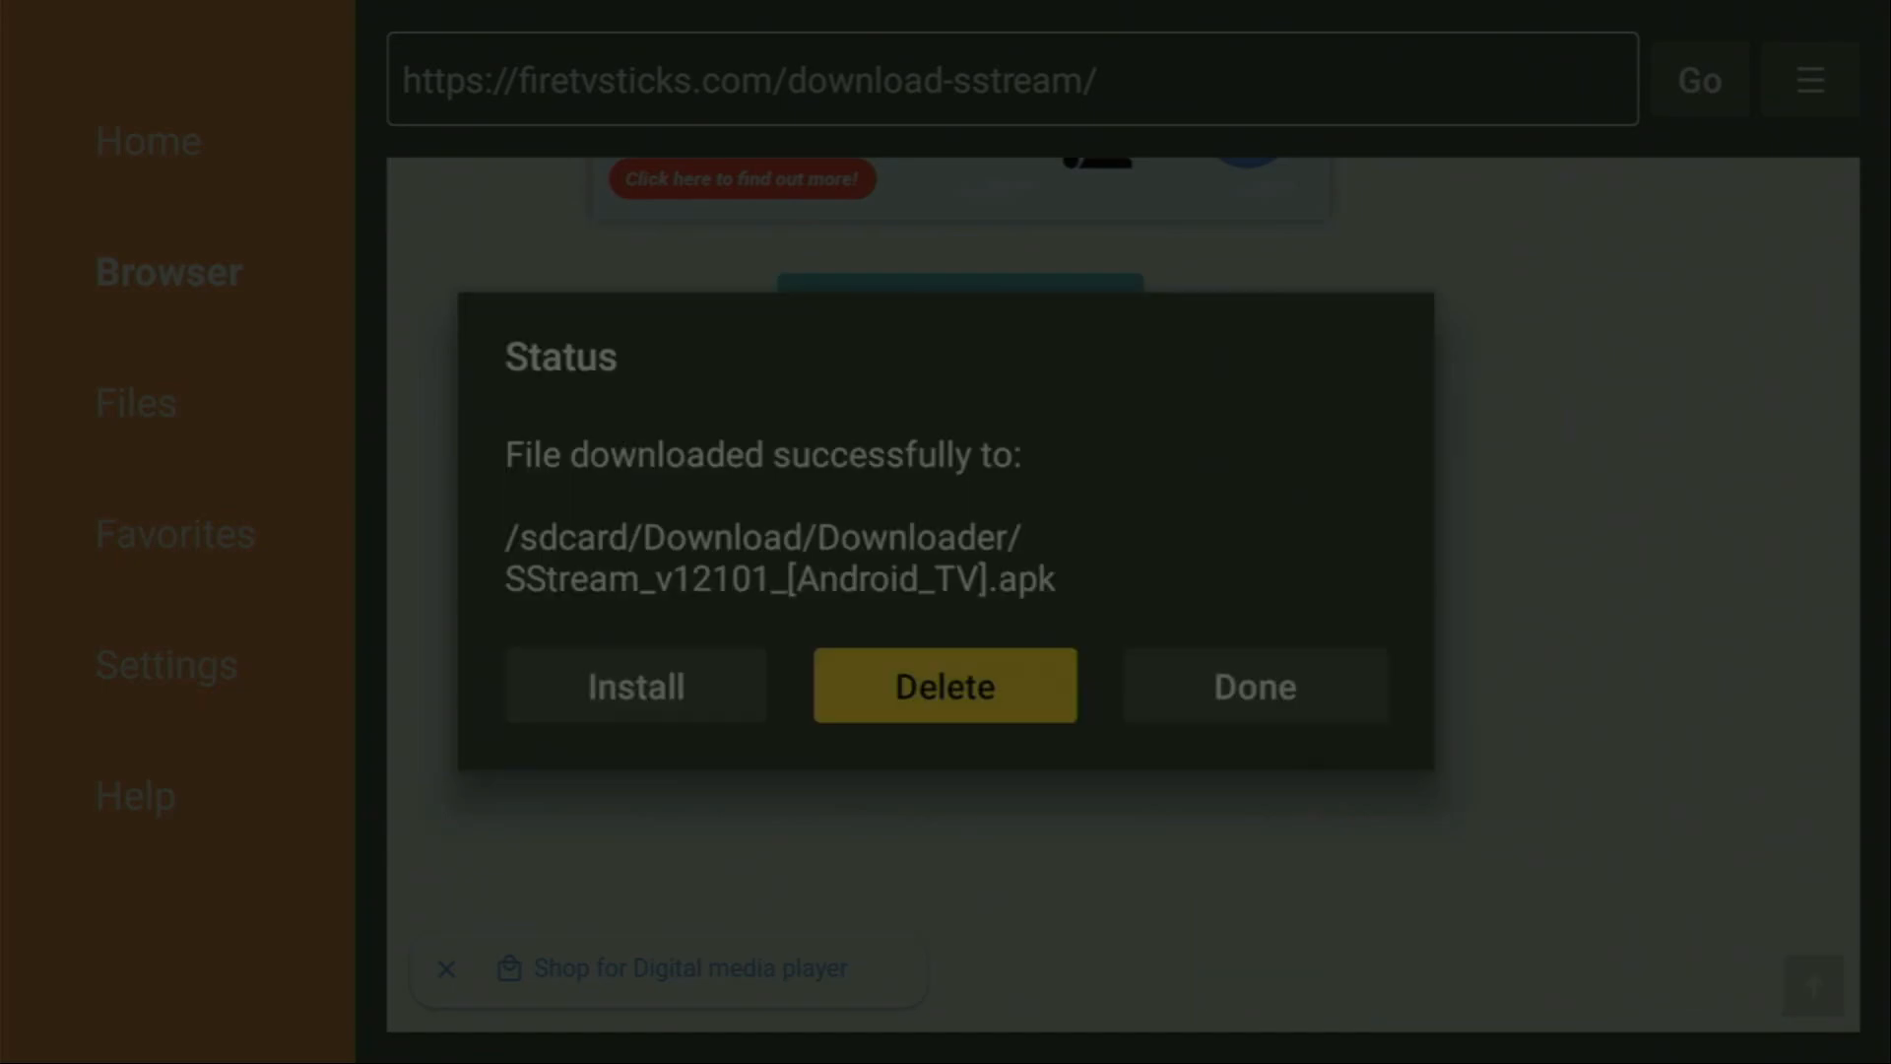
Step: Delete the downloaded SStream APK from the Status dialog
{"action": "left_click", "coordinate": [1253, 686]}
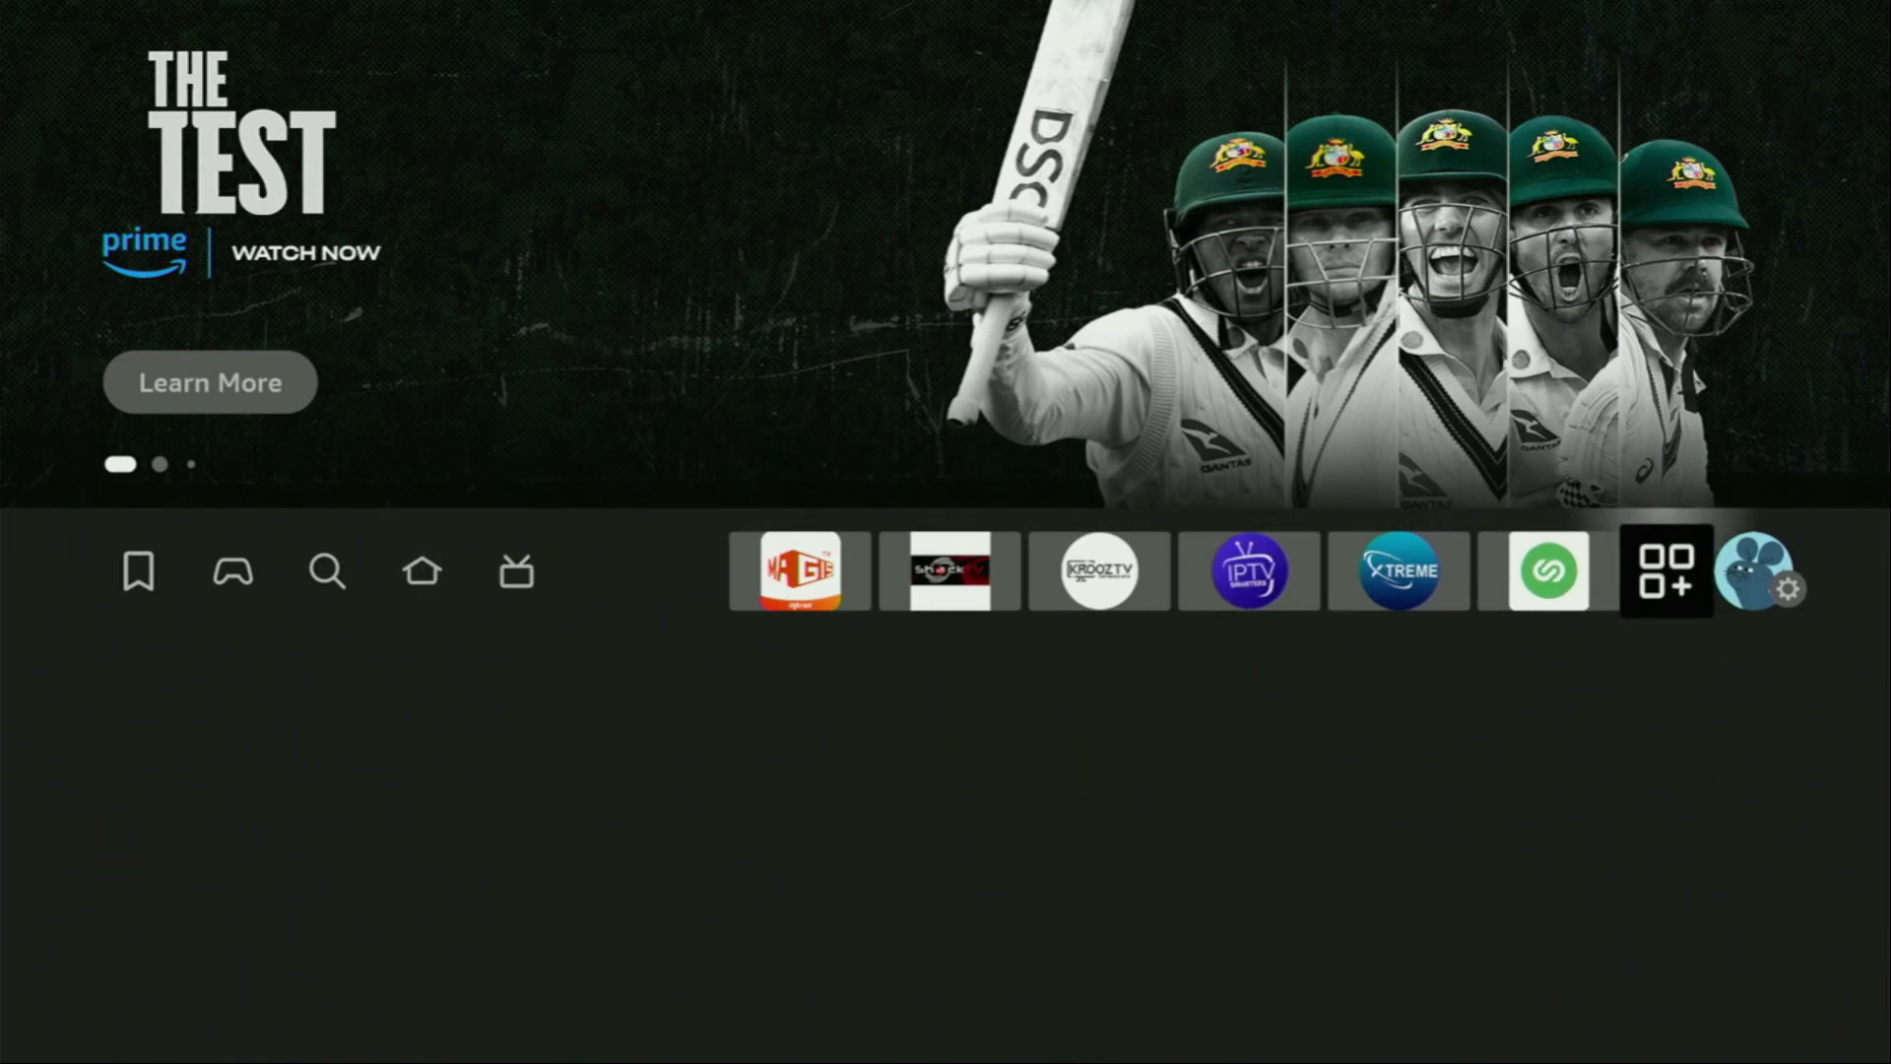
Step: Select the Apps icon on the Home screen to open Your Apps & Channels
{"action": "left_click", "coordinate": [1667, 571]}
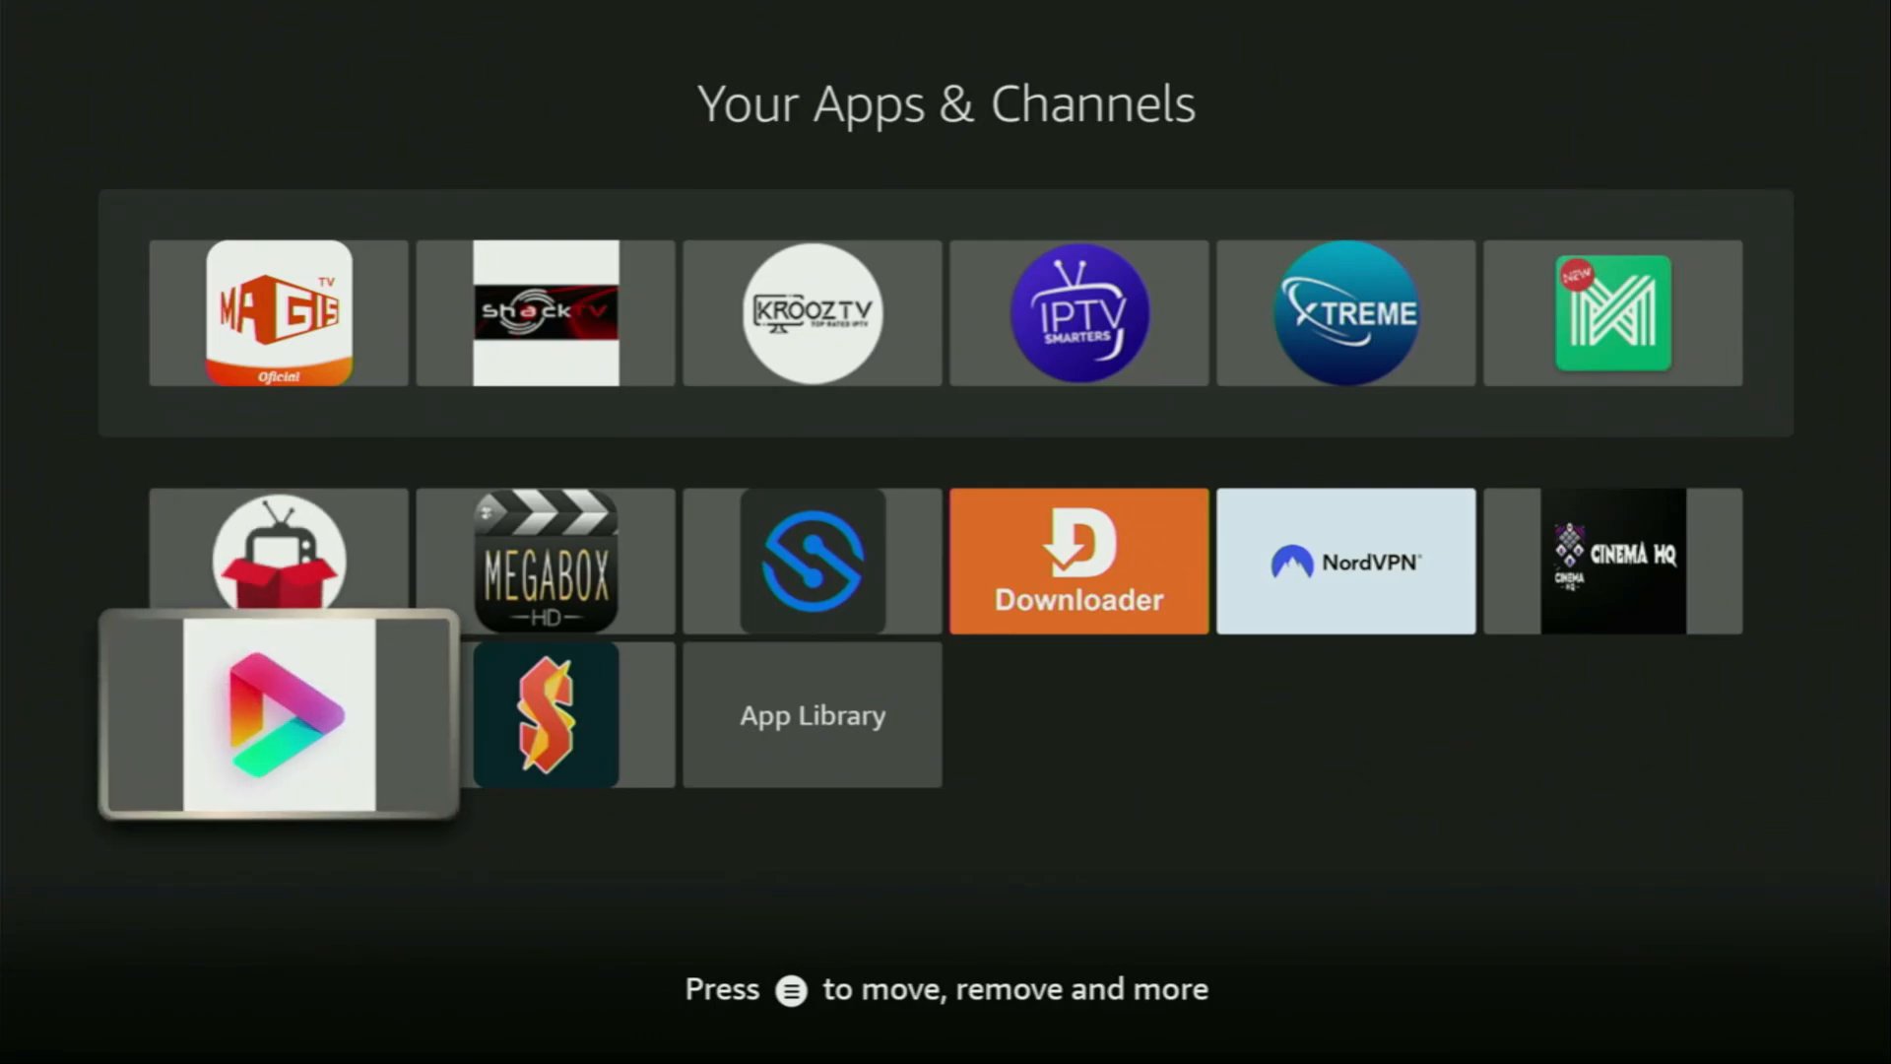